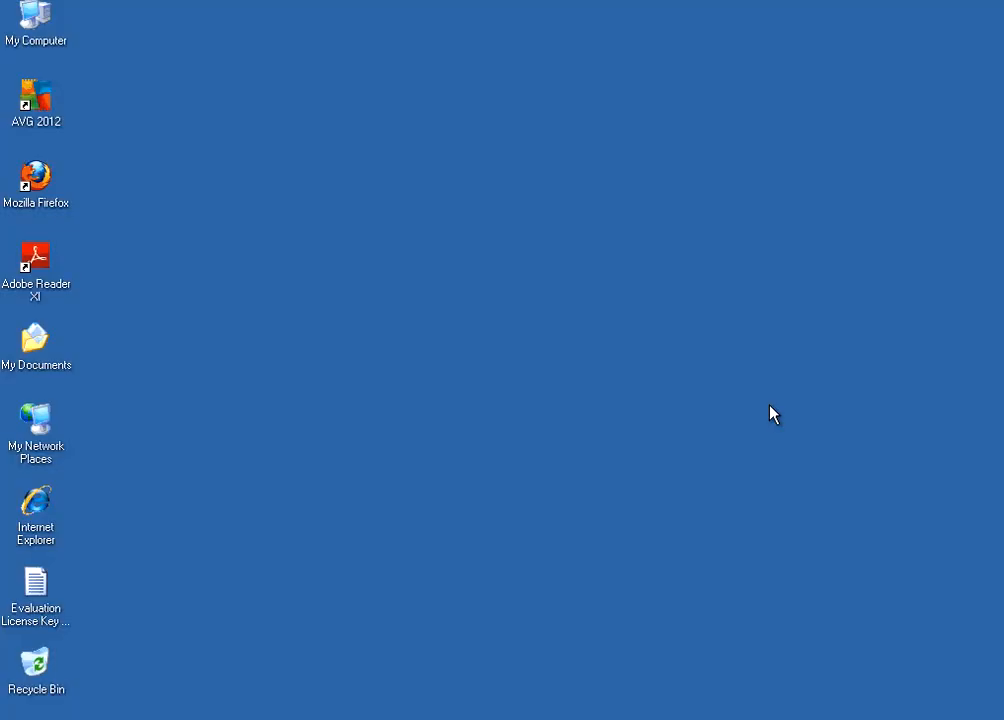
mouse_move(589, 439)
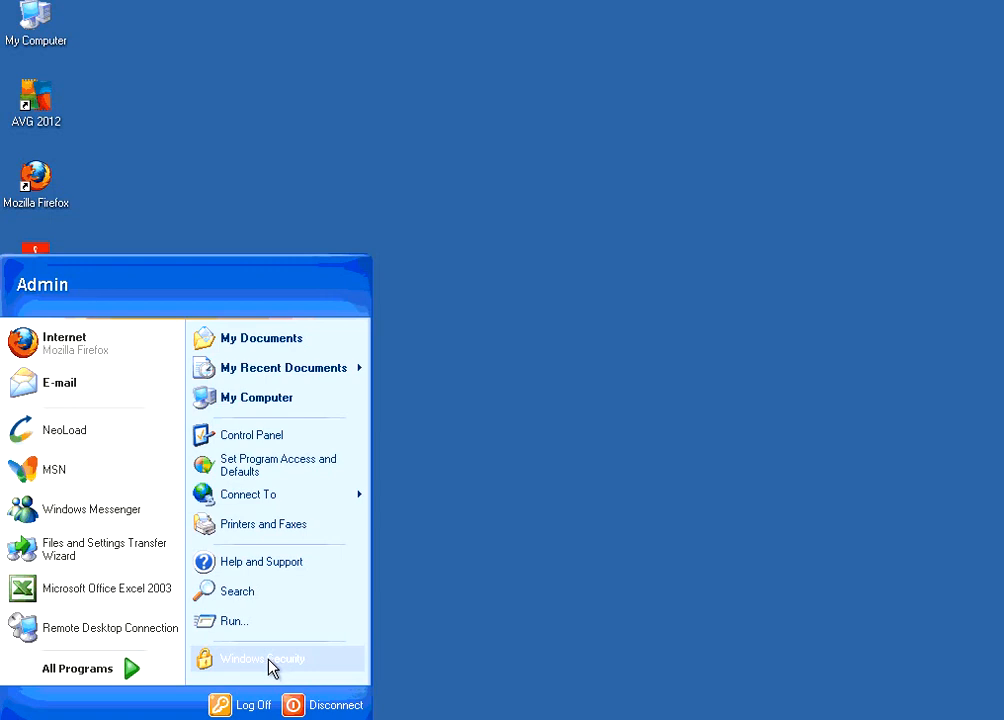
mouse_move(247, 638)
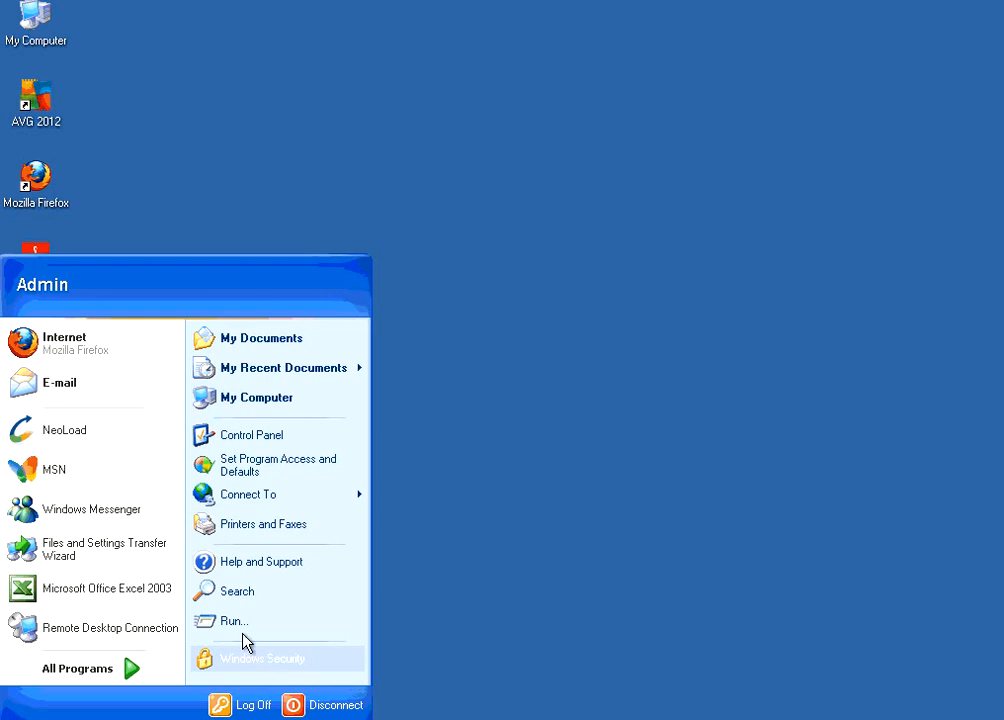
mouse_move(67, 430)
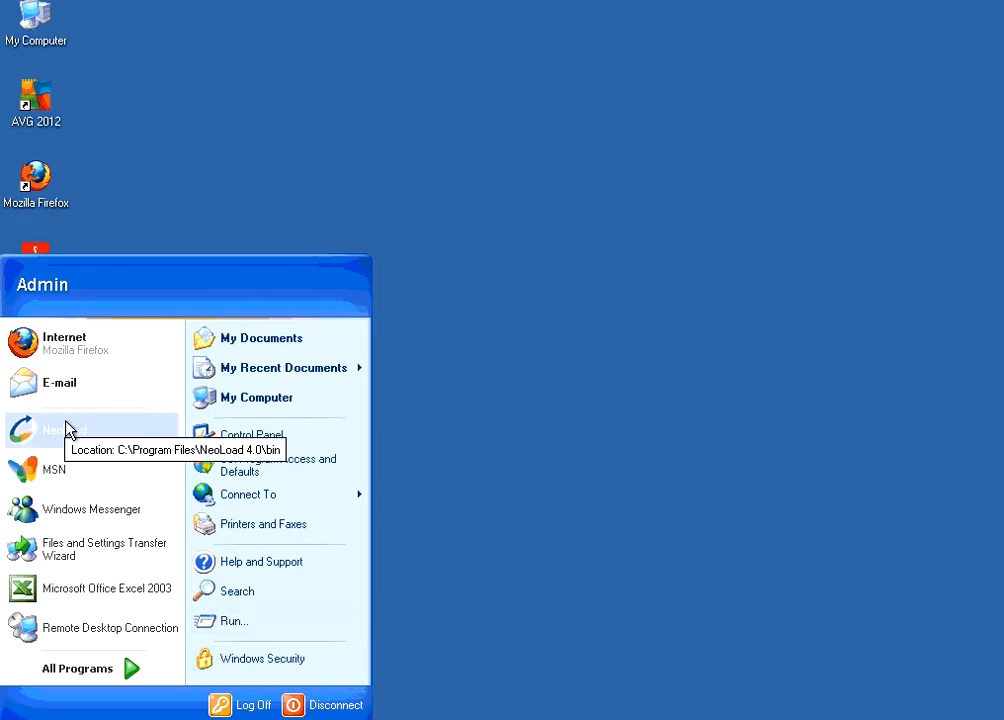
mouse_move(167, 663)
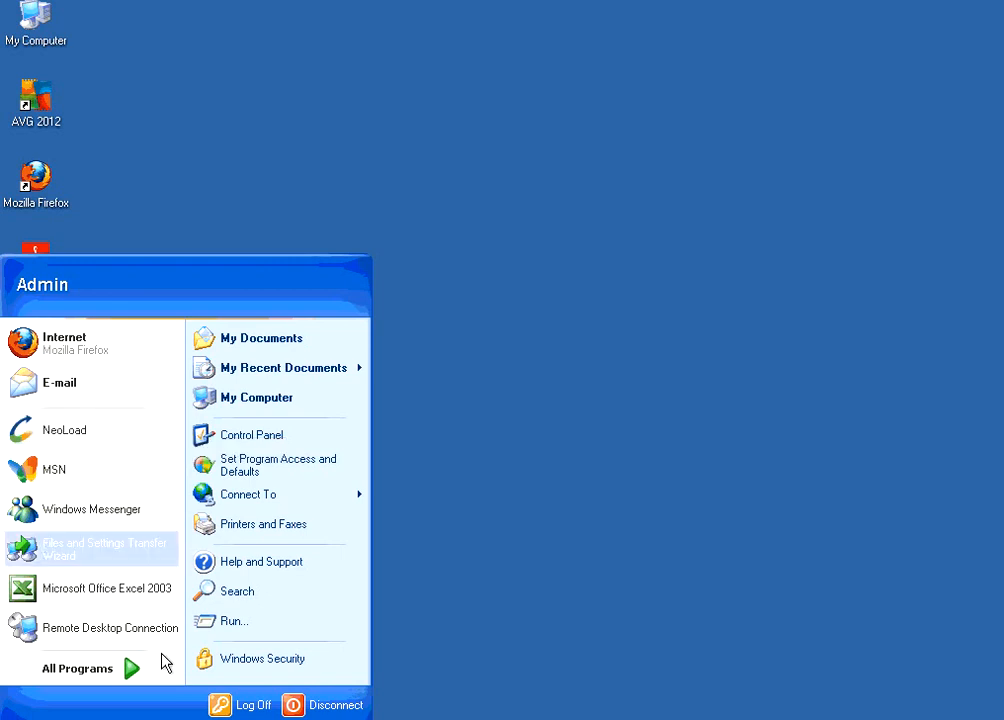
Launch NeoLoad 4.0 from the Start menu.
left_click(63, 430)
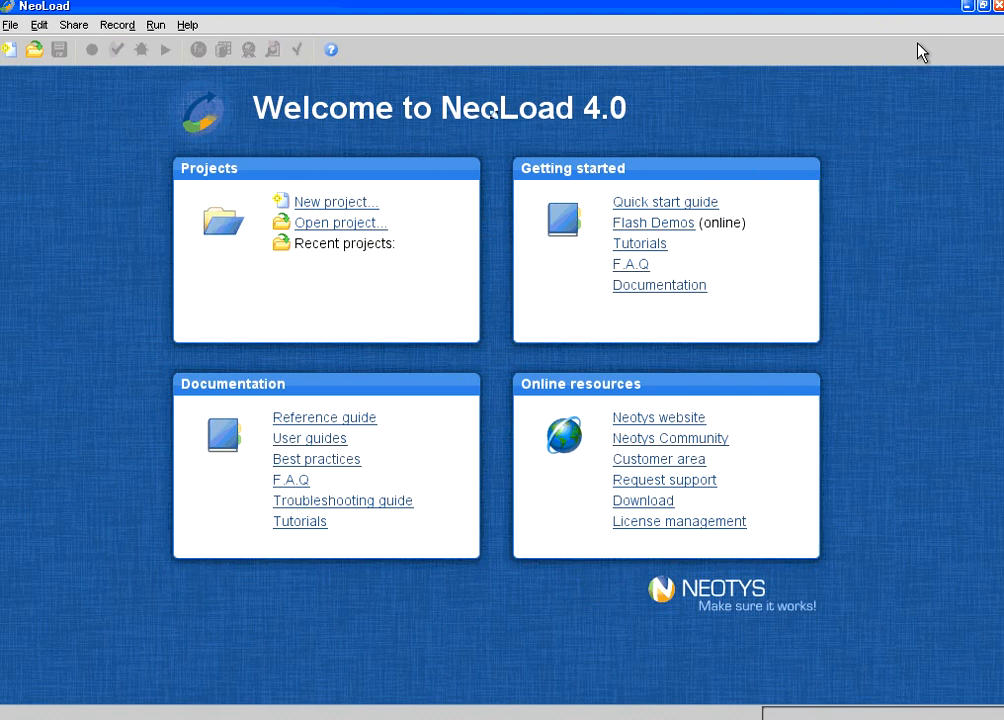
mouse_move(548, 298)
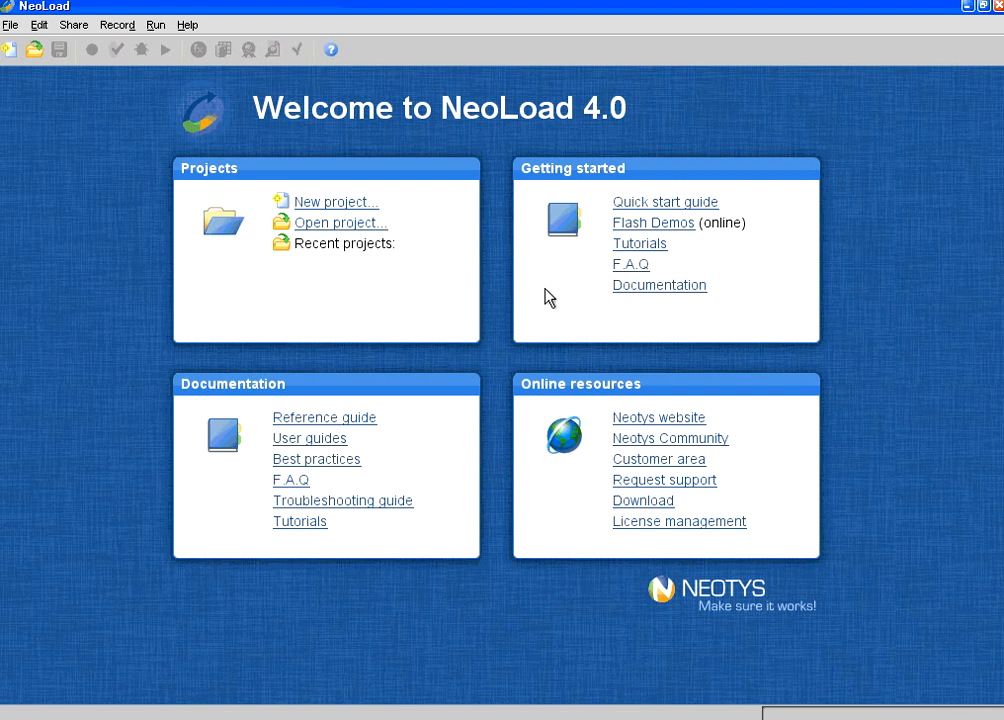
mouse_move(540, 288)
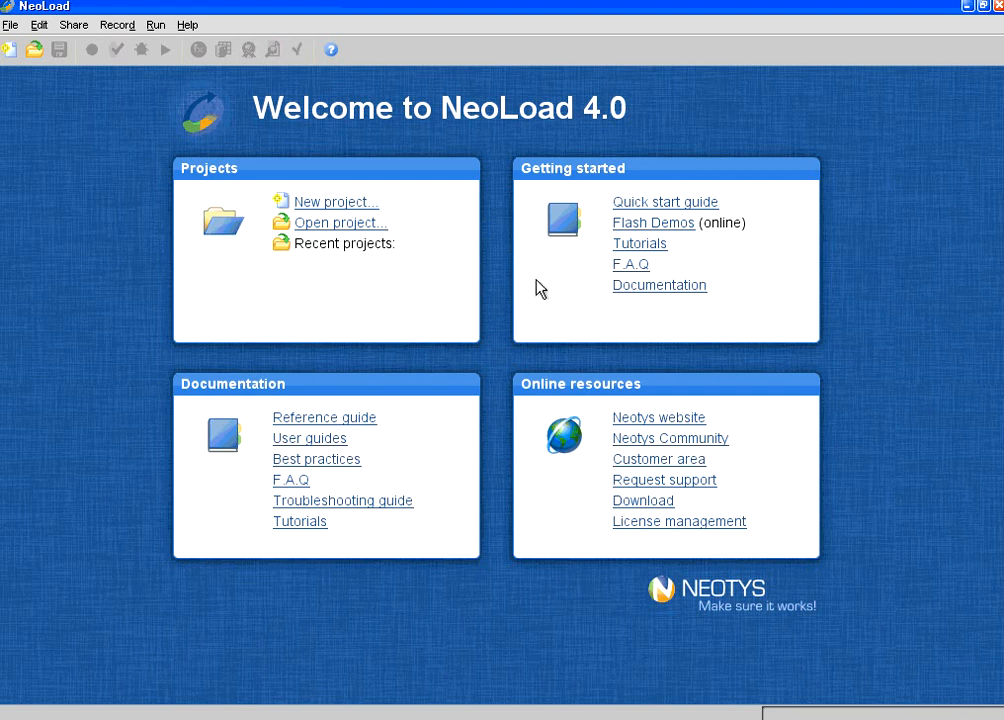
mouse_move(388, 220)
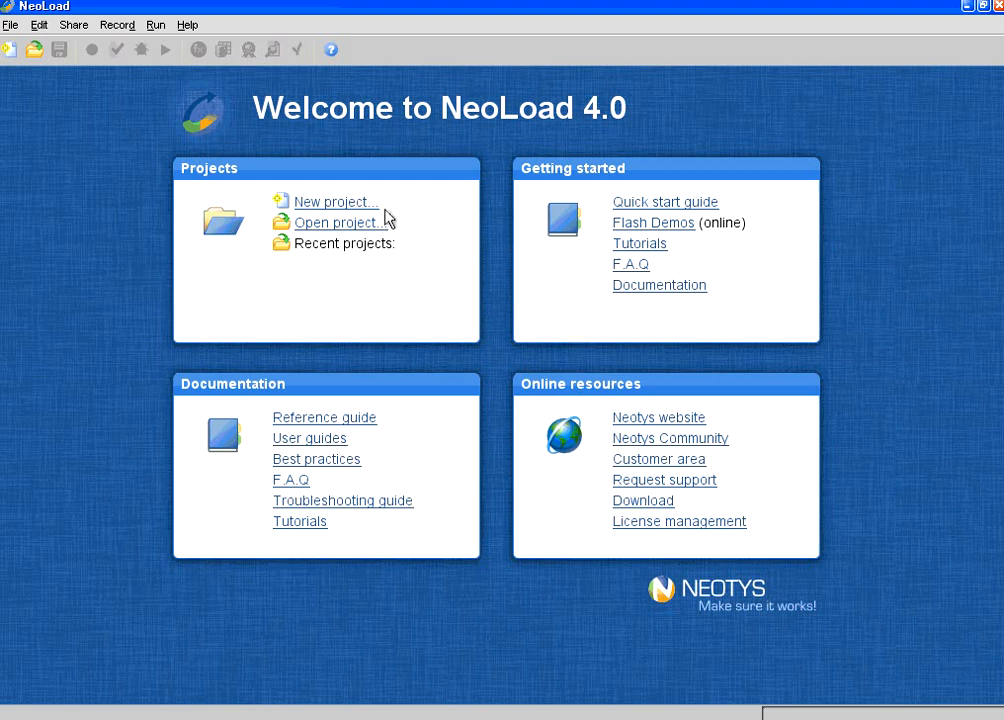
mouse_move(331, 213)
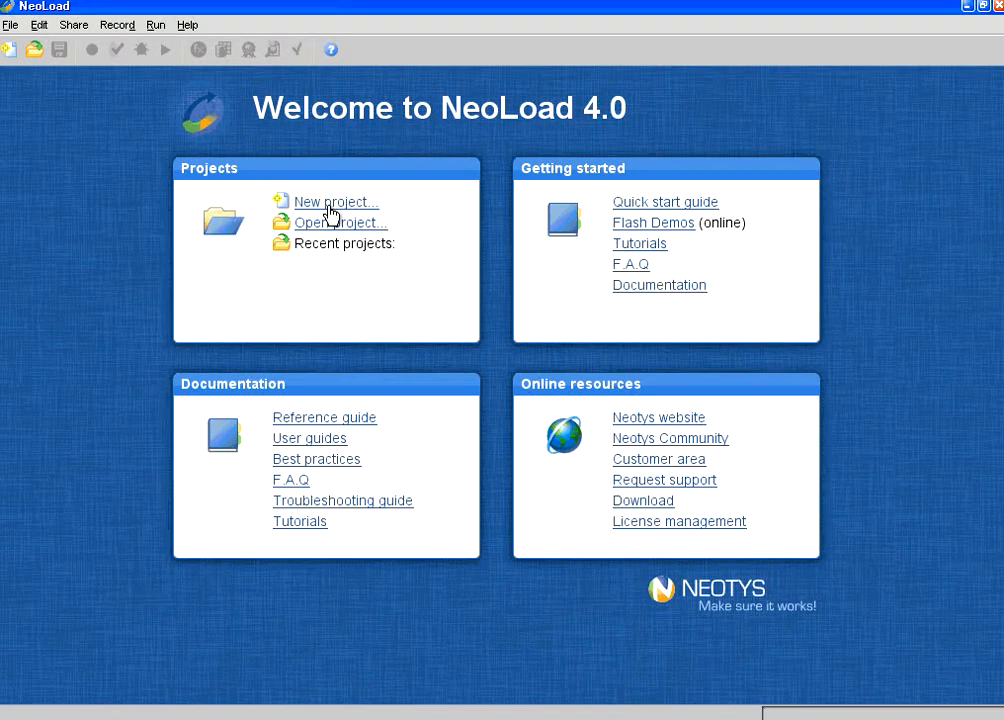
Create a project named 'demo1' in the default NeoLoad Projects directory.
left_click(335, 201)
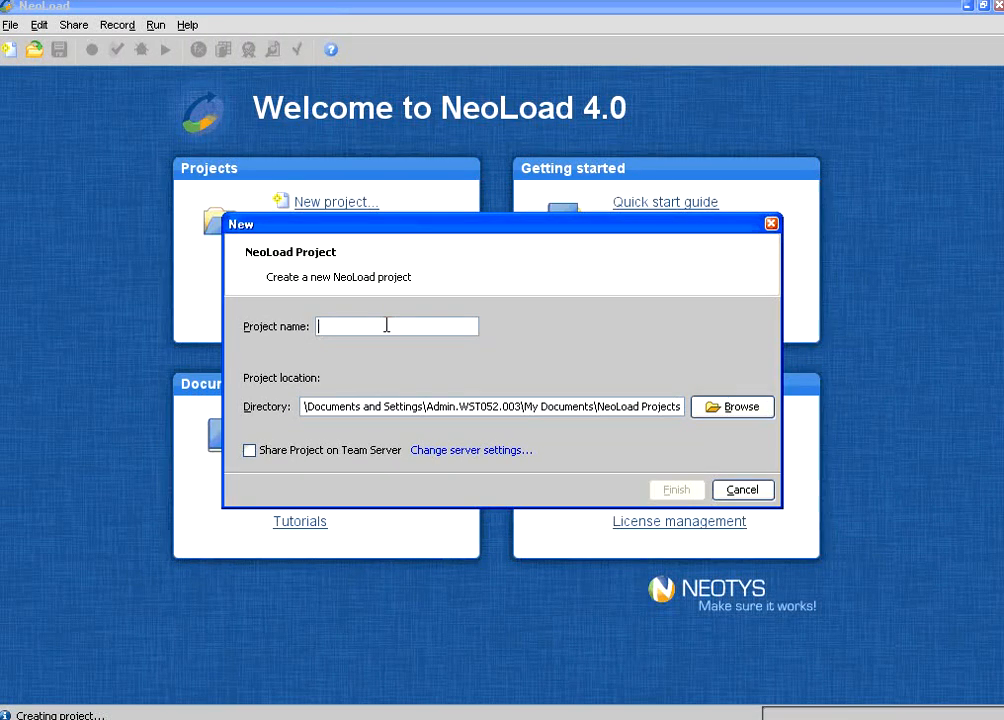
type("demo1")
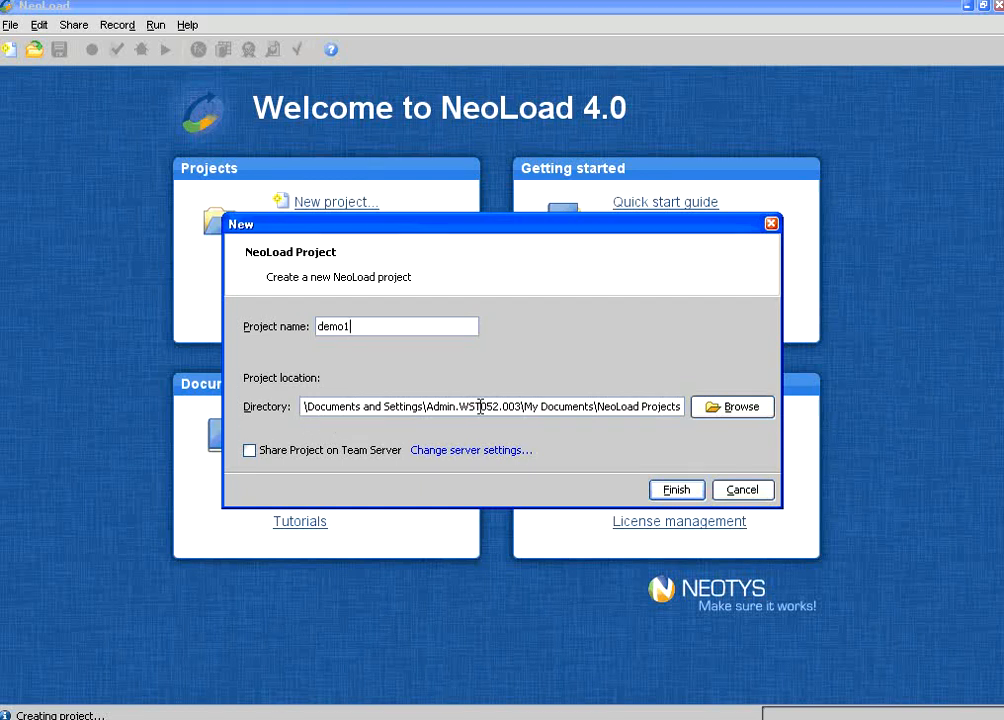
mouse_move(603, 435)
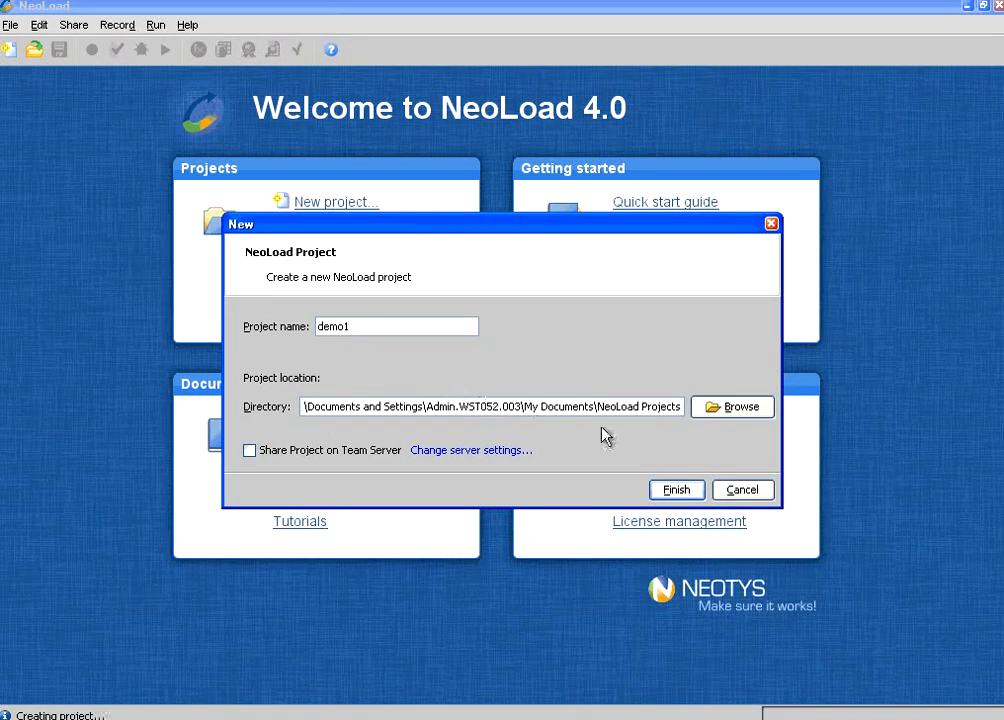
left_click(676, 489)
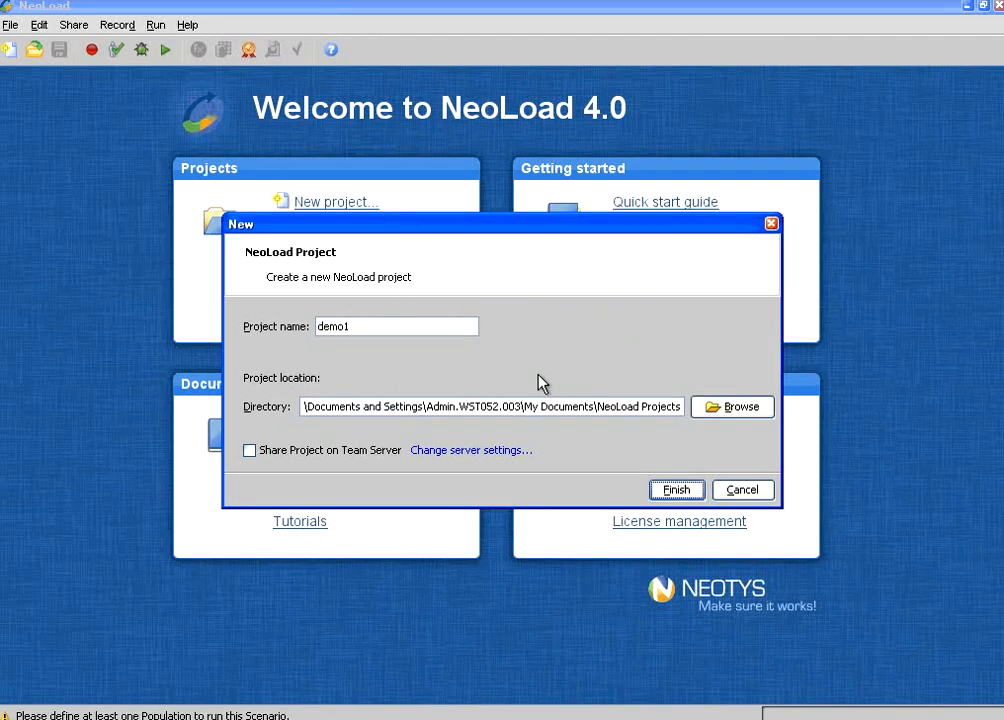
left_click(676, 489)
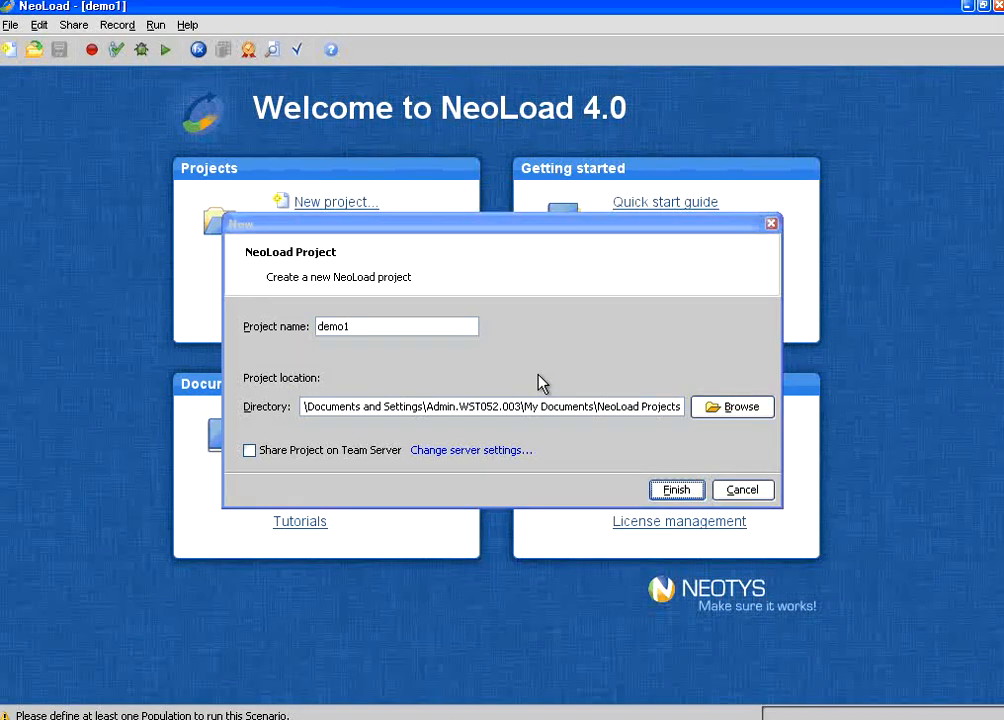
Close the Welcome Quick start dialog.
left_click(676, 490)
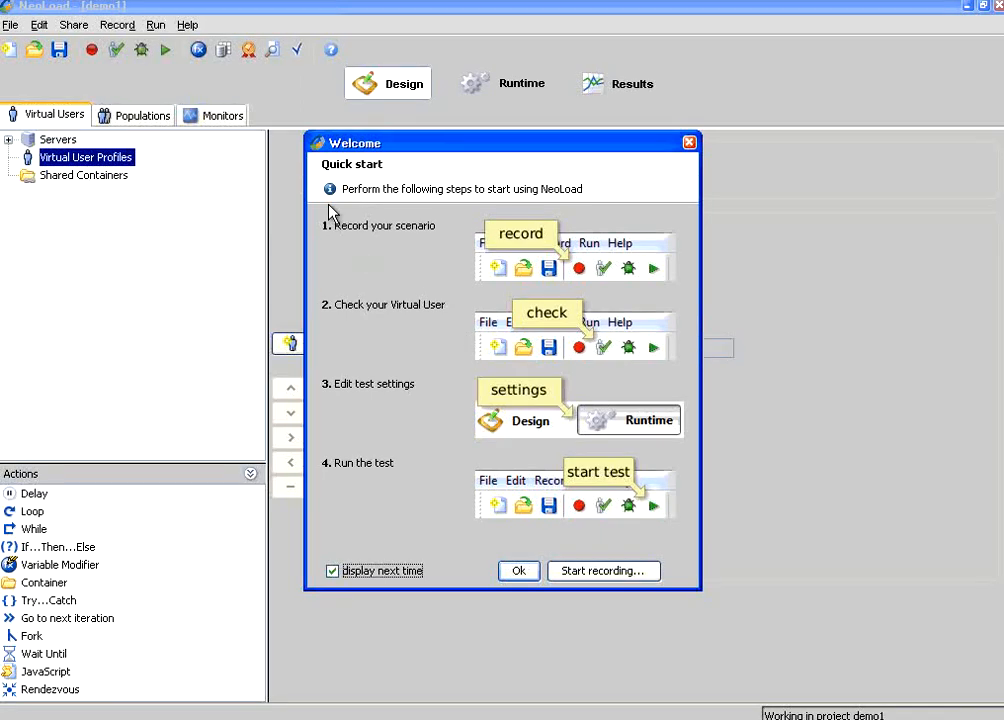
mouse_move(446, 396)
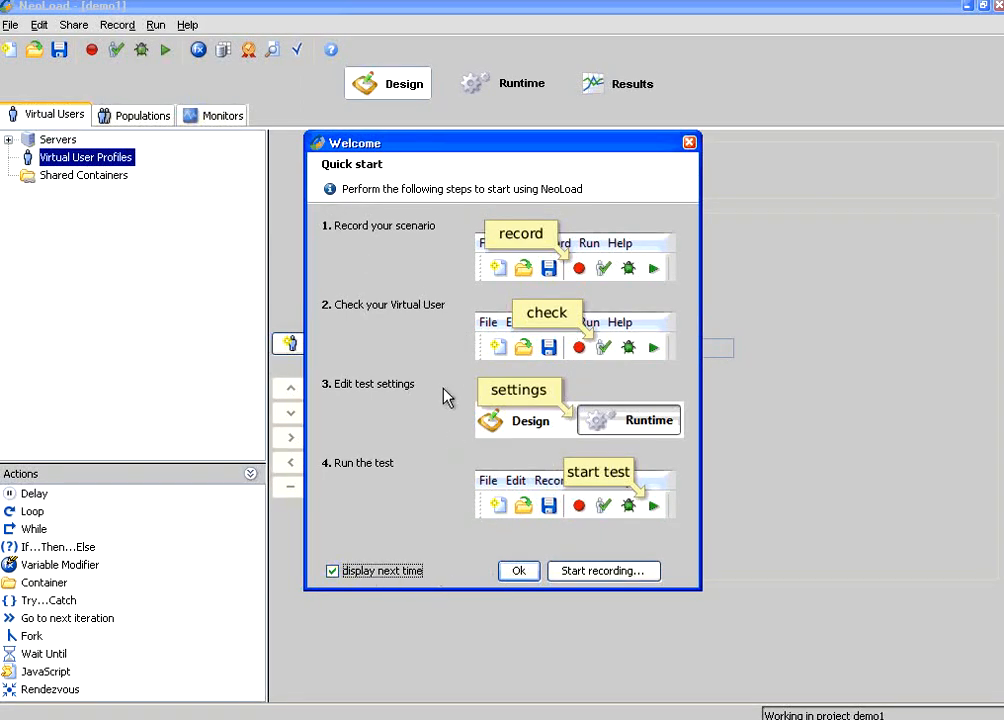
mouse_move(640, 230)
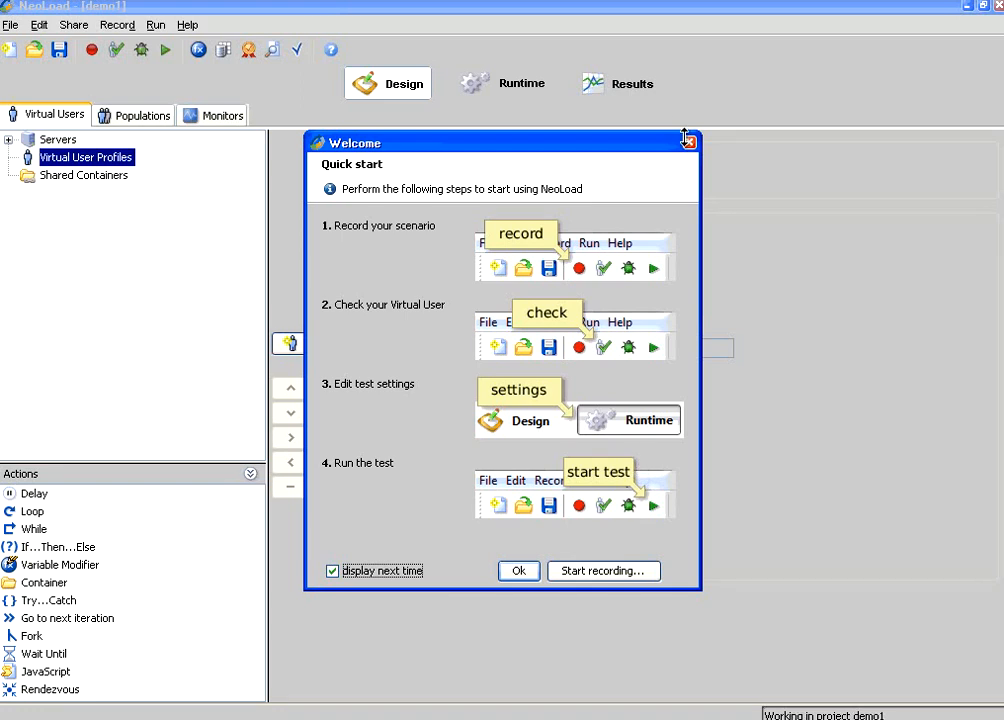
left_click(686, 141)
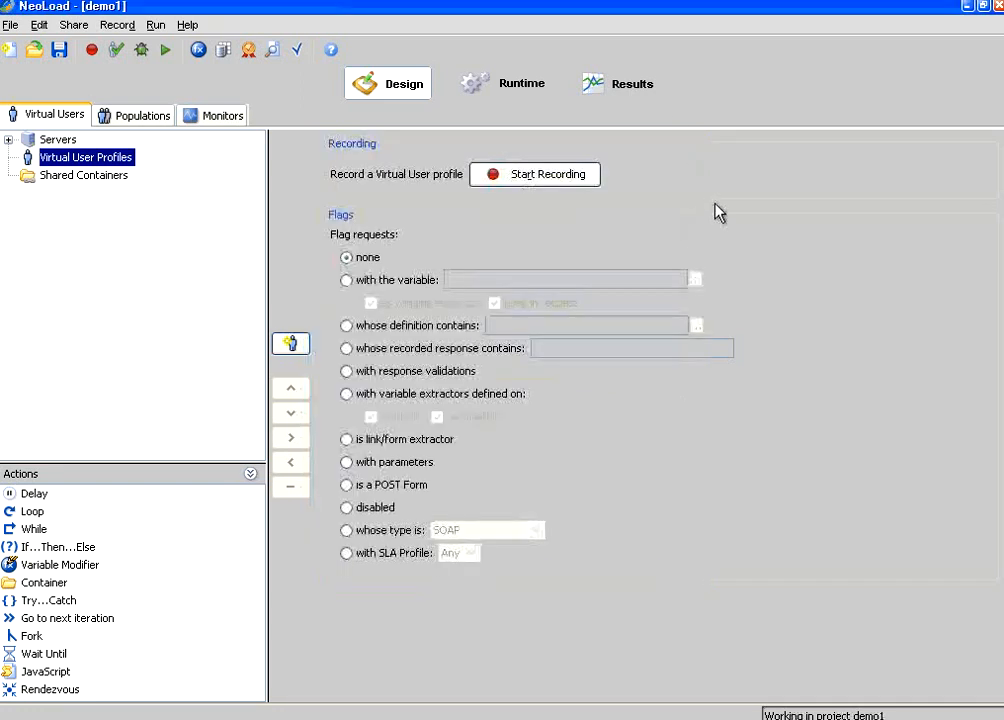
mouse_move(675, 33)
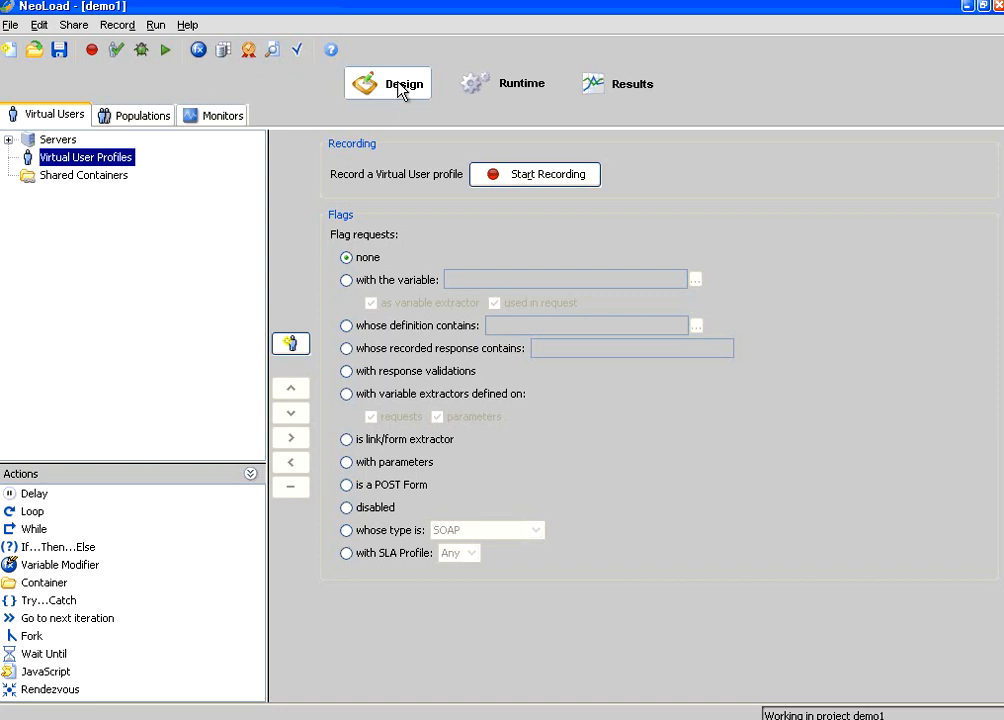
Look over the Results and Runtime views, then drag the Actions panel divider upward.
left_click(521, 83)
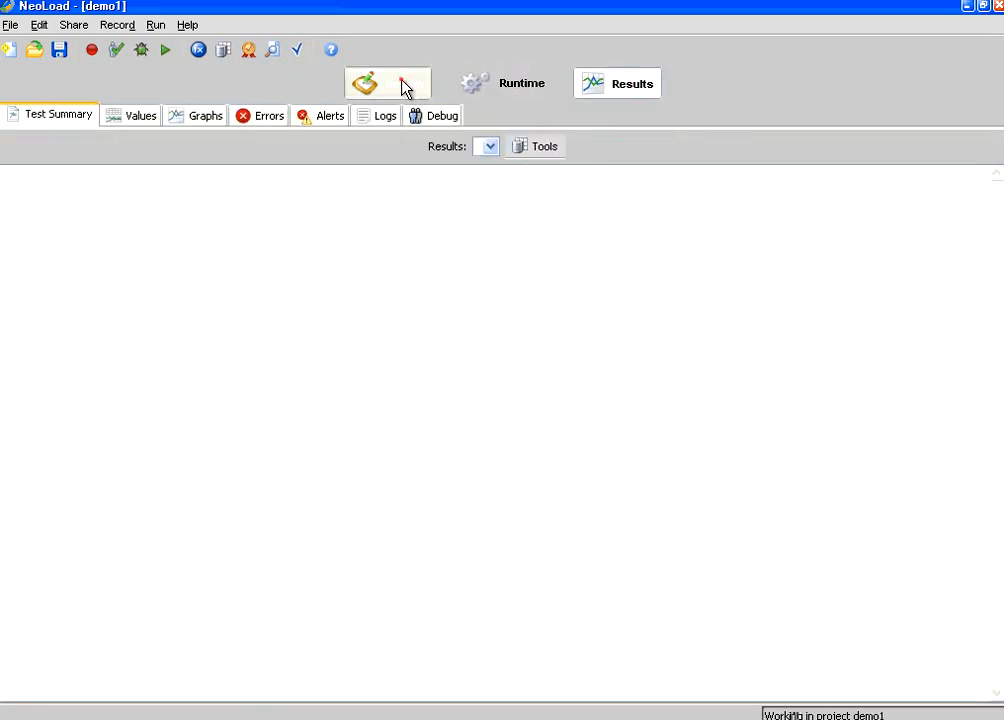
left_click(387, 83)
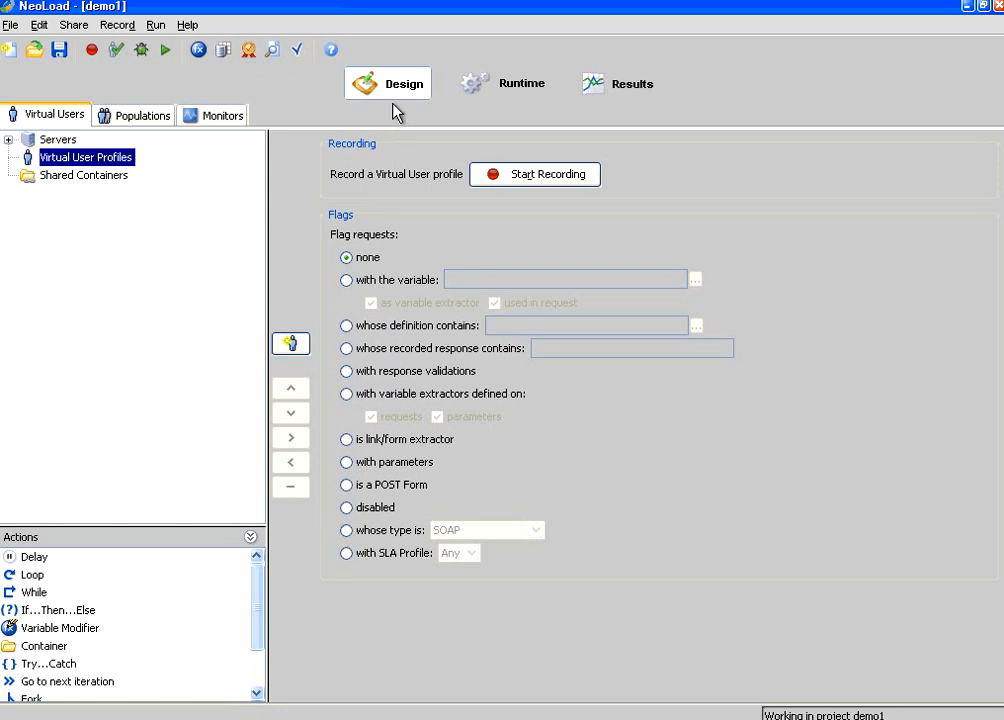
left_click(519, 83)
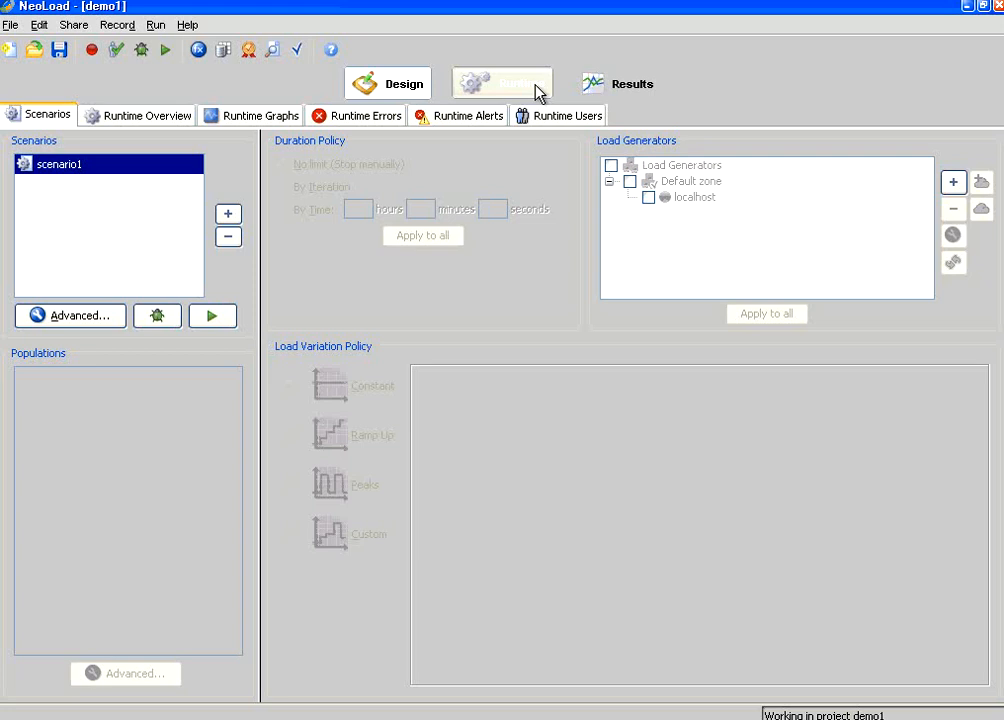
left_click(501, 83)
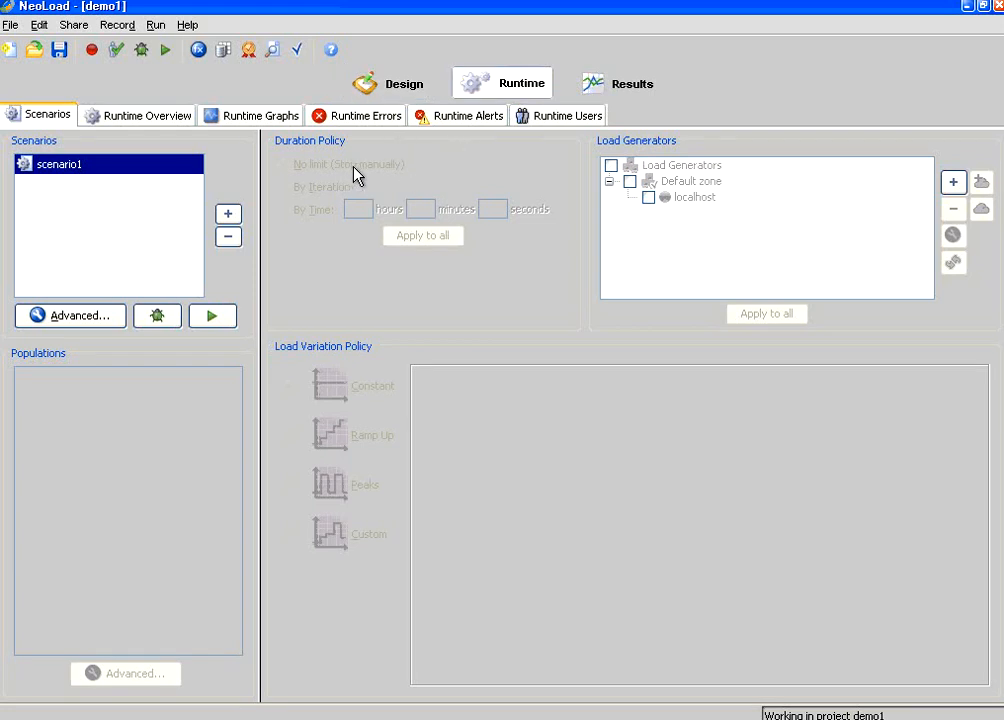
mouse_move(505, 168)
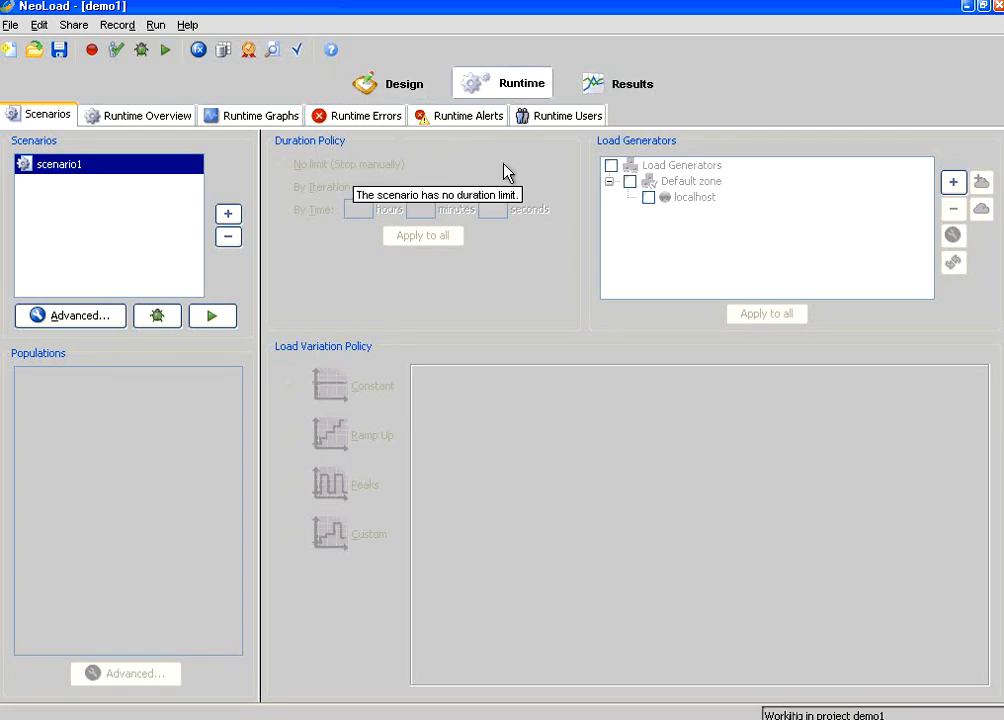
left_click(617, 83)
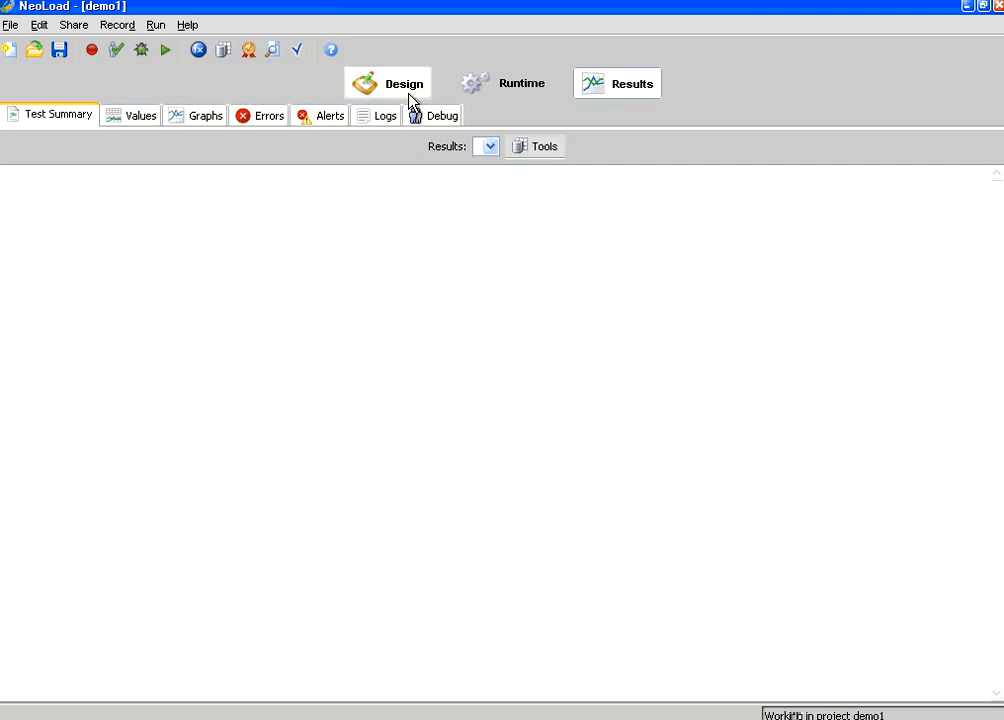
left_click(404, 83)
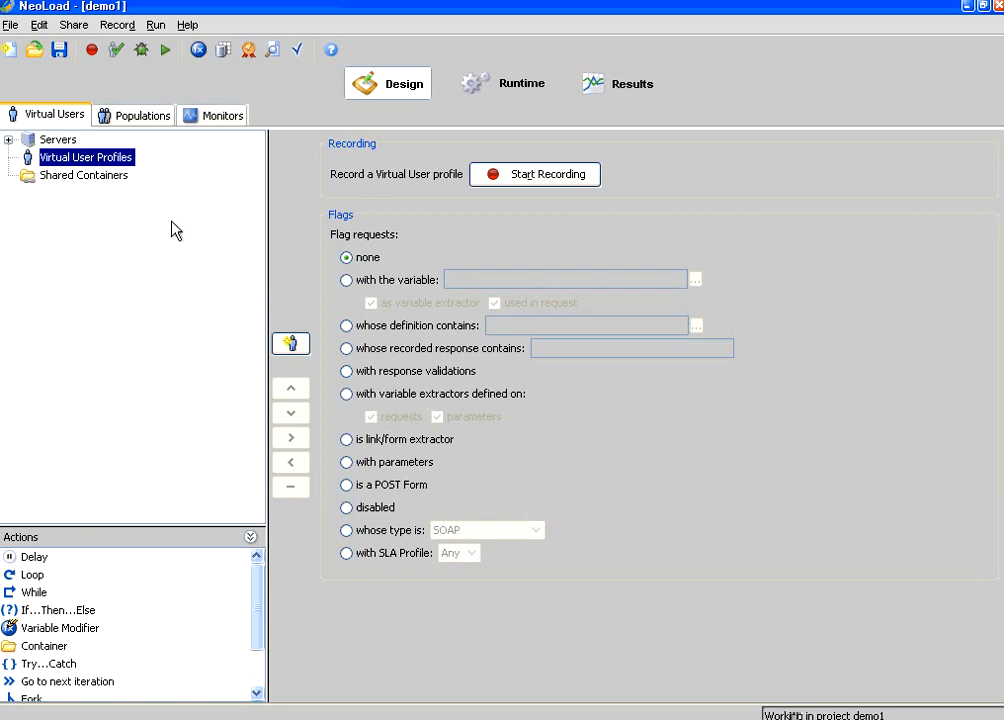
mouse_move(48, 308)
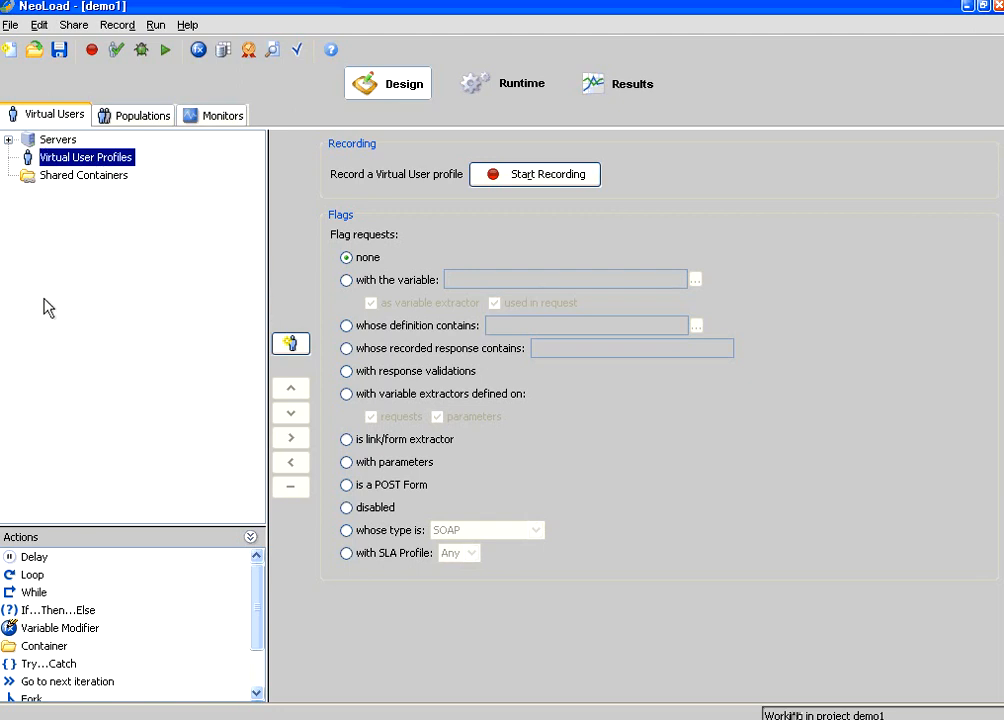
mouse_move(694, 214)
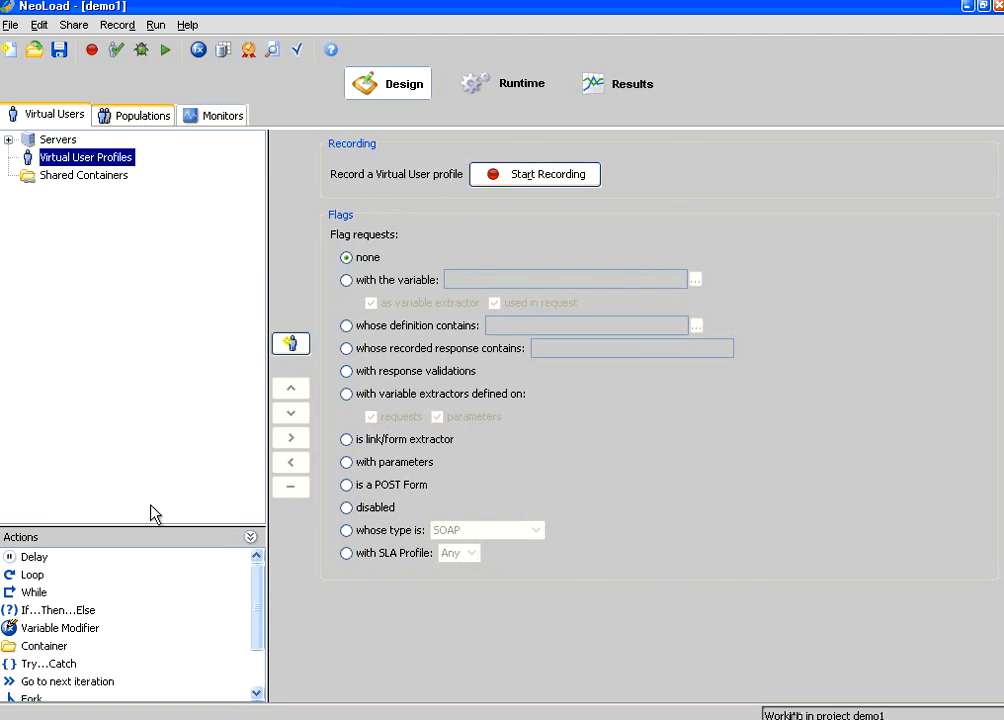
mouse_move(88, 537)
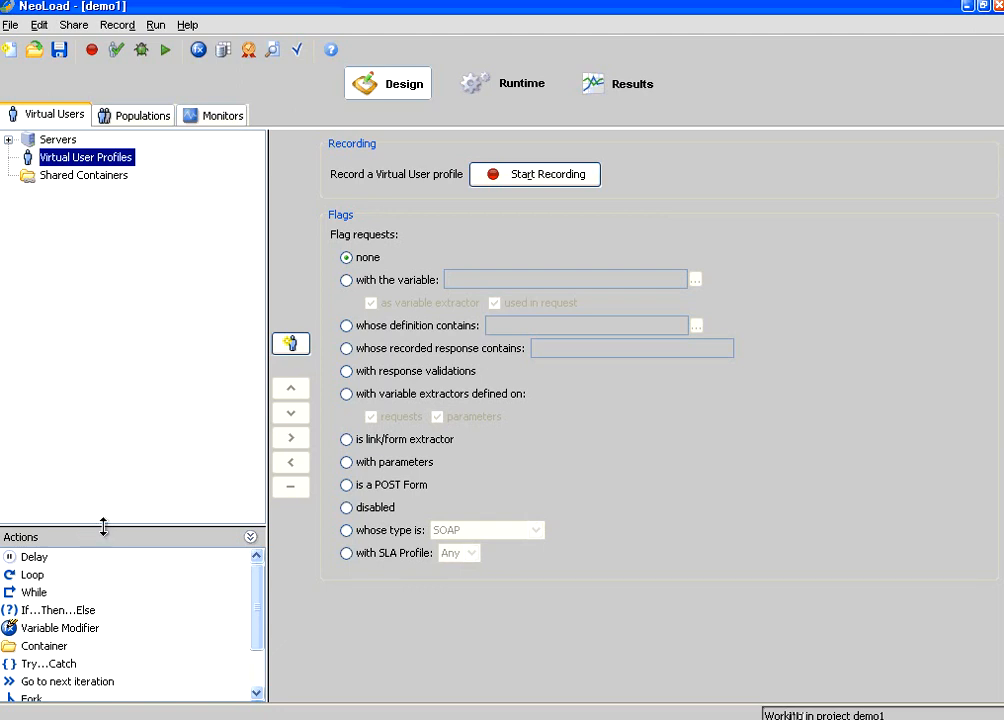
left_click_drag(105, 527, 105, 475)
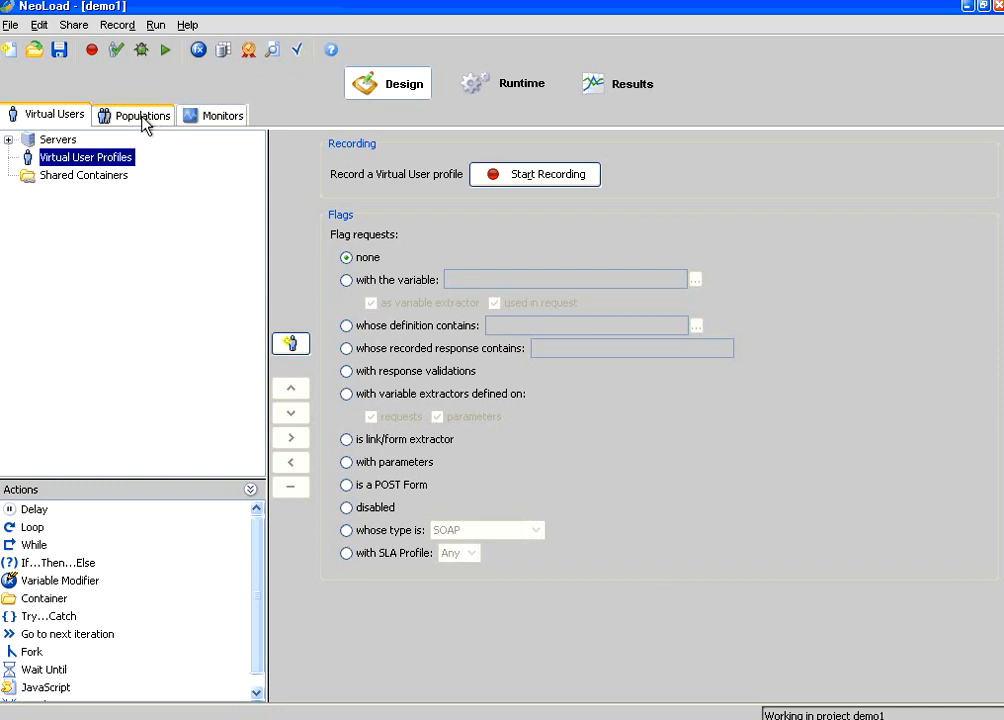
View the Populations and Monitors tabs, then return to Virtual User Profiles.
left_click(133, 114)
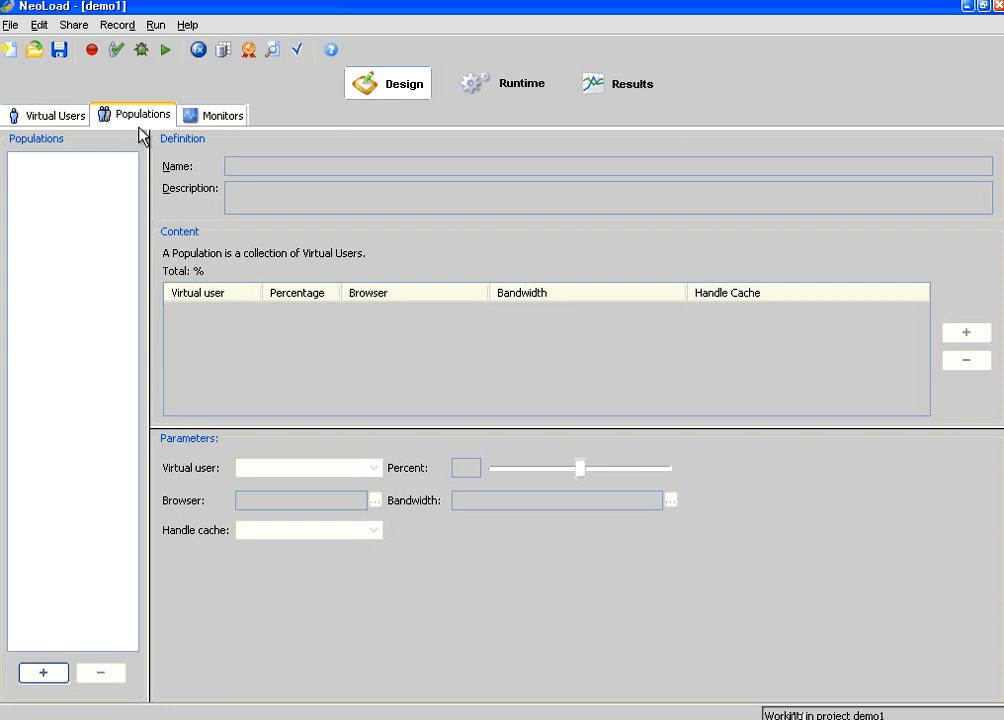
left_click(221, 114)
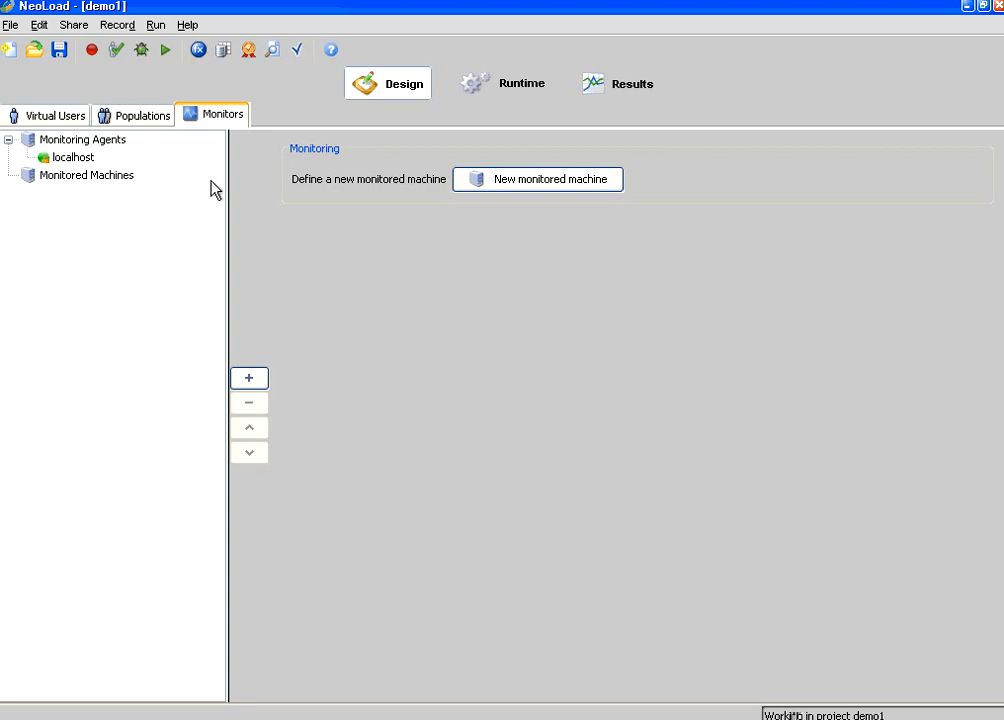
mouse_move(193, 187)
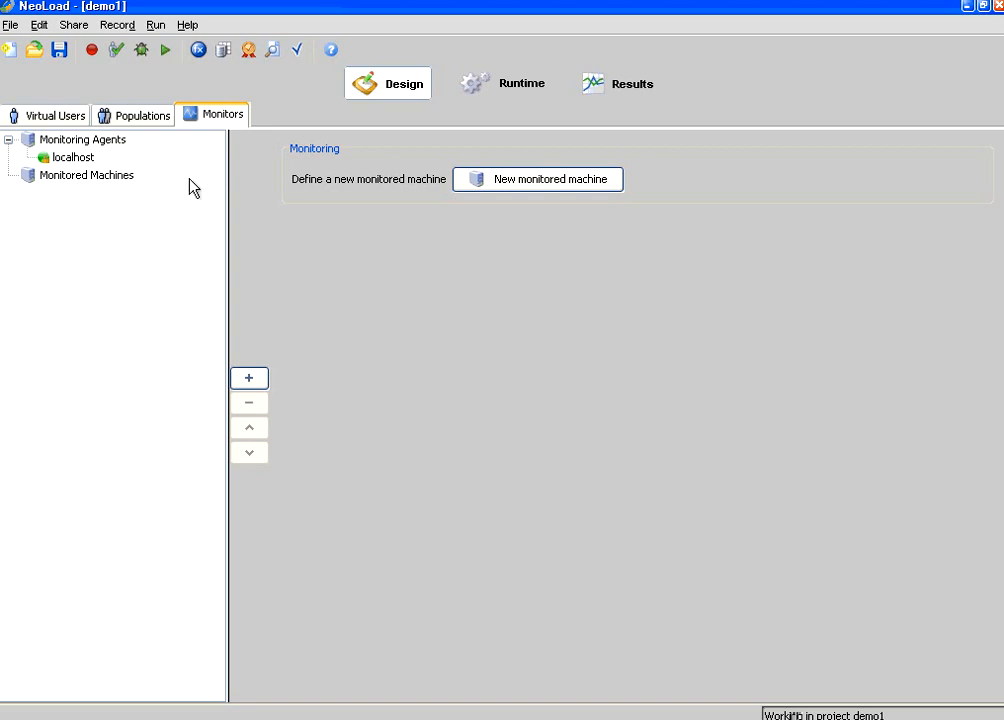
left_click(53, 114)
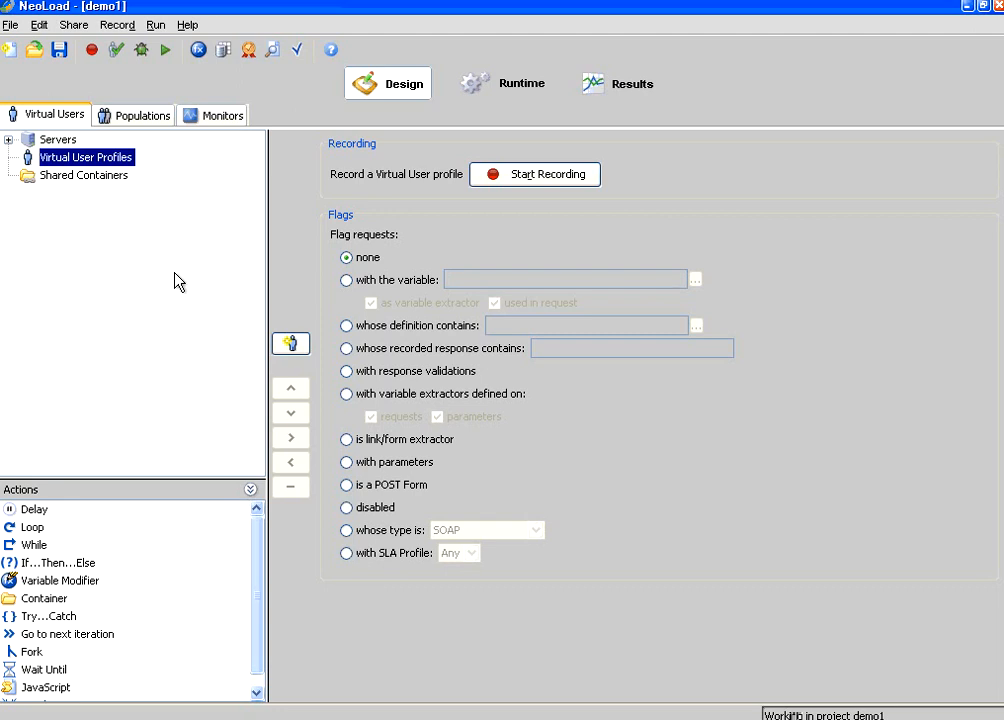
mouse_move(192, 284)
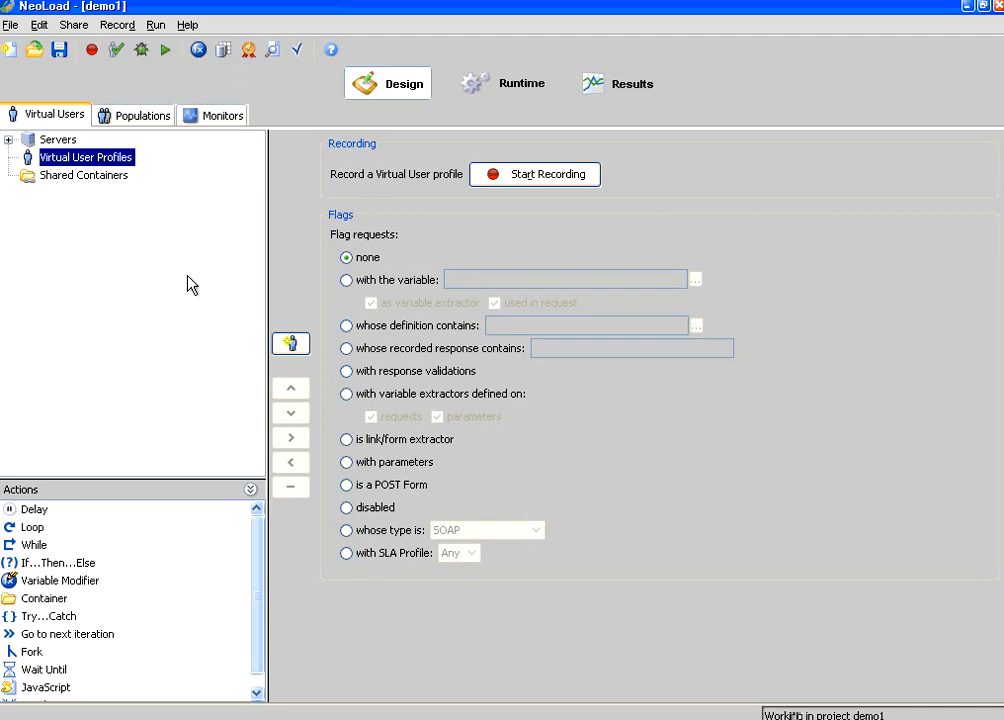
mouse_move(530, 189)
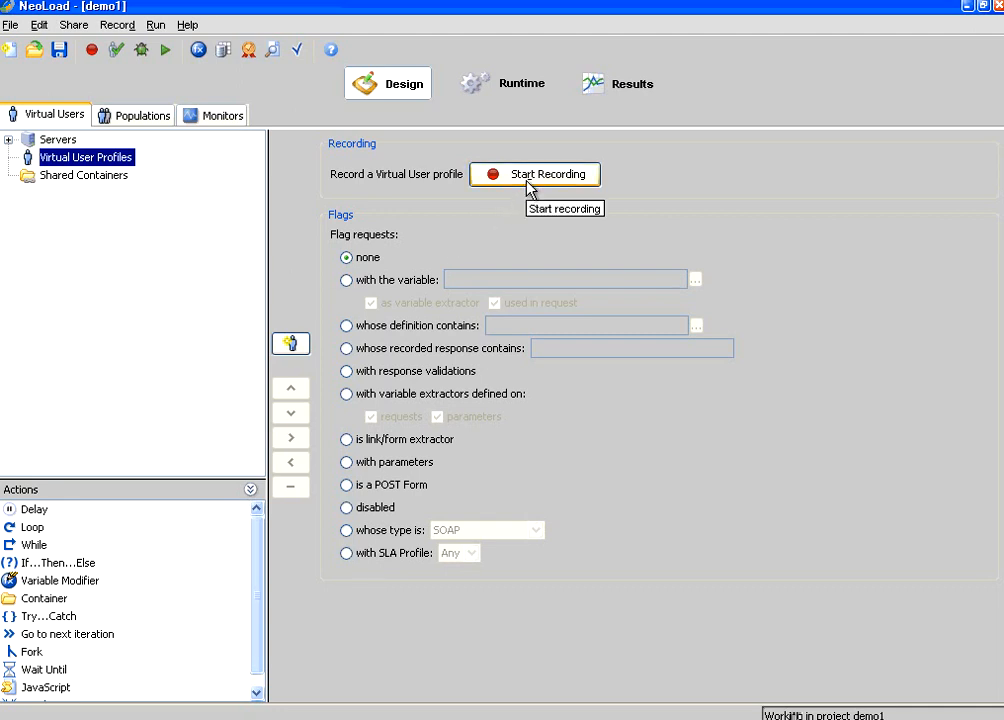
Start recording a virtual user named 'test1' using Internet Explorer.
left_click(535, 174)
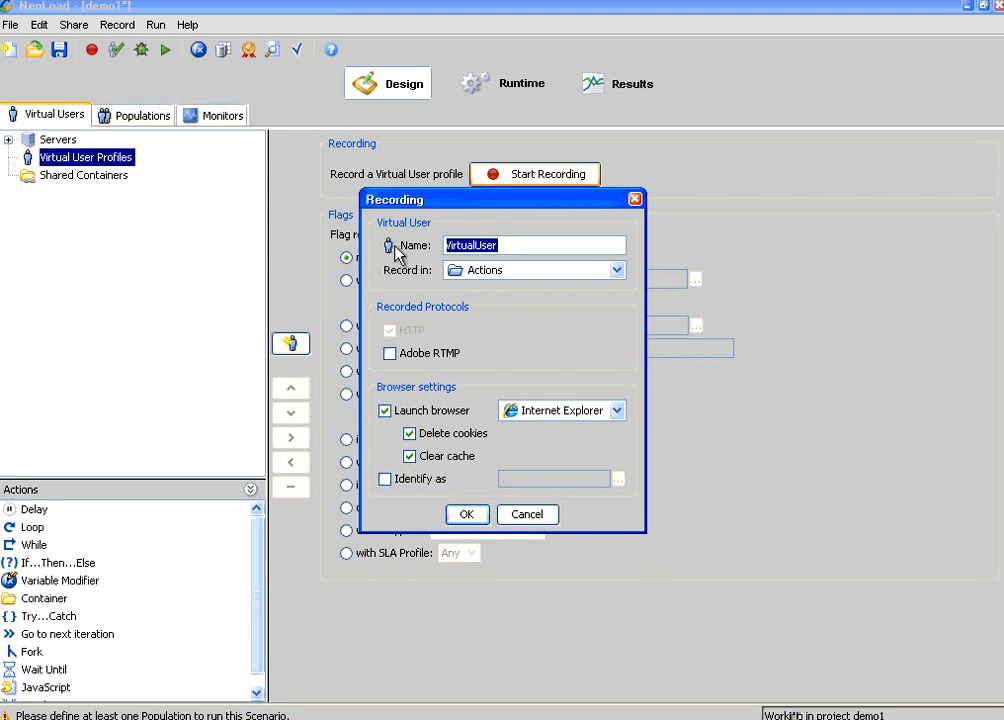
type("tes")
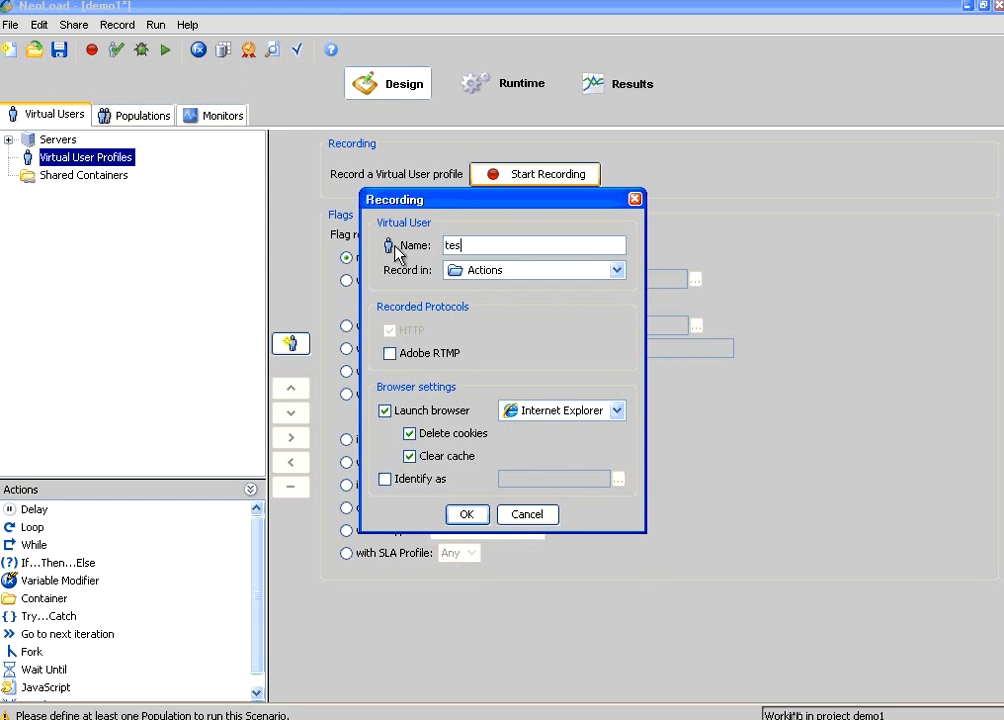
type("t1")
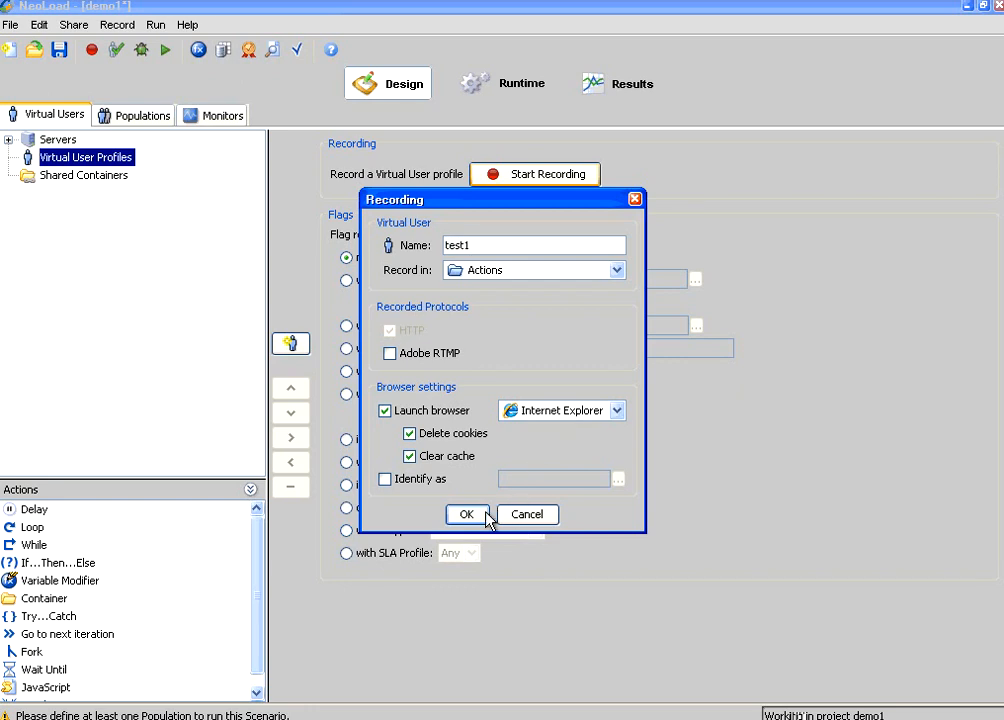
left_click(467, 514)
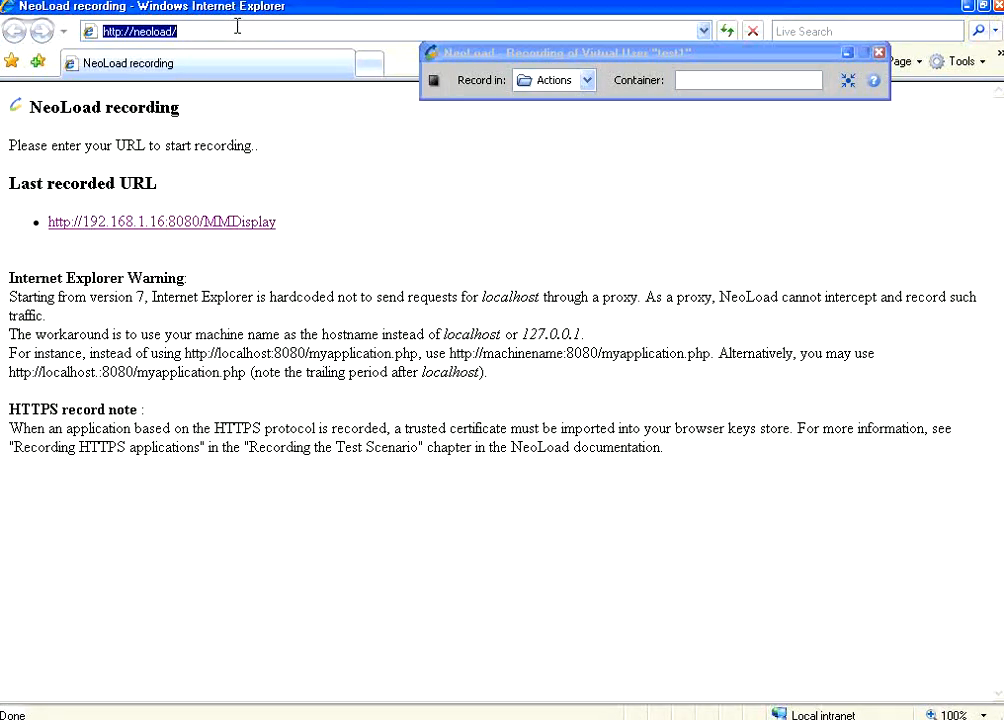
mouse_move(195, 230)
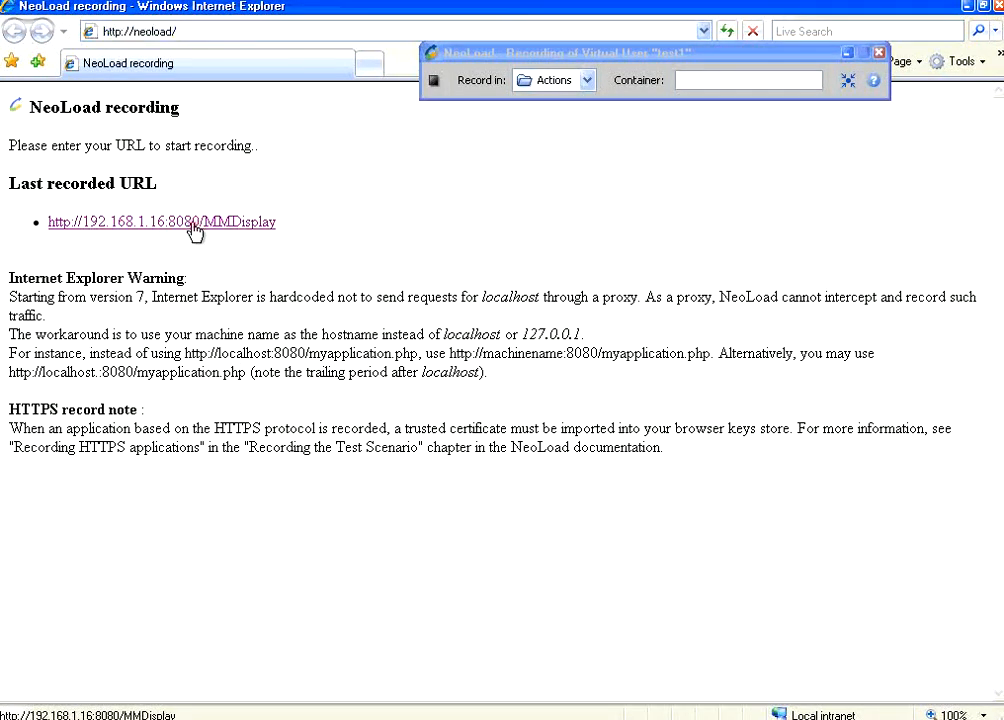
Log in as admin, add role 'role001' with description '001', then log out.
left_click(161, 221)
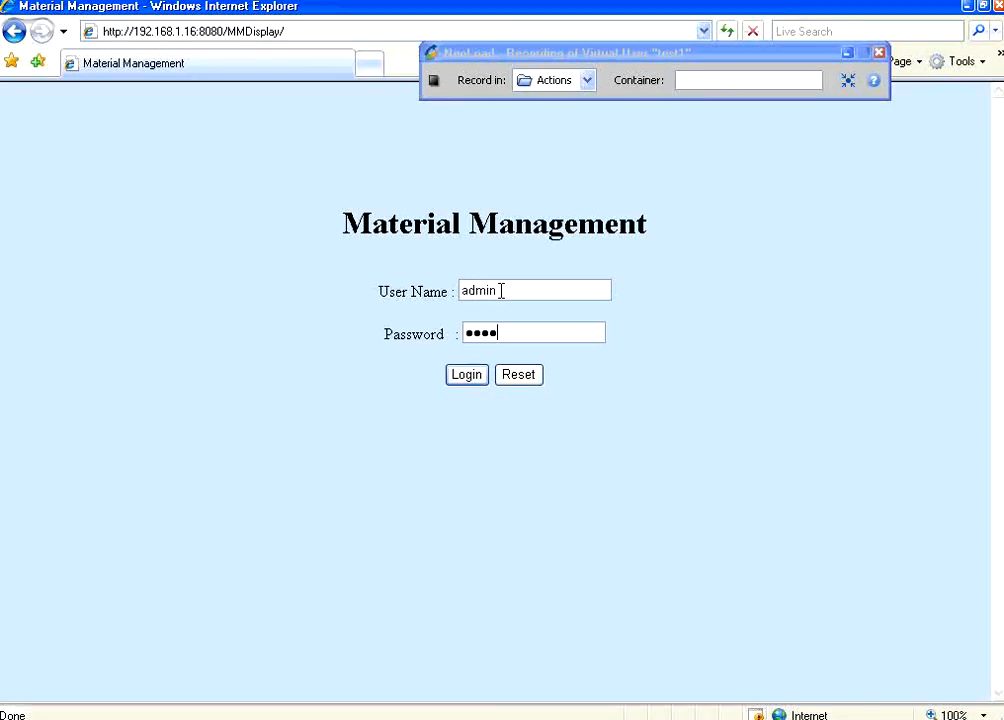
left_click(466, 374)
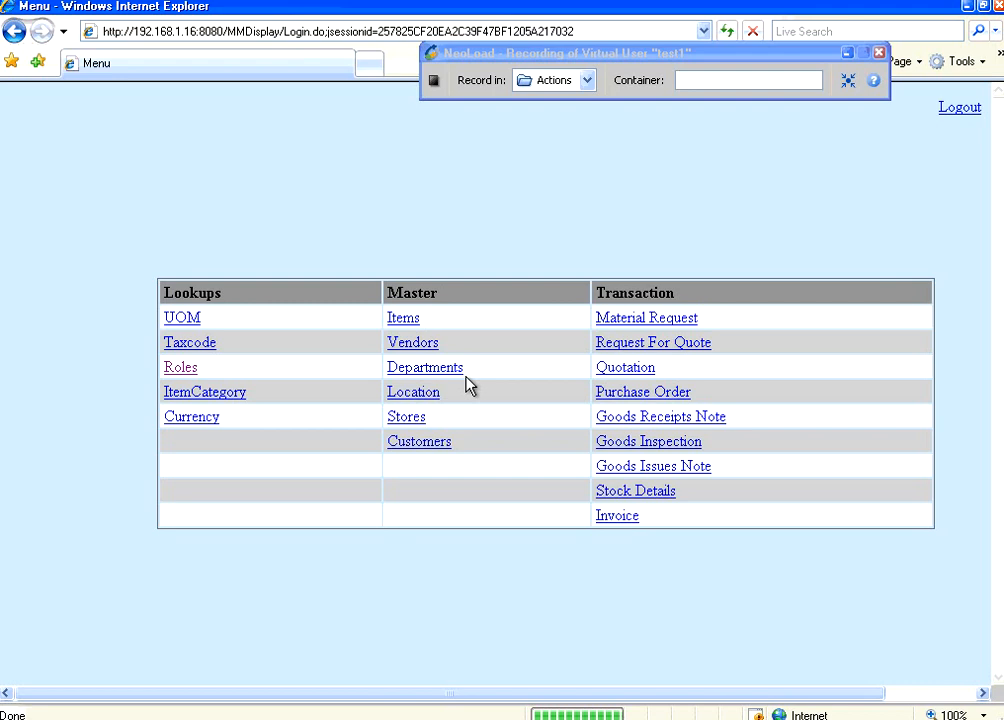
left_click(180, 367)
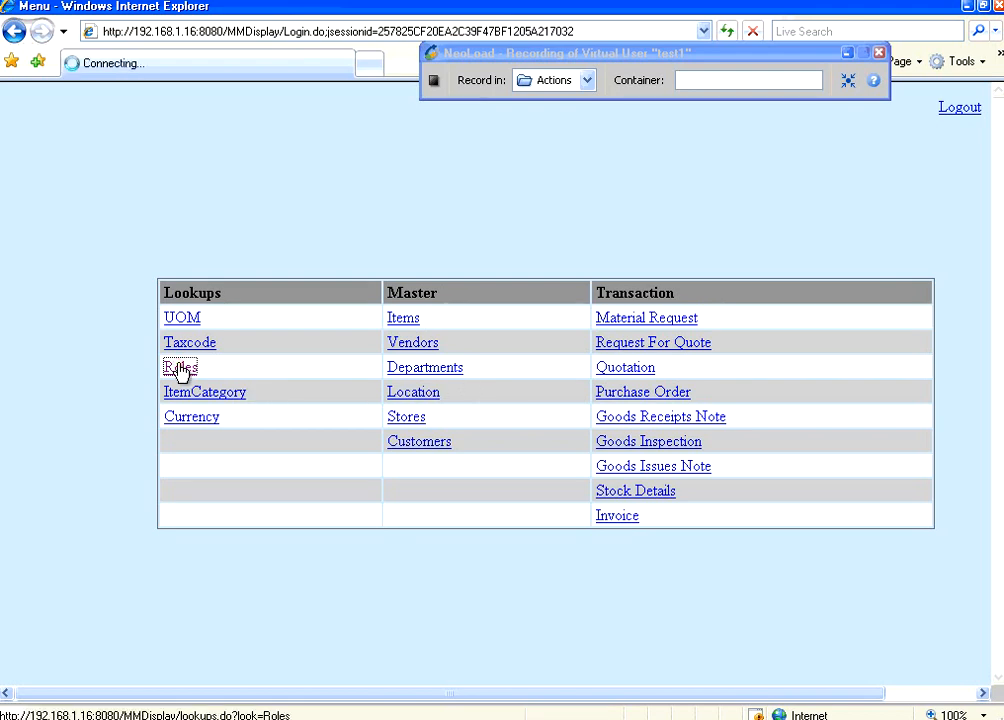
left_click(180, 367)
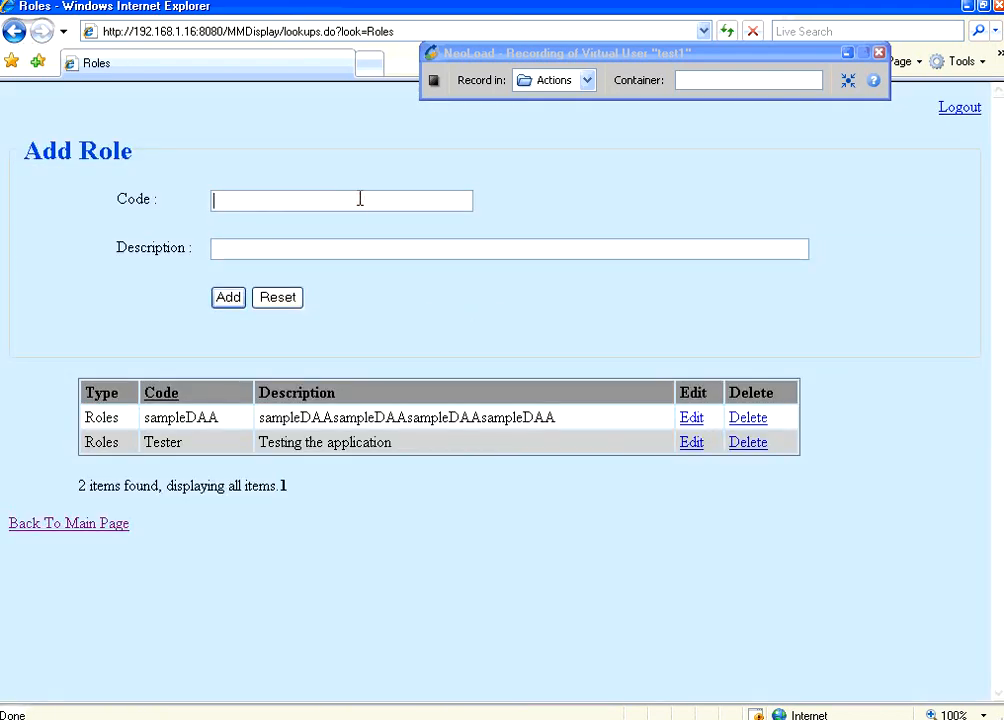
type("role001")
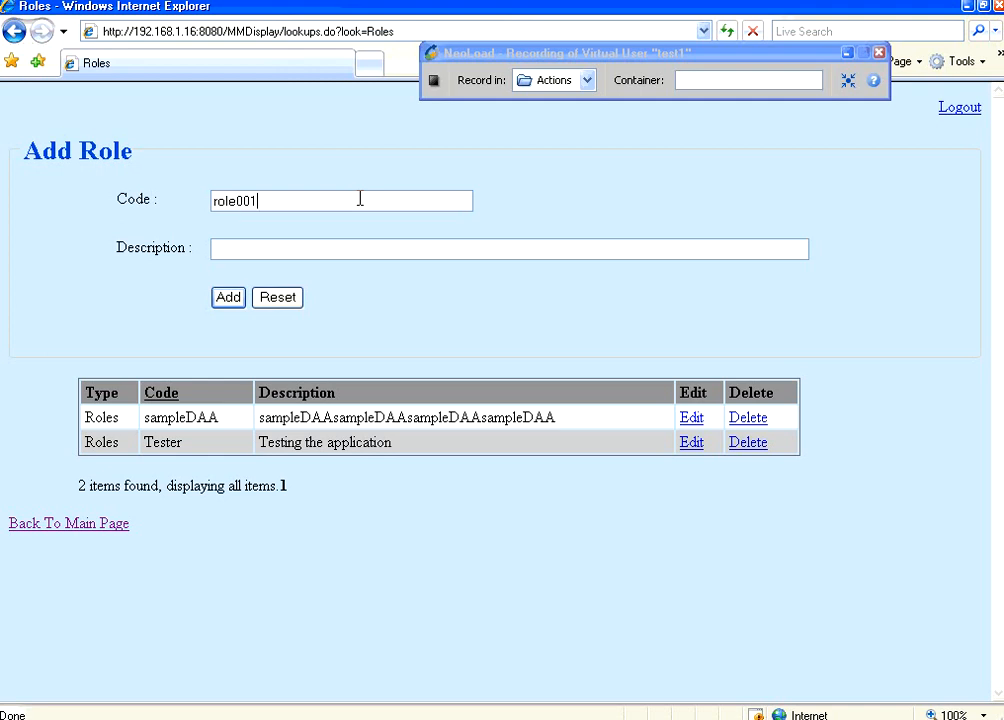
type("description 0")
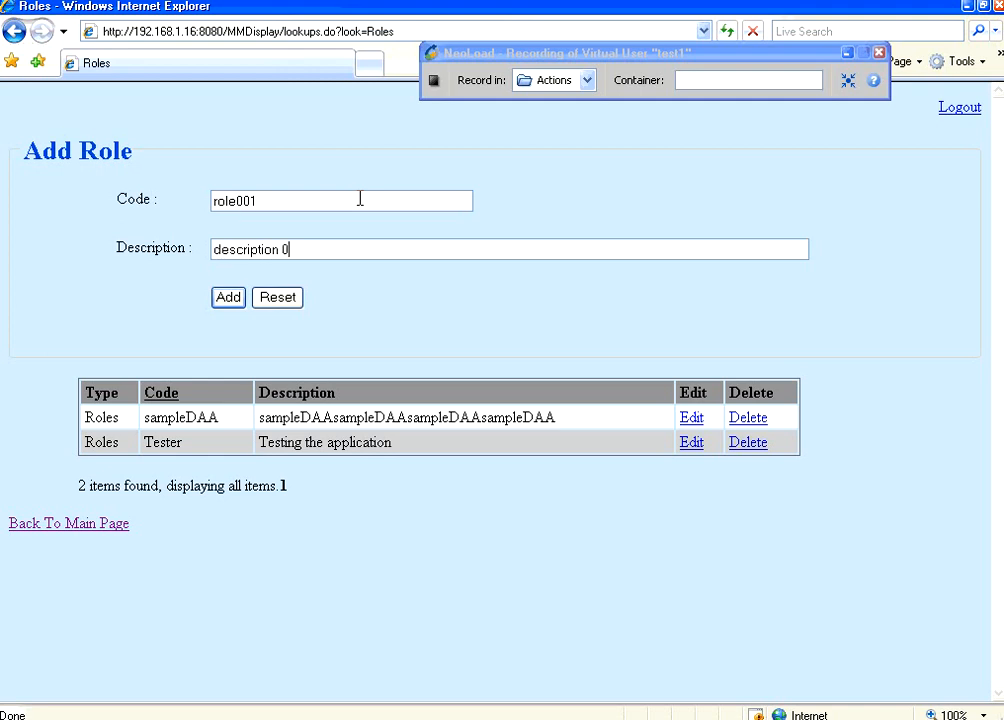
left_click(227, 297)
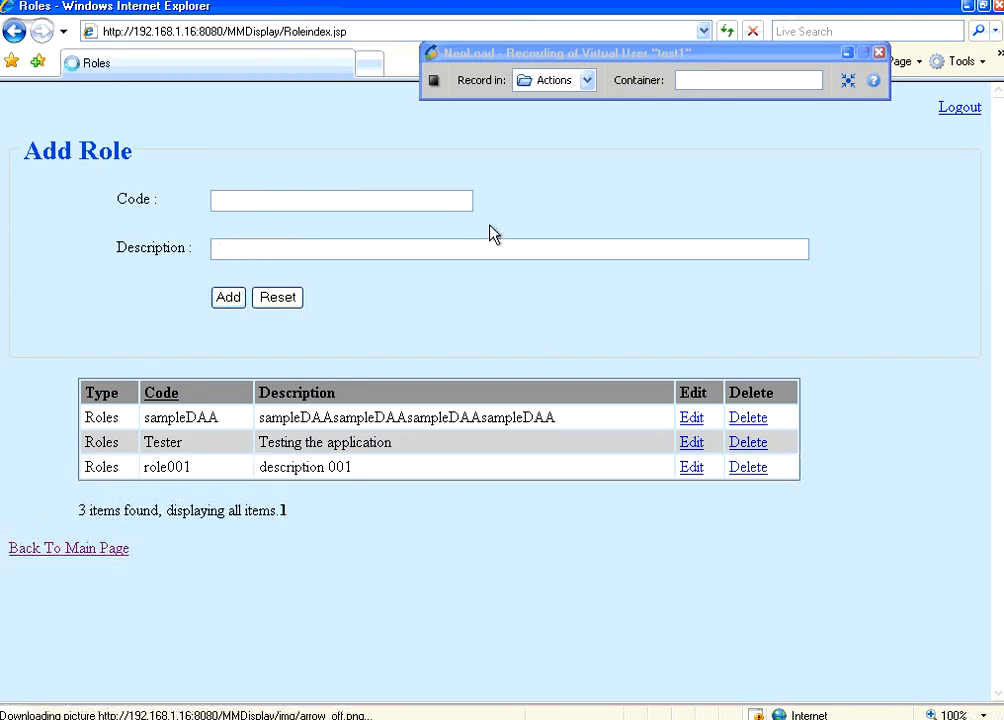
mouse_move(898, 224)
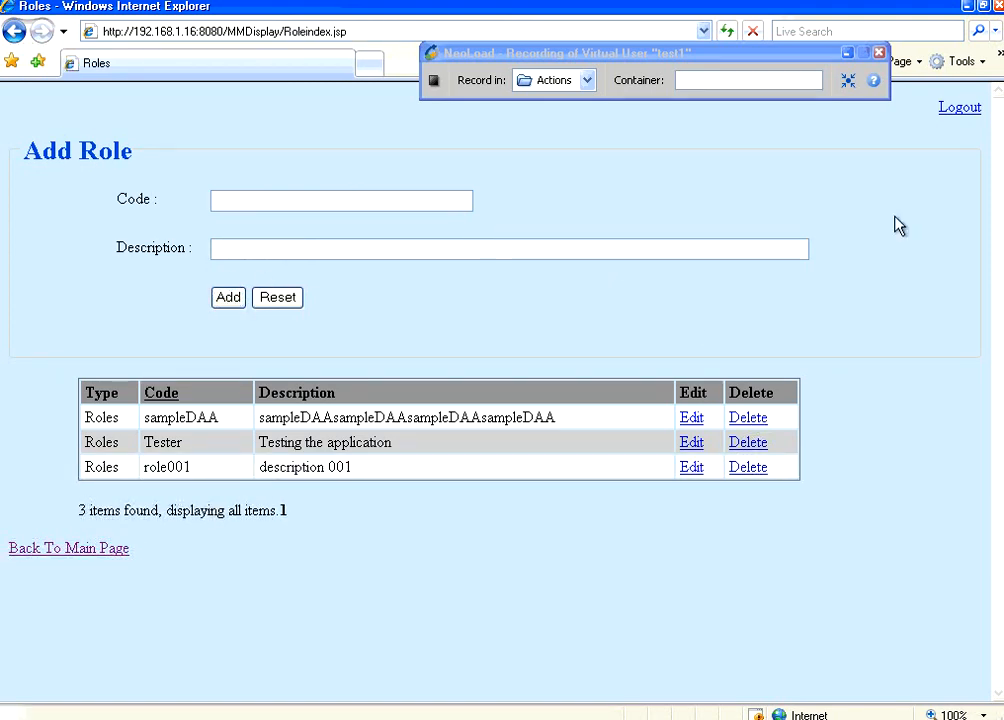
left_click(958, 107)
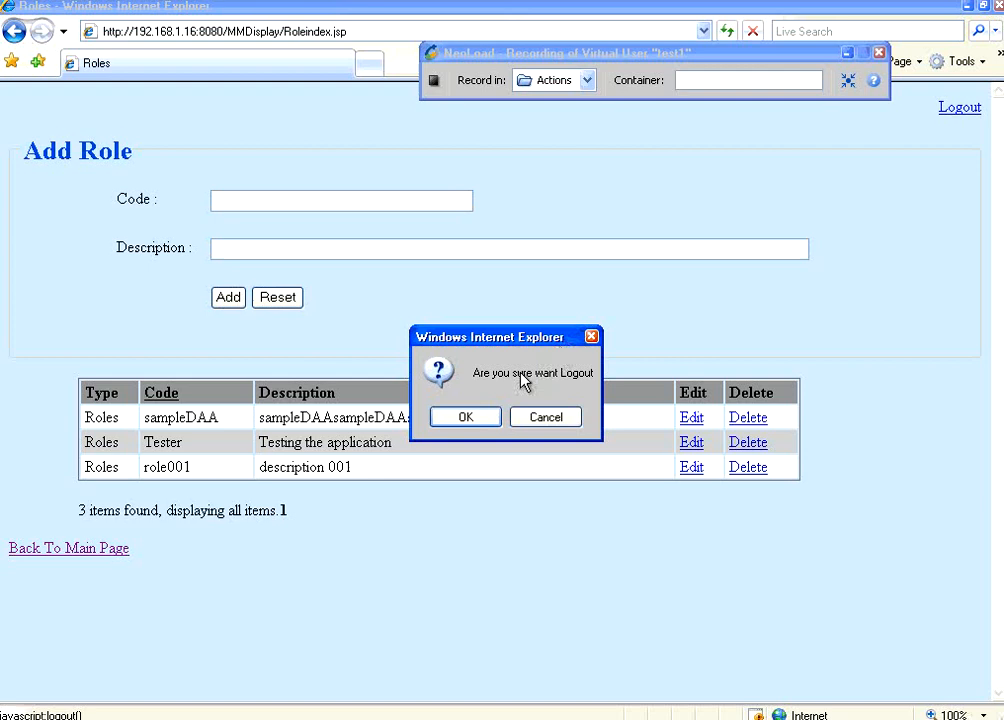
left_click(464, 417)
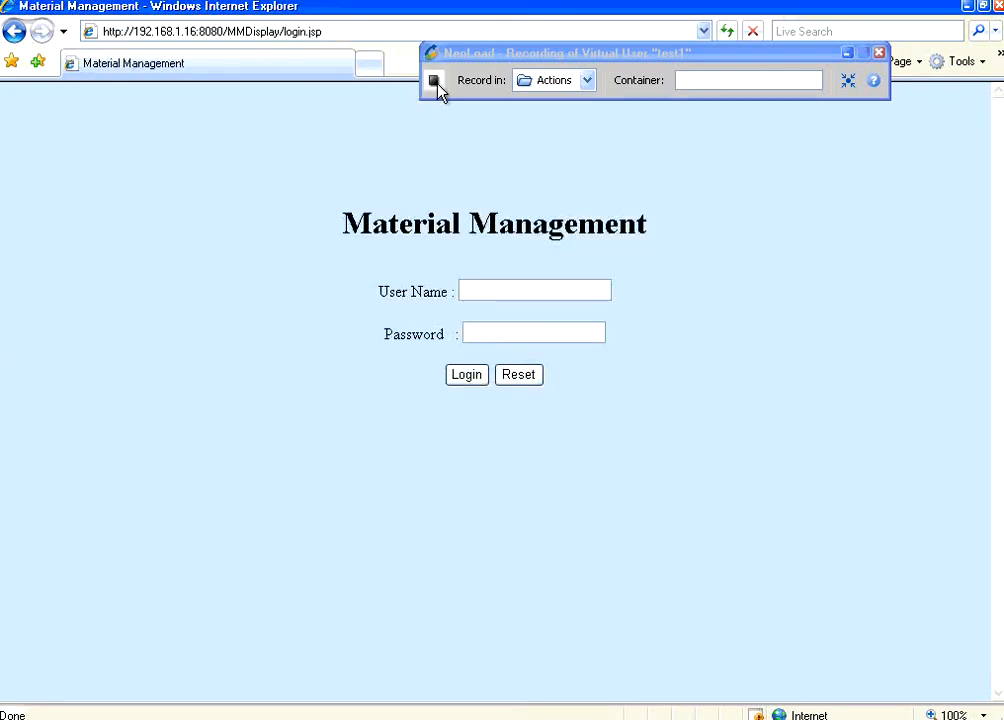
Stop recording and finish the Post-recording Wizard, keeping recorded think times and skipping form authentication.
left_click(434, 80)
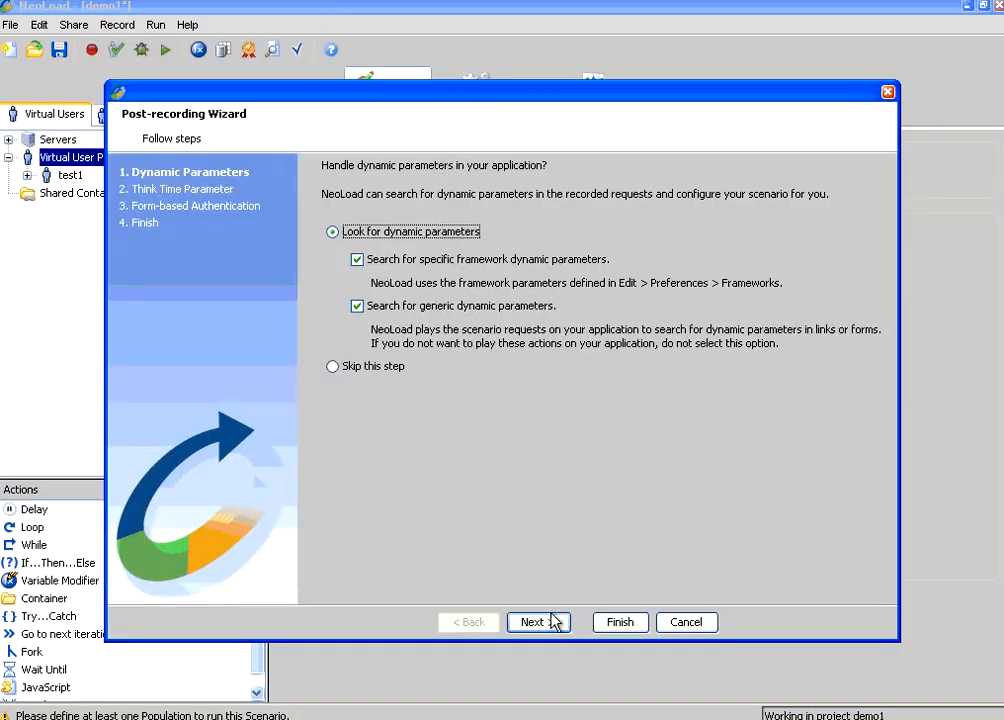
left_click(533, 622)
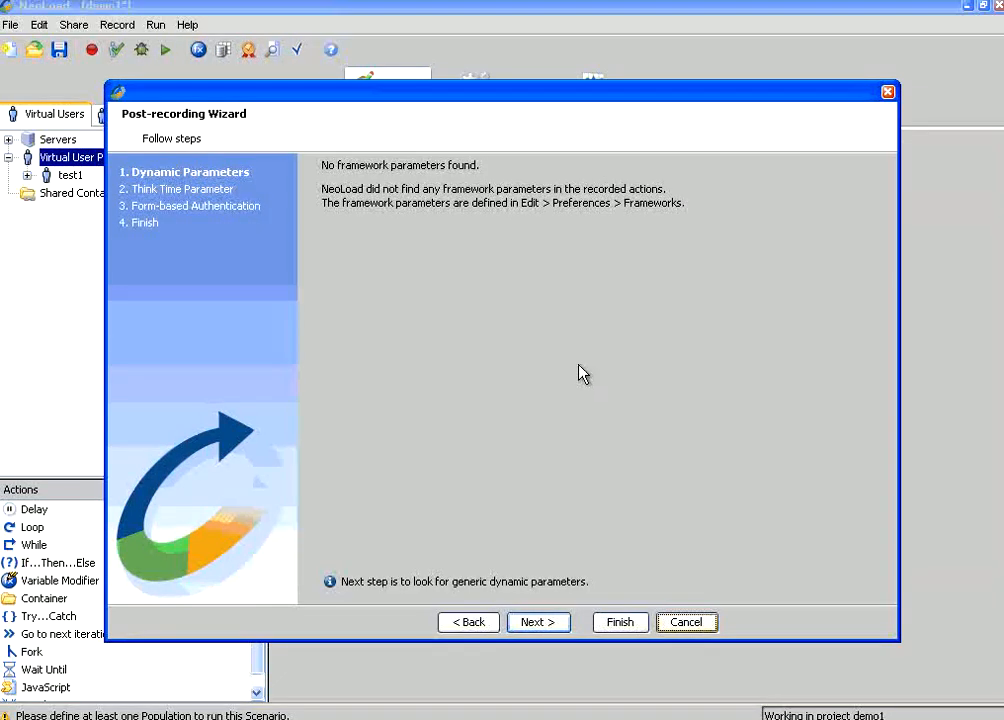
left_click(538, 622)
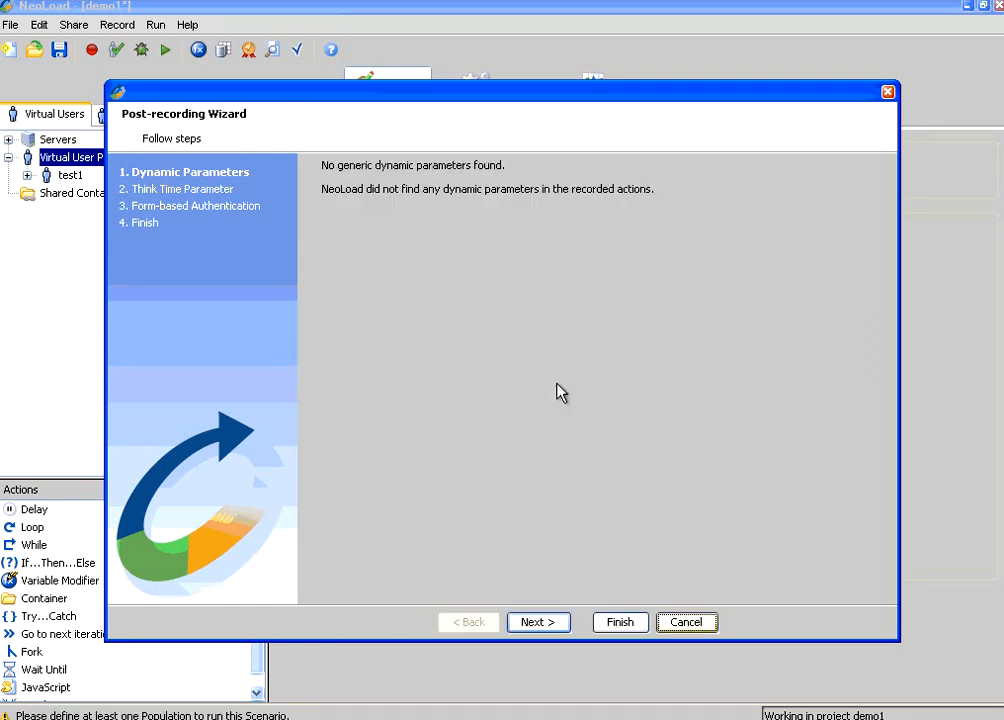
mouse_move(547, 549)
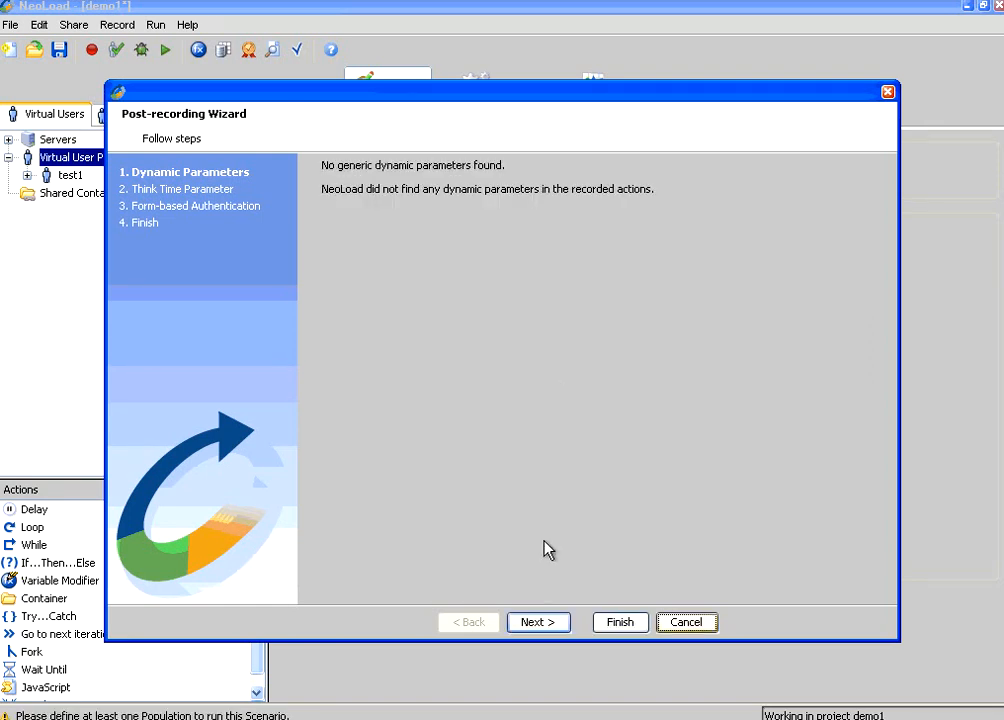
left_click(538, 622)
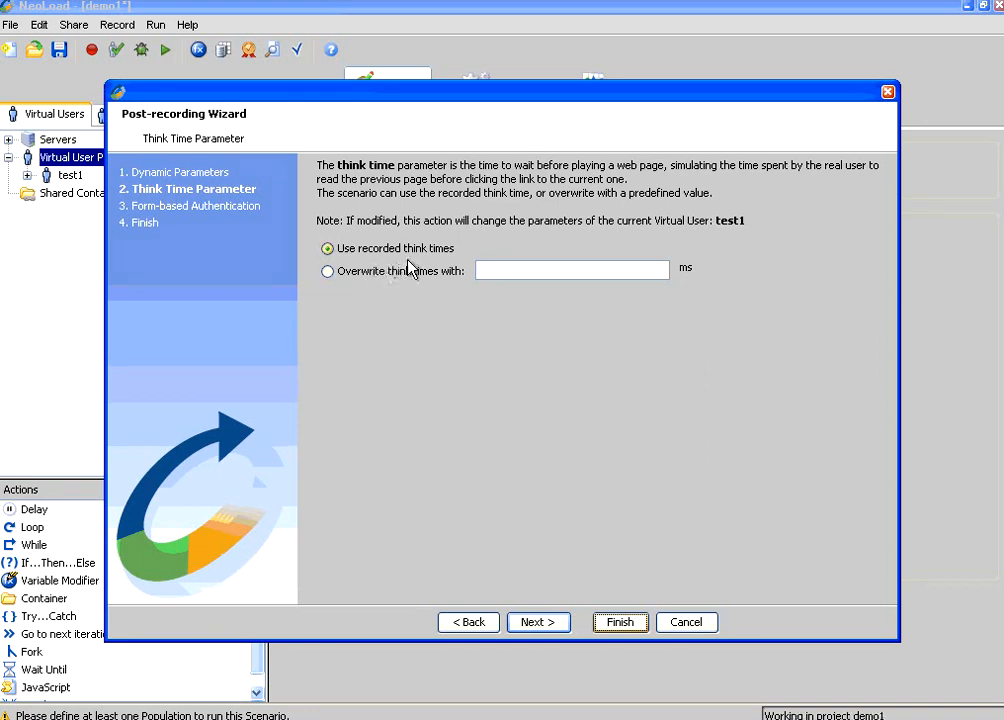
mouse_move(444, 261)
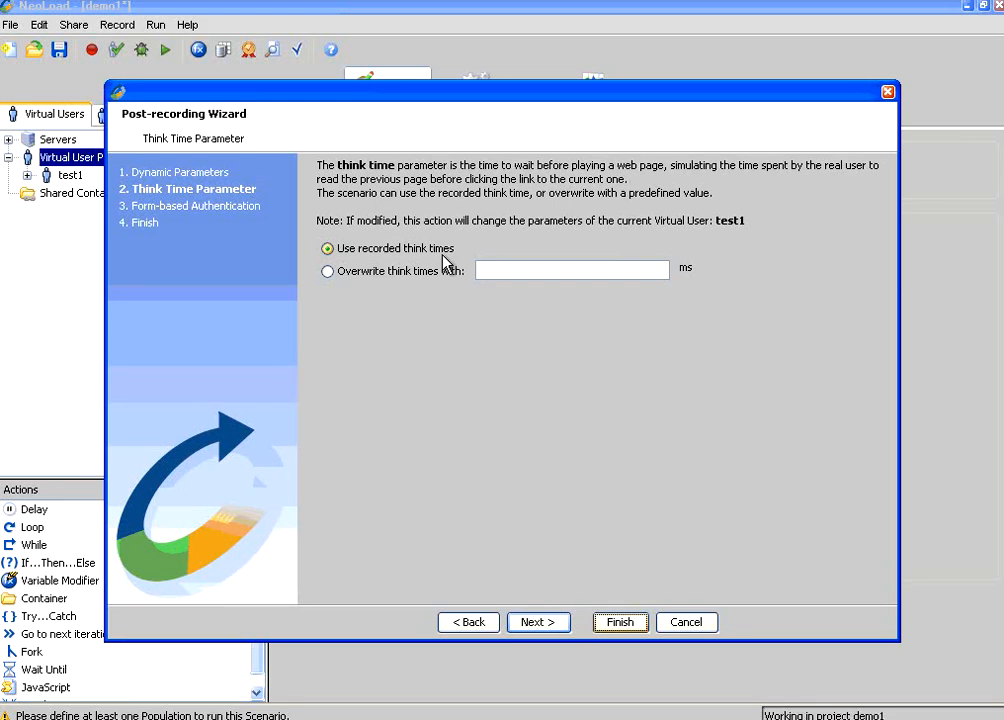
left_click(537, 622)
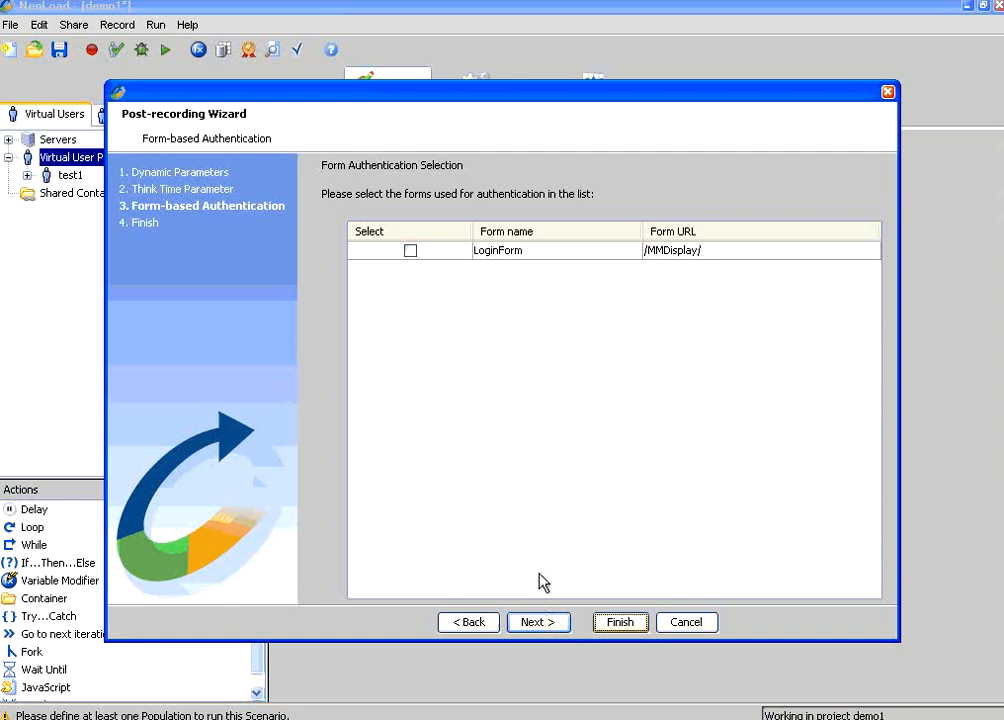
mouse_move(421, 268)
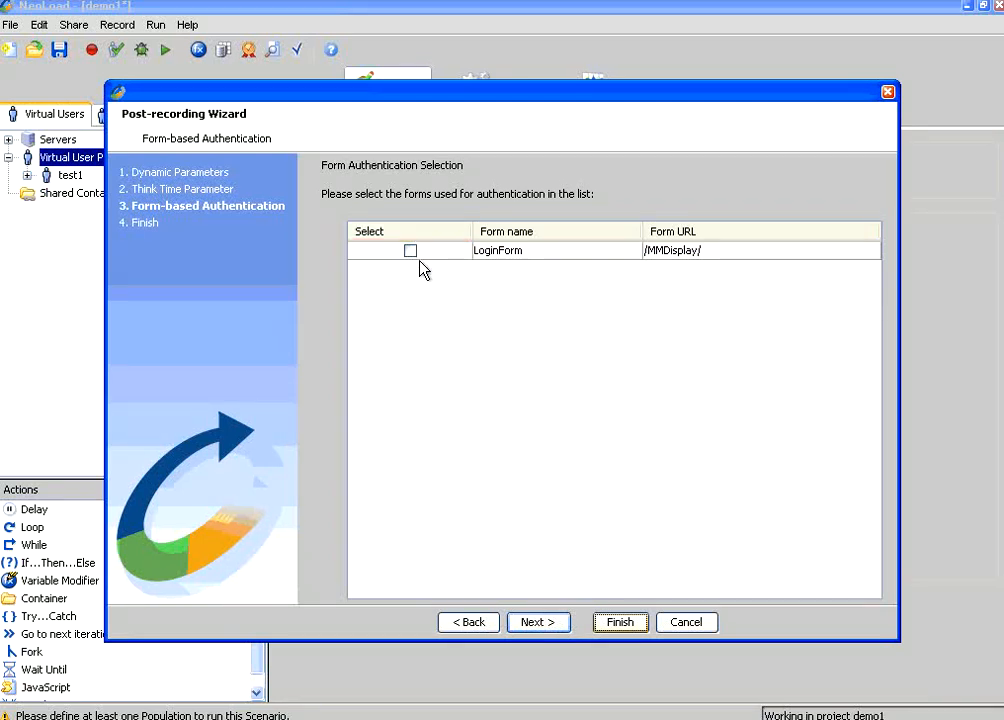
mouse_move(498, 258)
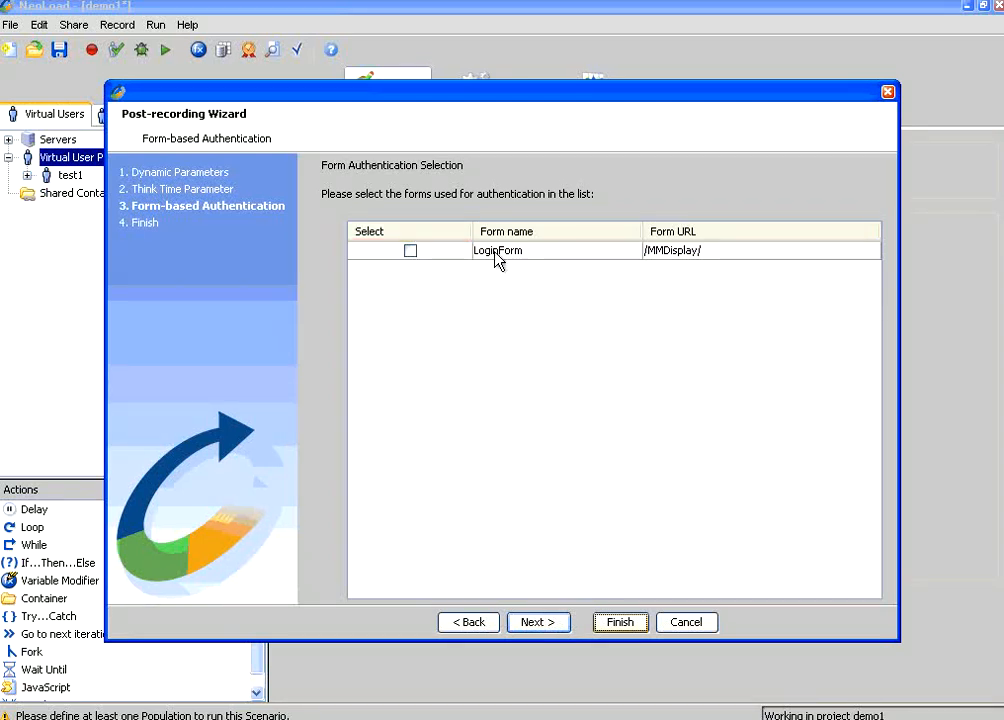
mouse_move(538, 622)
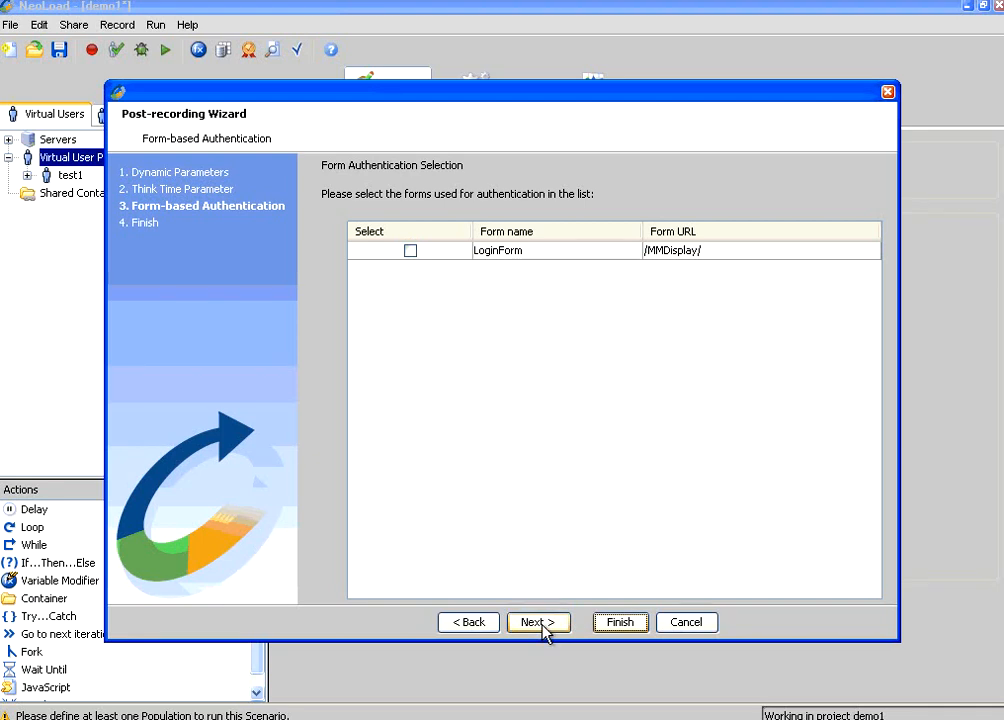
left_click(619, 622)
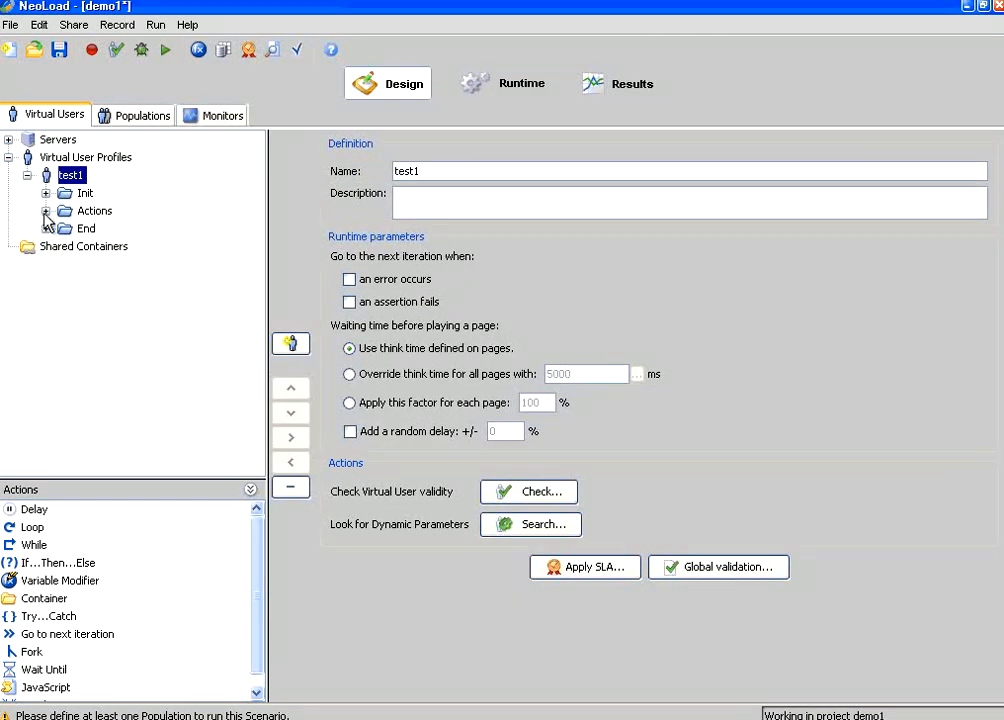
Review the Actions, /MMDisplay, Login.do, lookups.do, Role.do and login.jsp settings, then expand Login.do.
left_click(46, 211)
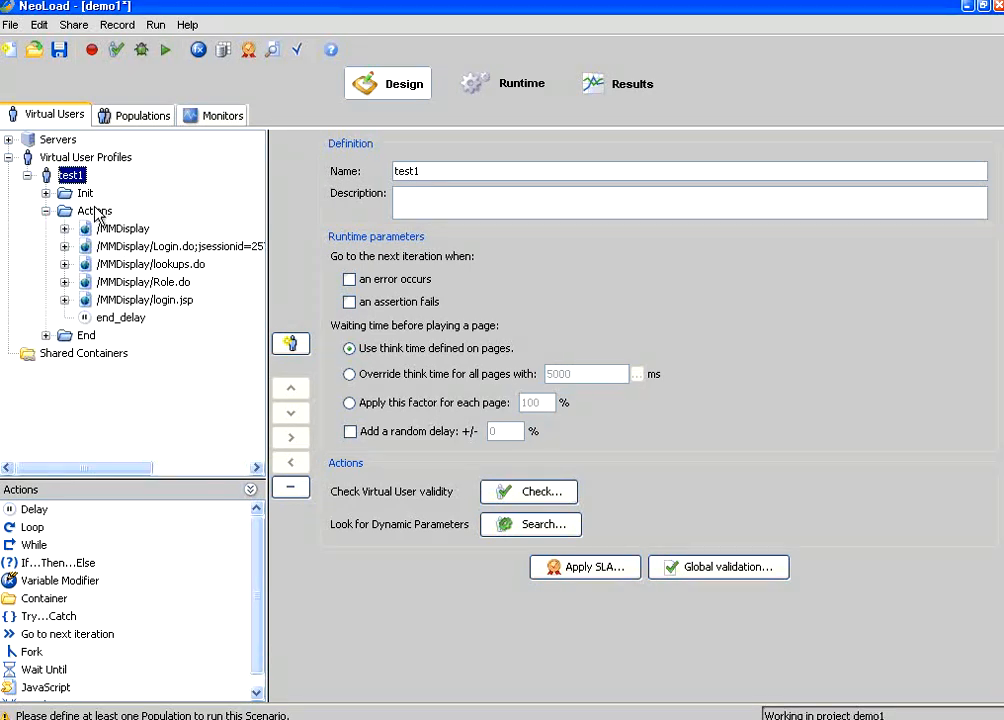
left_click(95, 211)
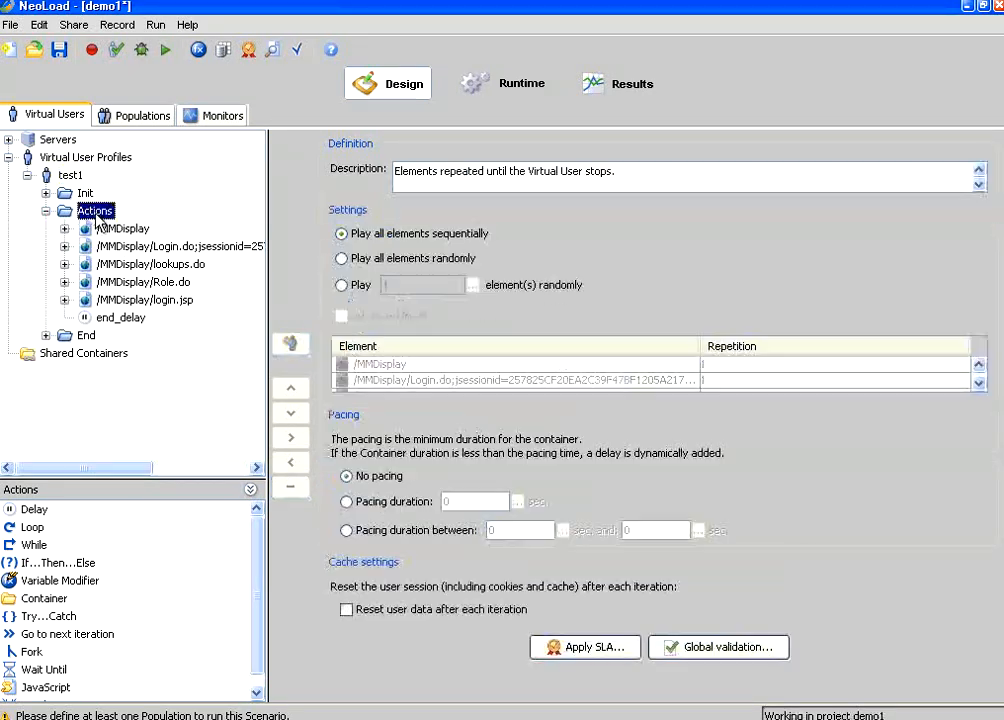
mouse_move(148, 238)
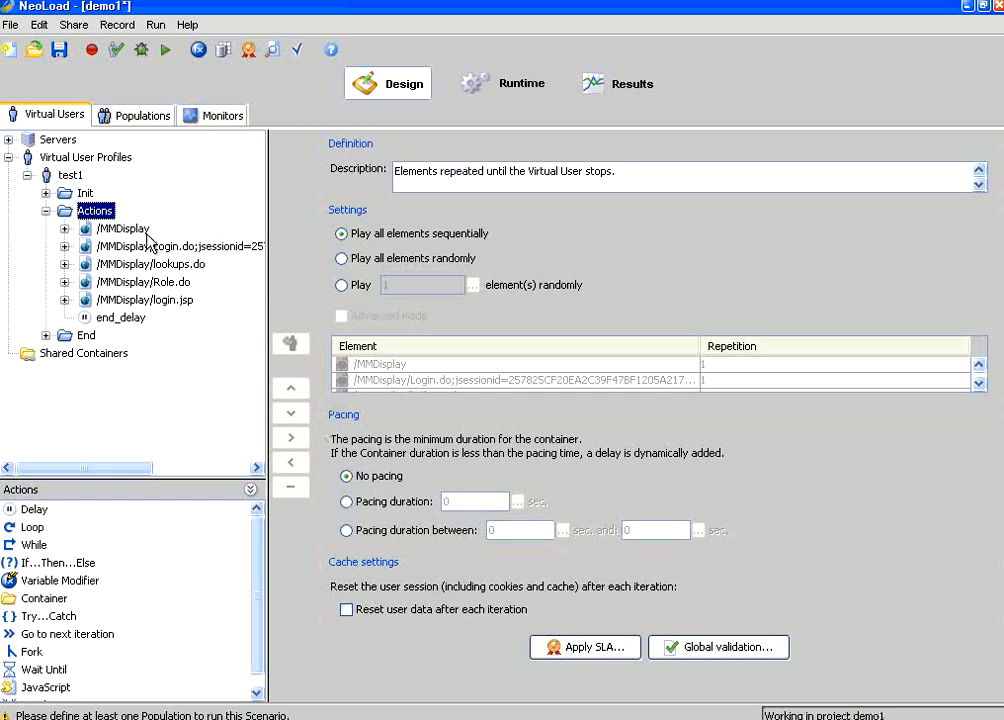
left_click(122, 228)
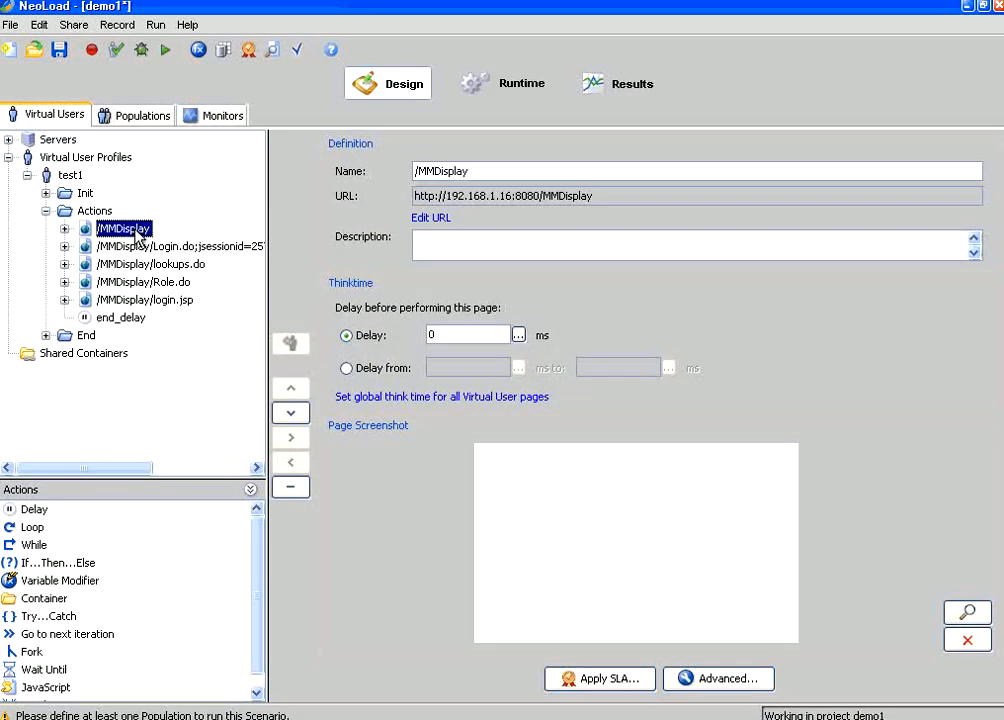
left_click(178, 246)
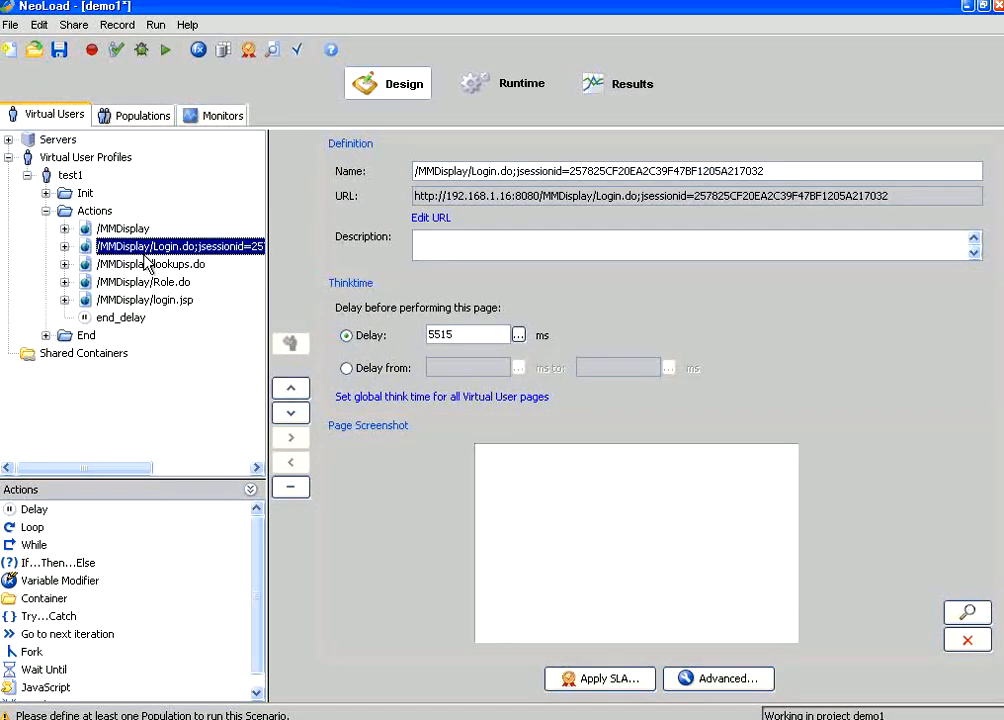
left_click(150, 263)
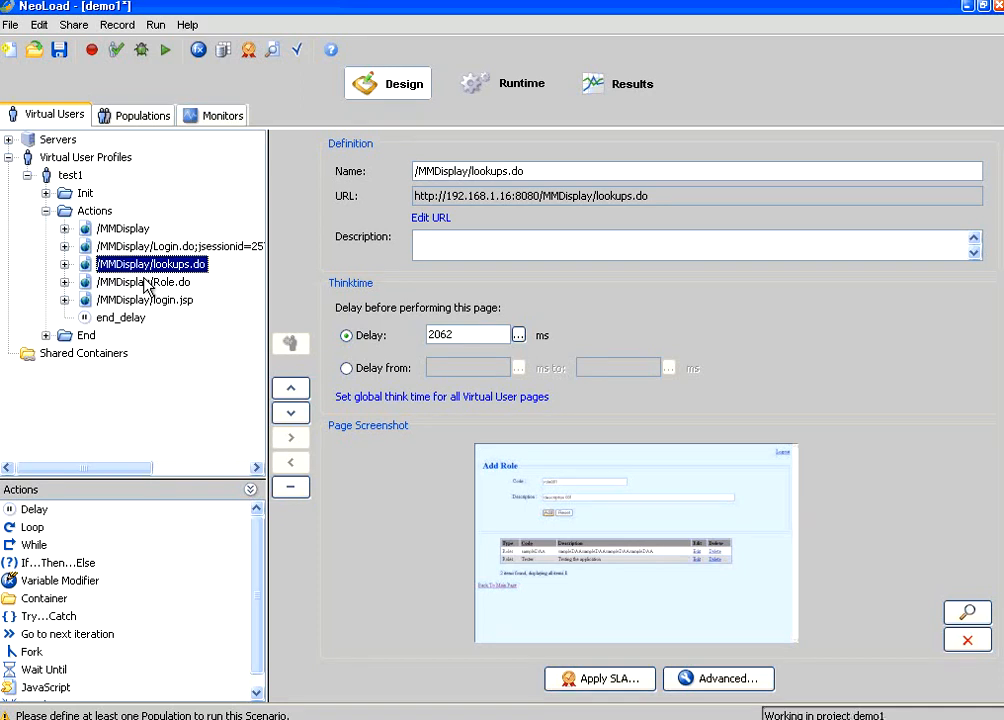
left_click(143, 282)
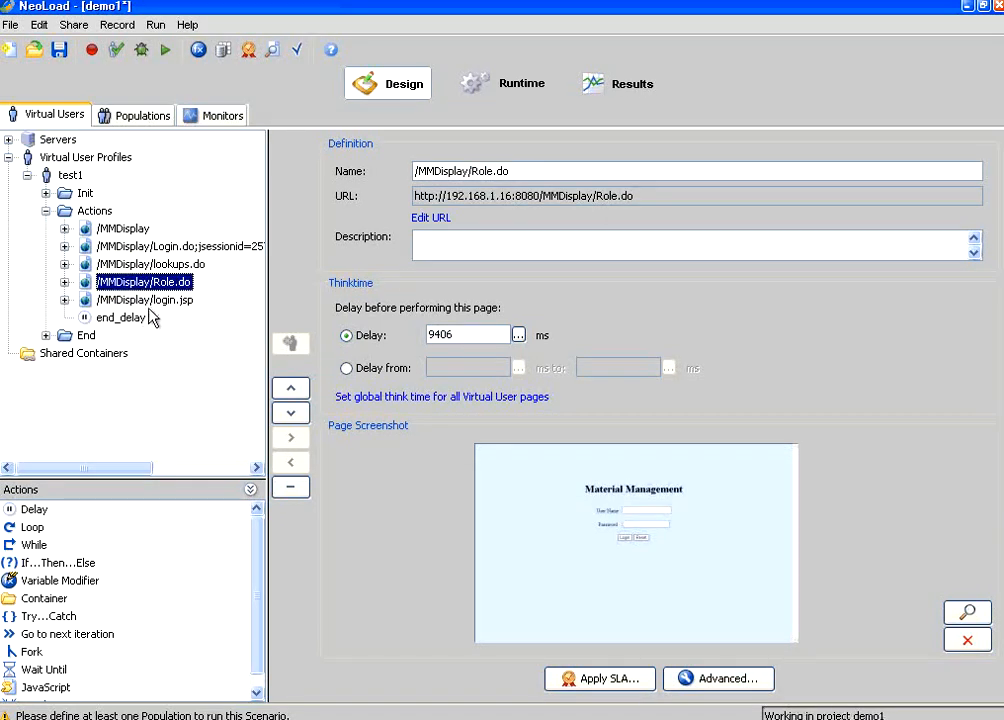
left_click(146, 299)
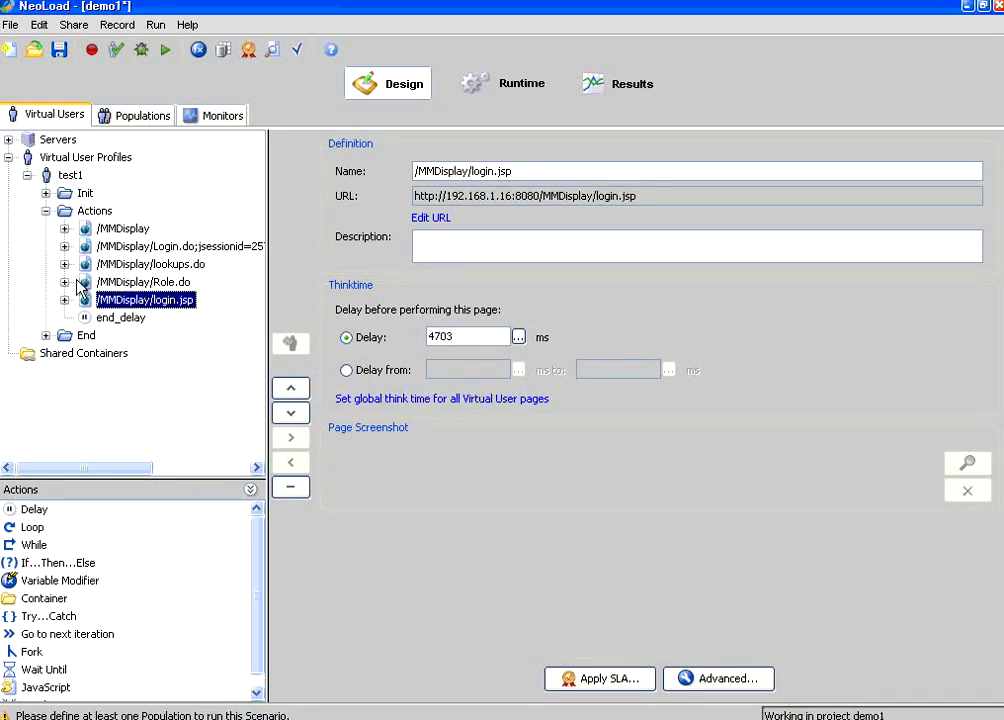
left_click(64, 246)
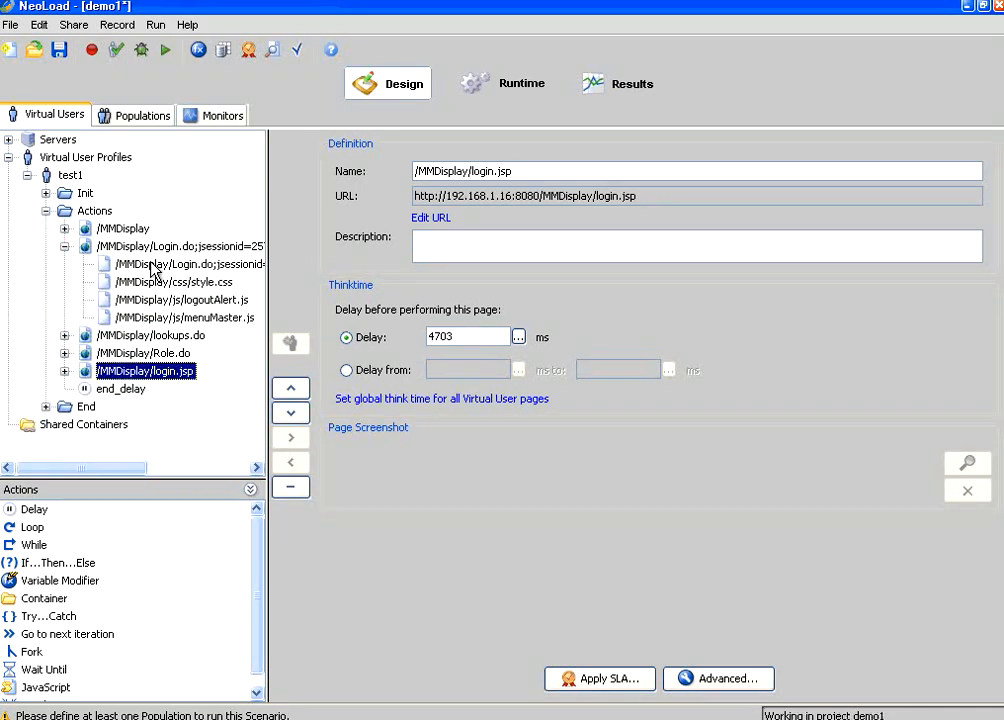
Inspect /MMDisplay's redirect, style.css and logoutAlert.js requests, plus the Login.do admin POST parameters.
left_click(64, 228)
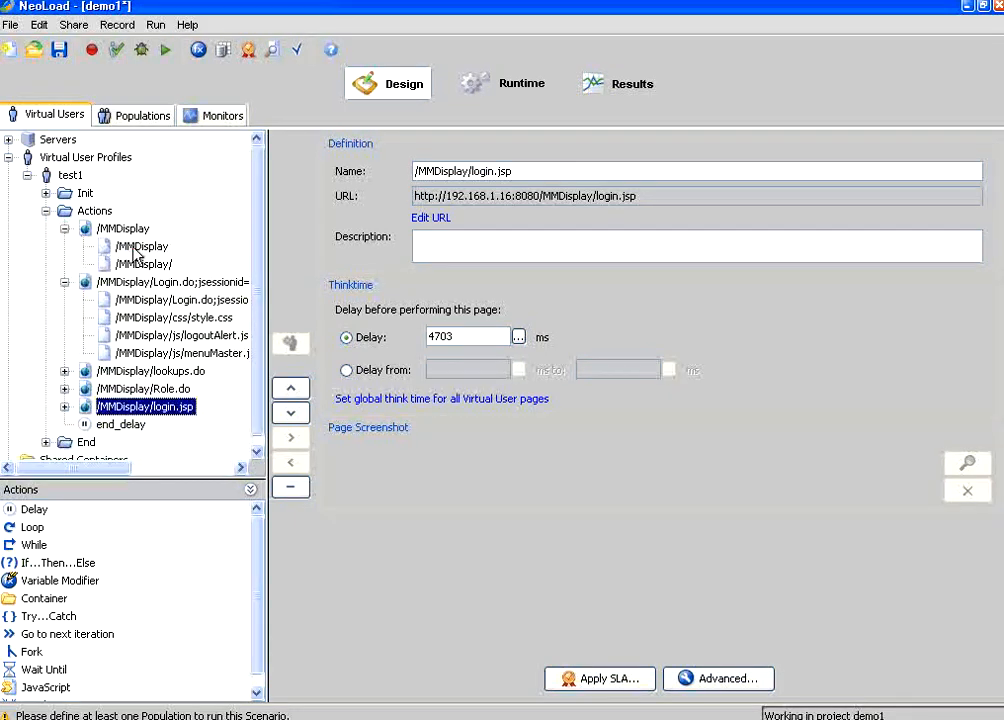
left_click(142, 263)
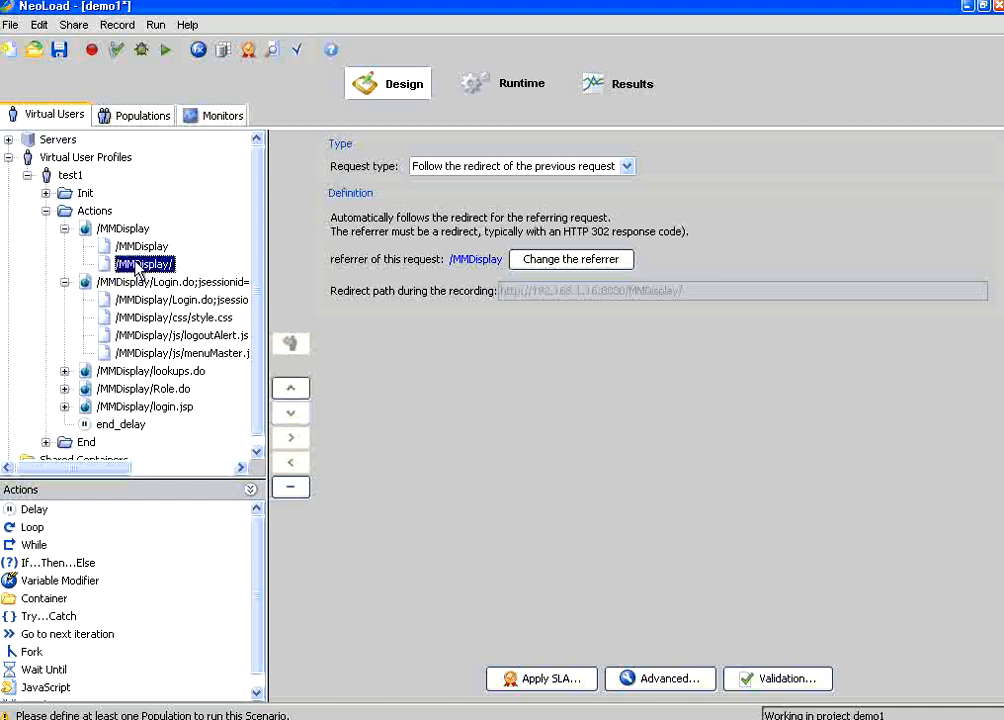
left_click(173, 317)
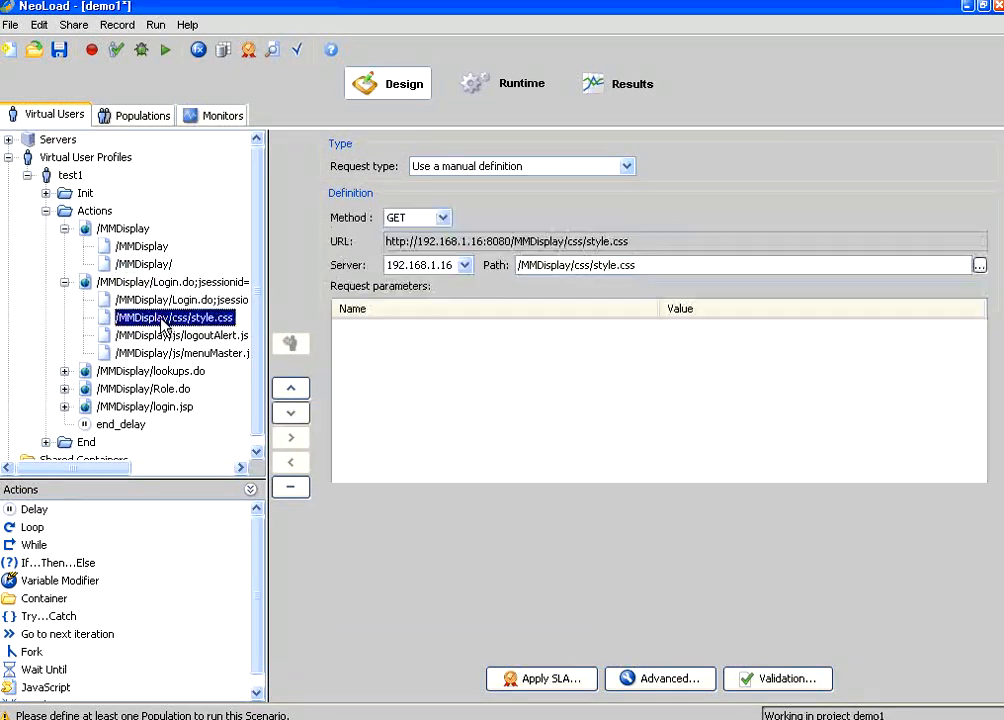
left_click(181, 335)
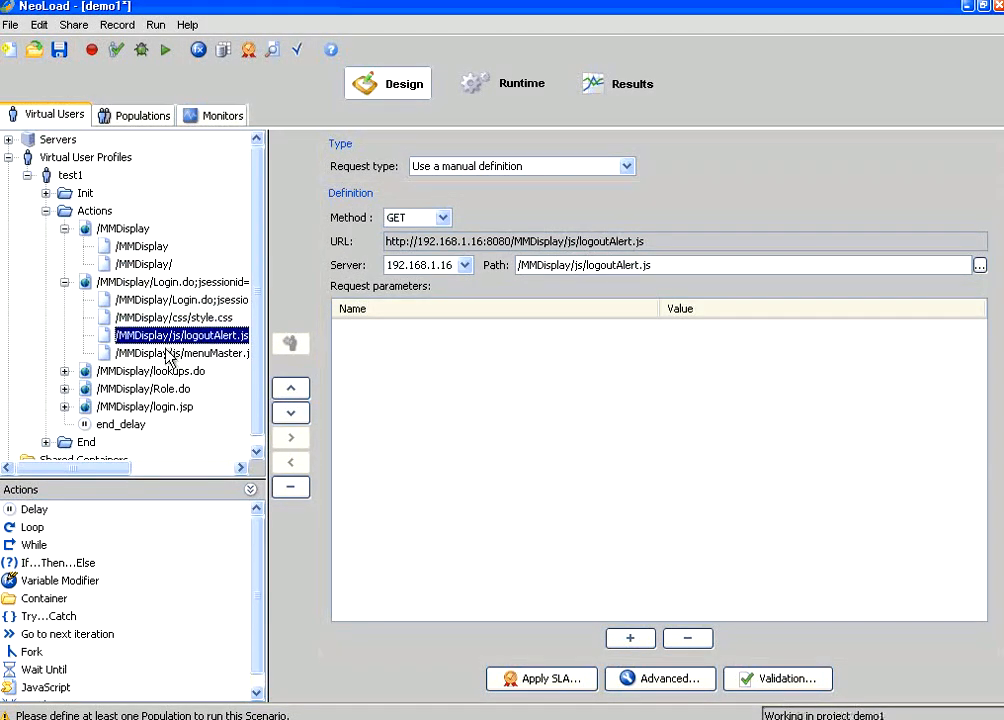
left_click(170, 281)
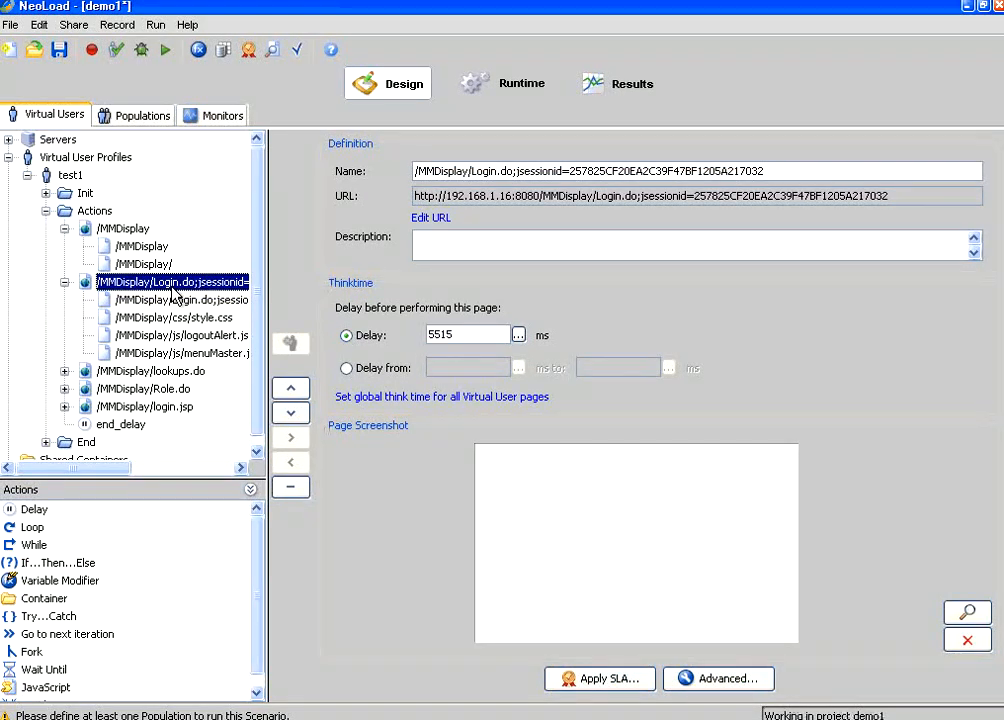
left_click(180, 299)
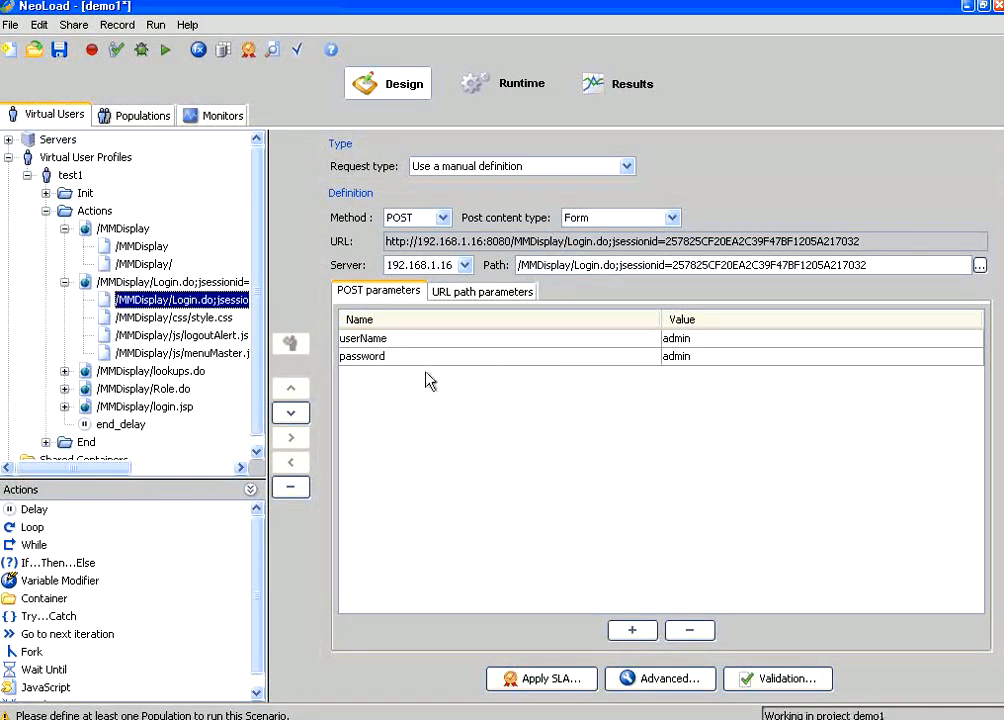
mouse_move(120, 377)
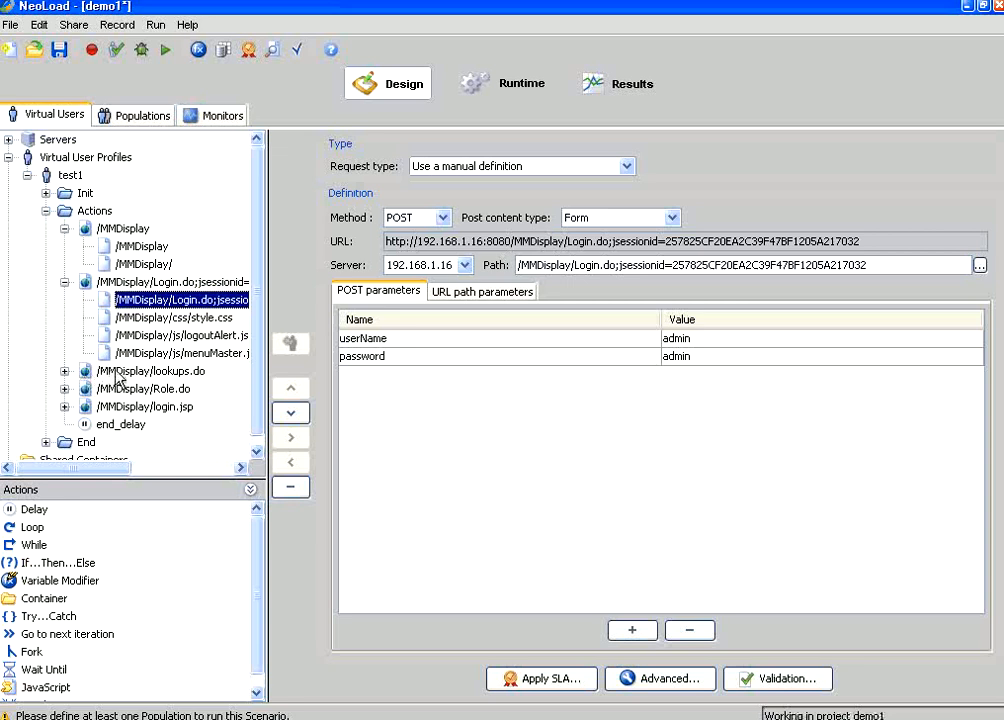
left_click(152, 371)
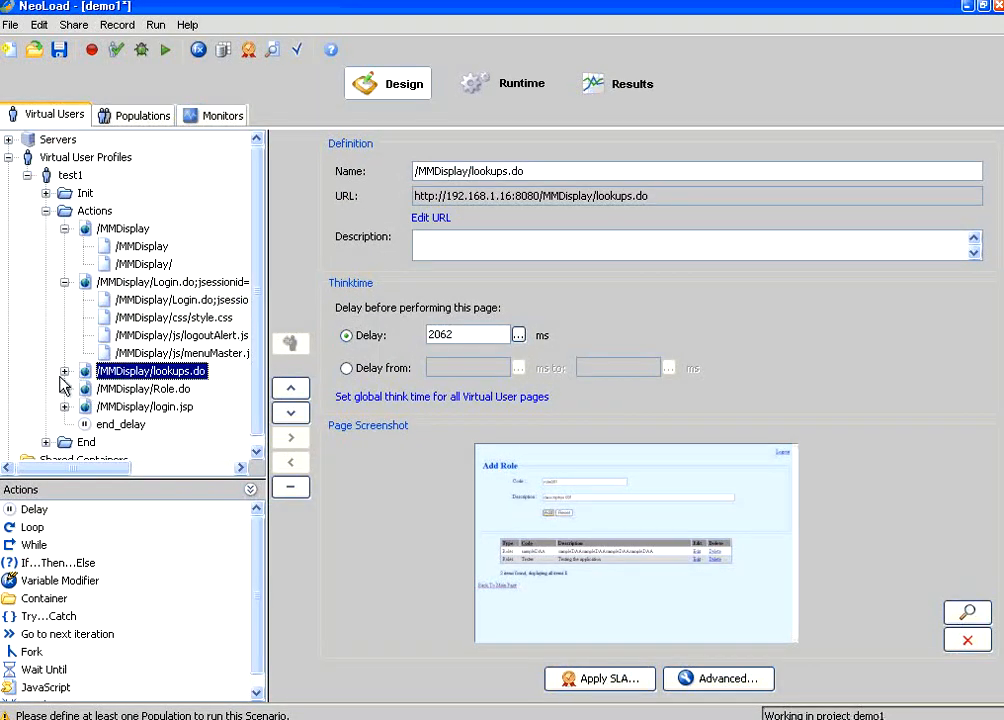
Expand the lookups.do and Role.do pages and inspect their requests, including Role.do's POST parameters.
left_click(64, 371)
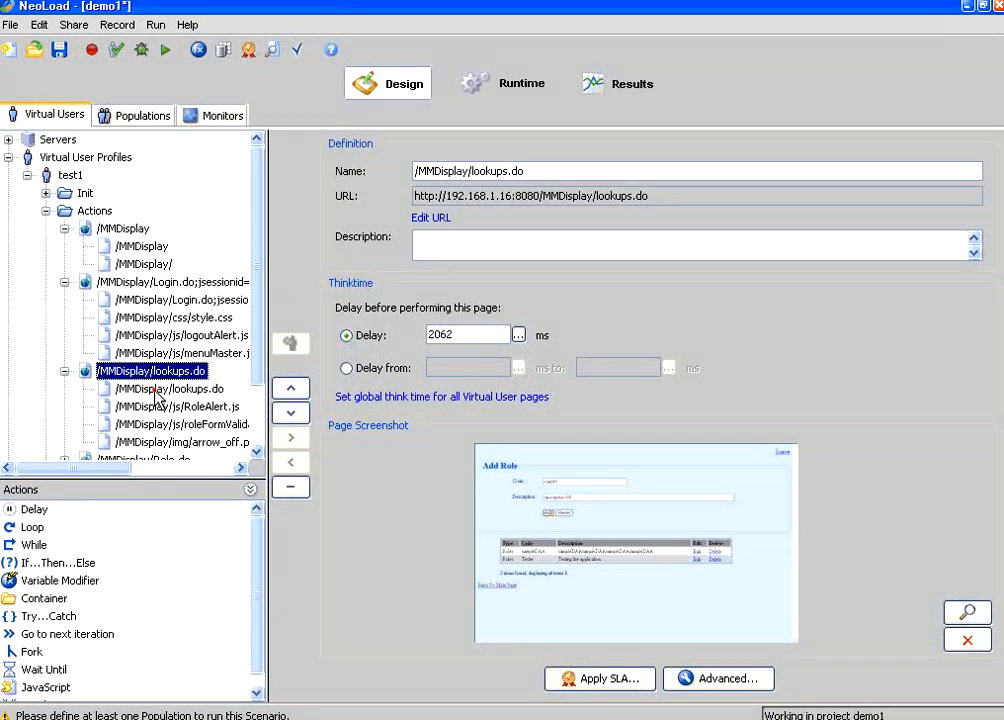
left_click(178, 406)
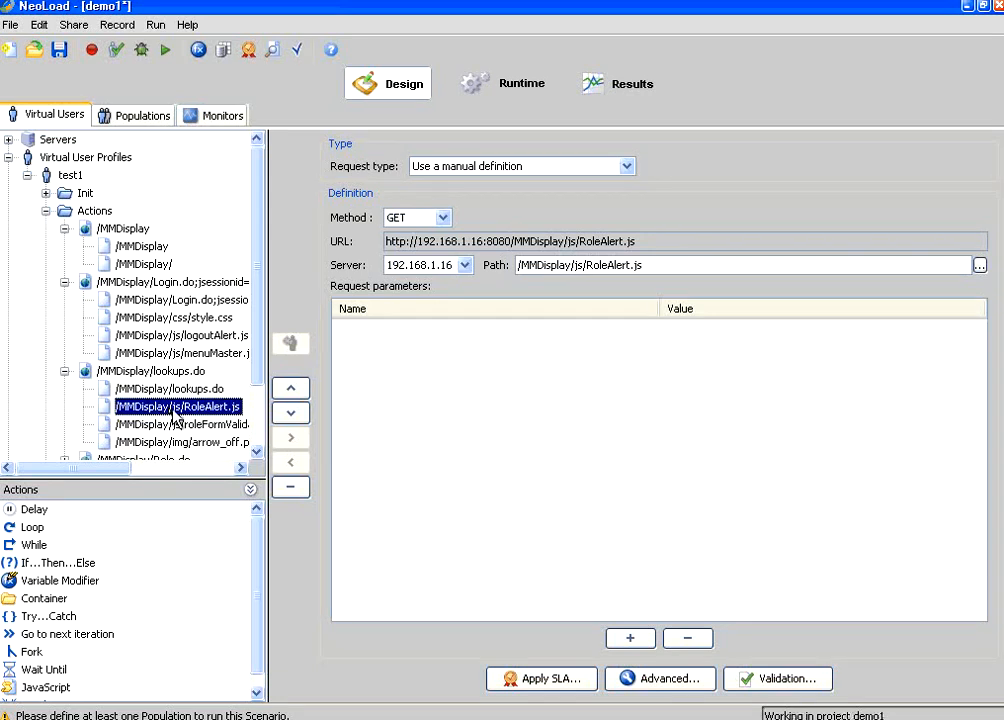
left_click(178, 423)
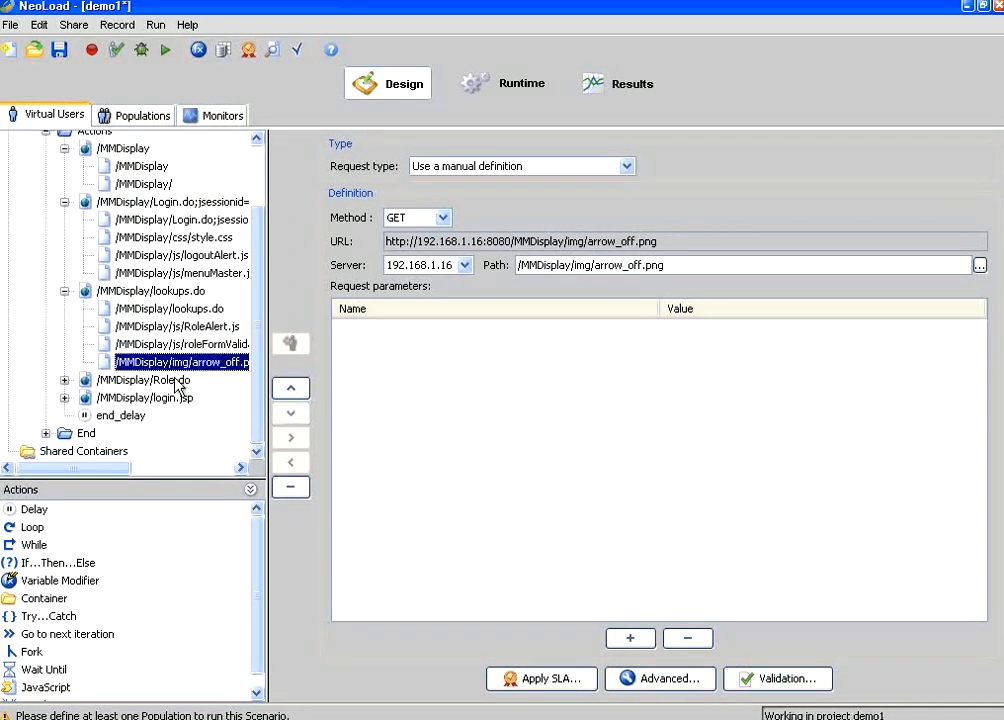
left_click(64, 379)
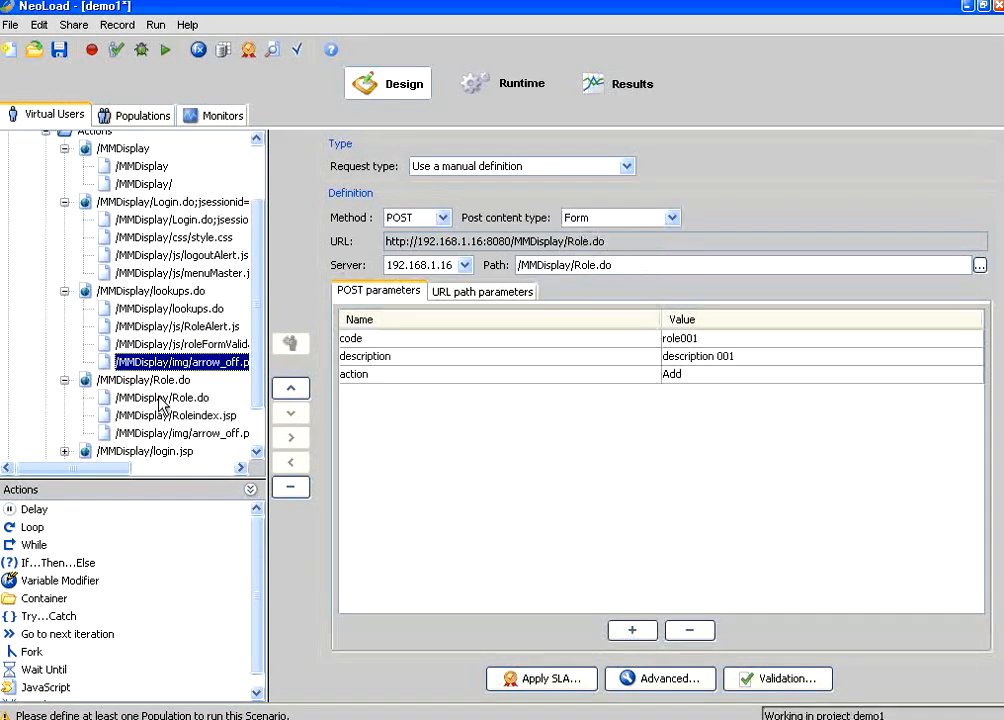
left_click(162, 397)
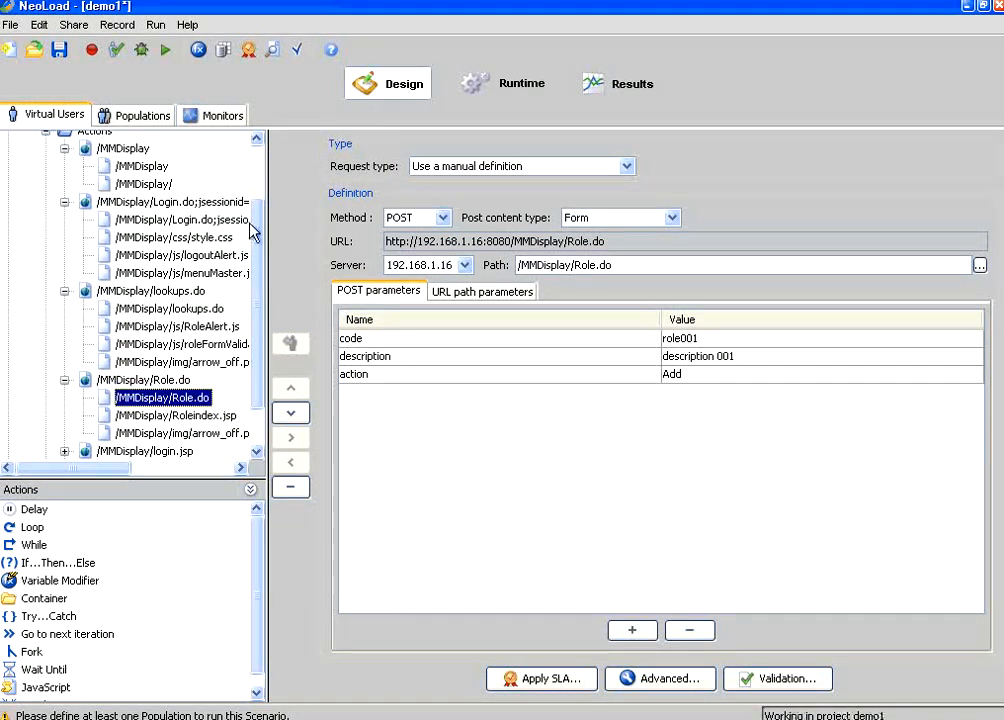
scroll("up", 3)
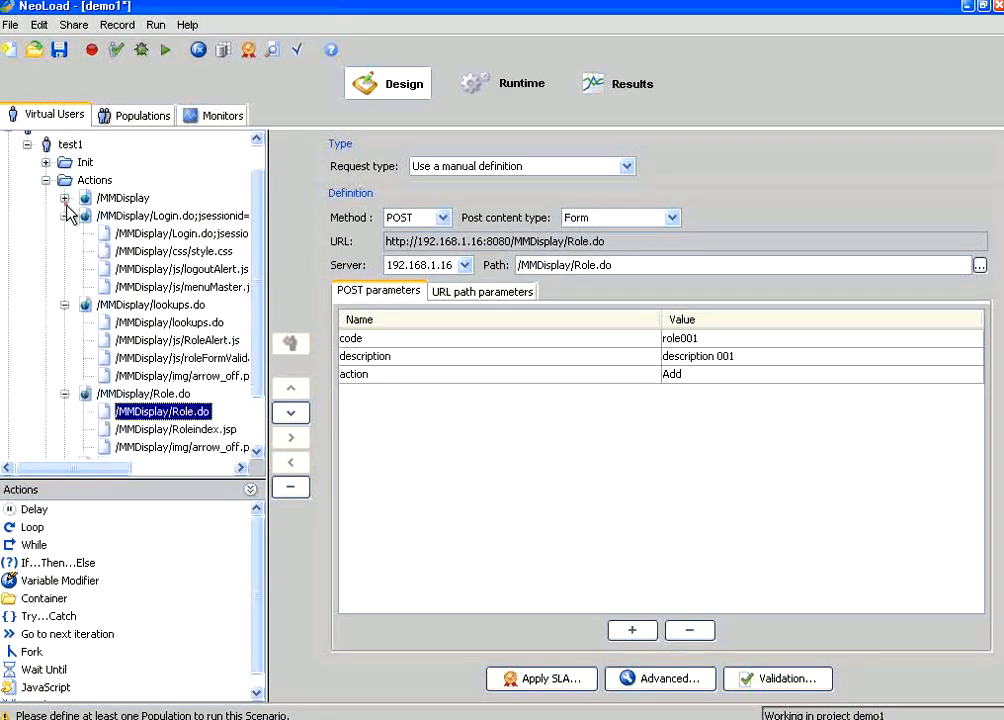
Review the End, Init, /MMDisplay and lookups.do settings, ending on Role.do's role001 POST data.
left_click(65, 215)
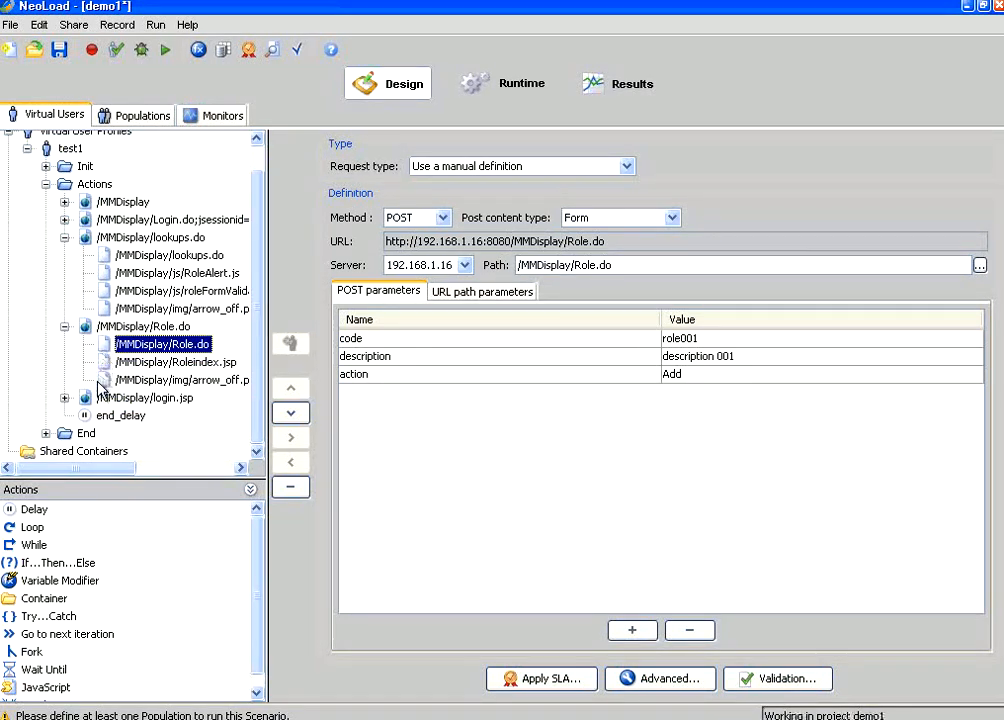
left_click(86, 432)
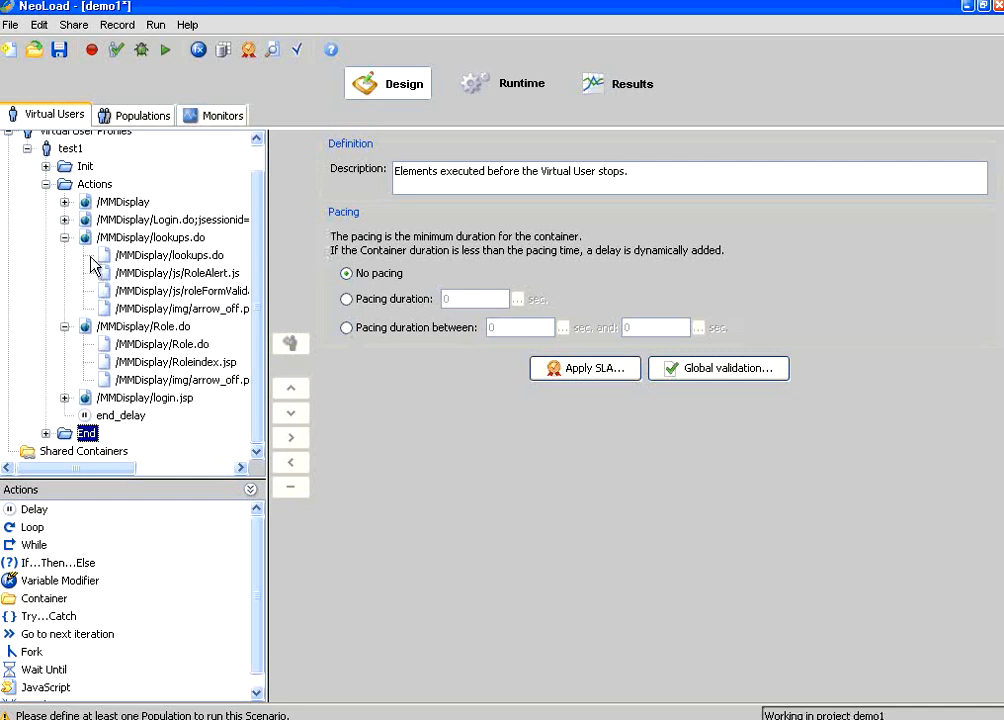
left_click(86, 165)
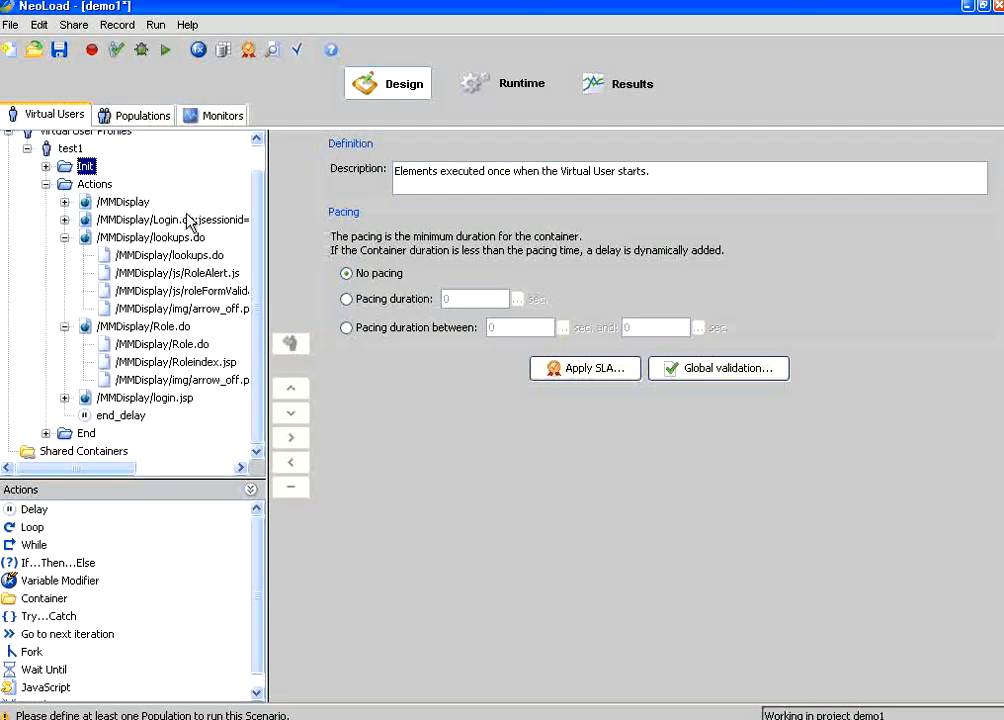
left_click(123, 201)
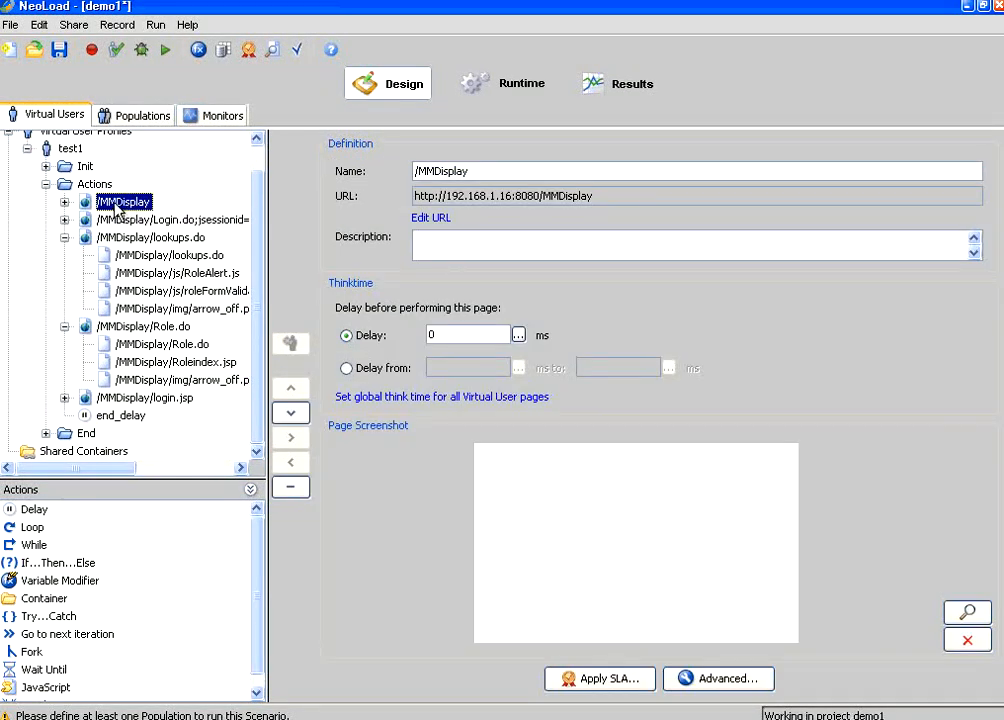
left_click(151, 237)
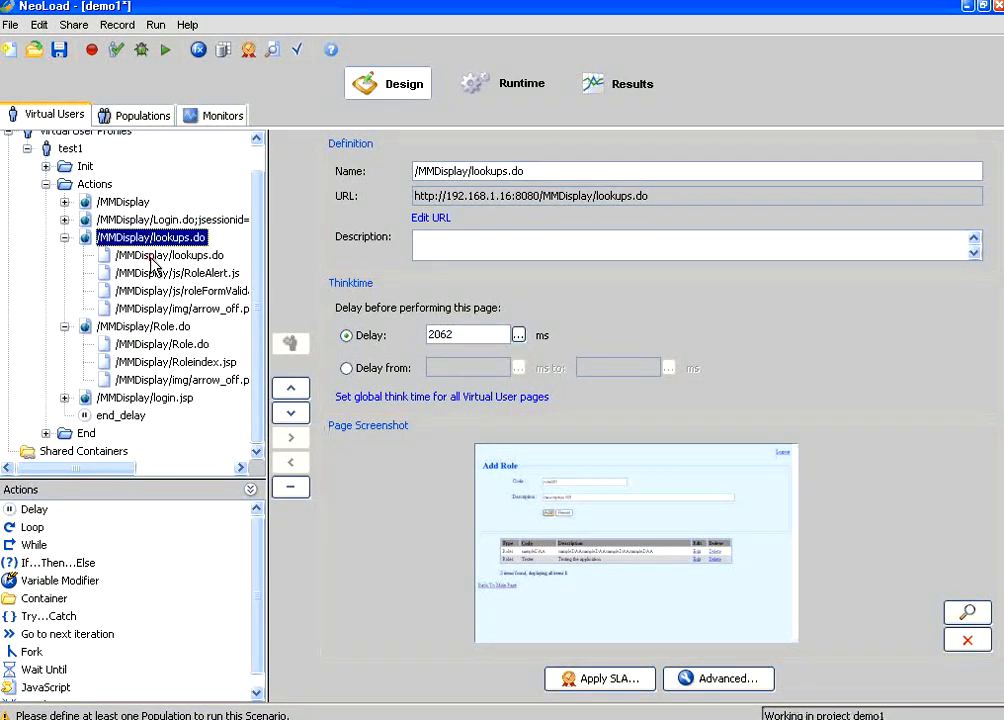
left_click(168, 255)
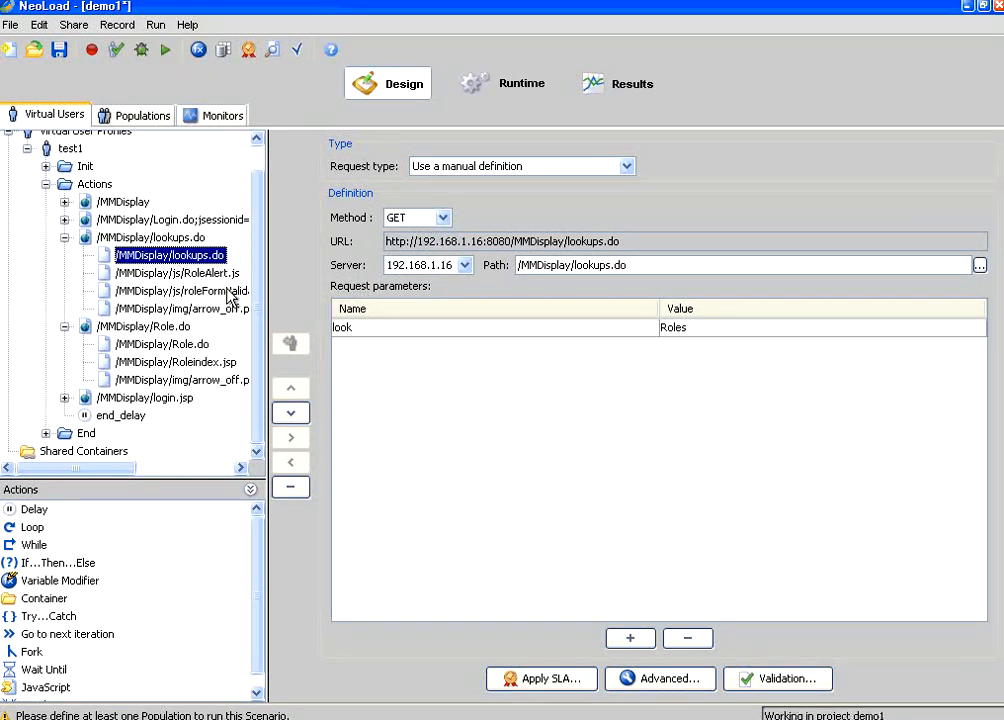
left_click(163, 343)
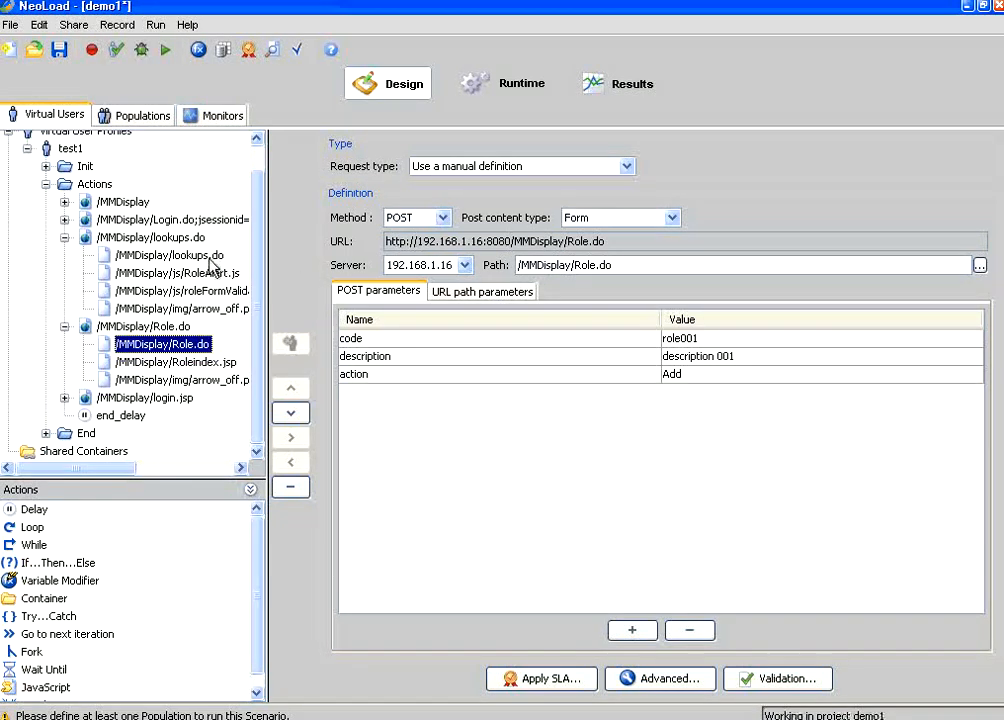
left_click(180, 272)
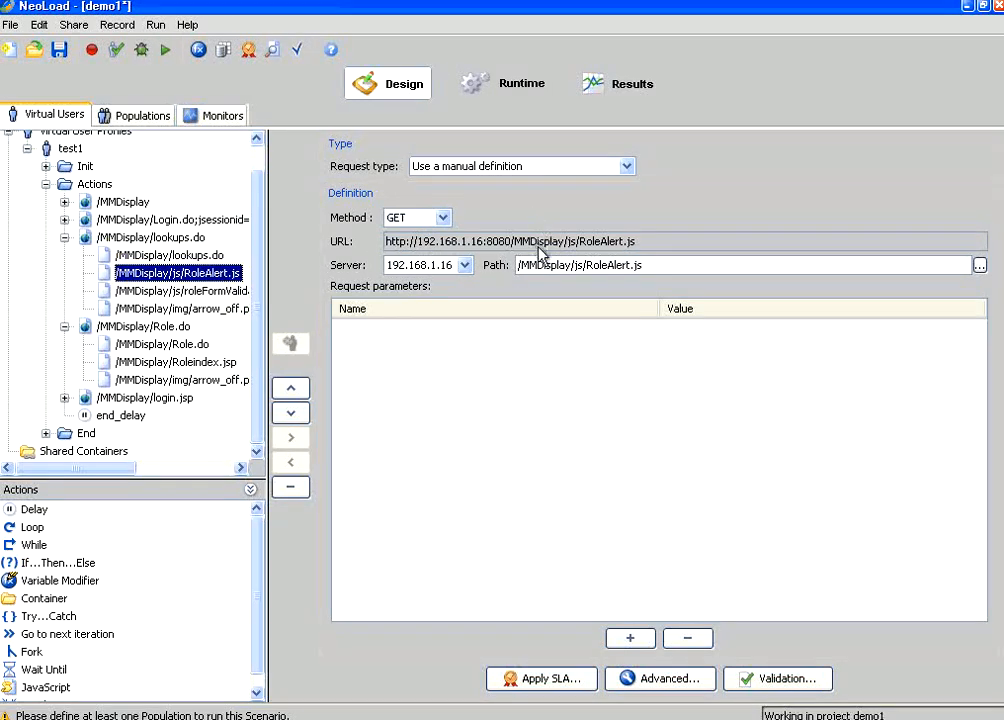
mouse_move(567, 278)
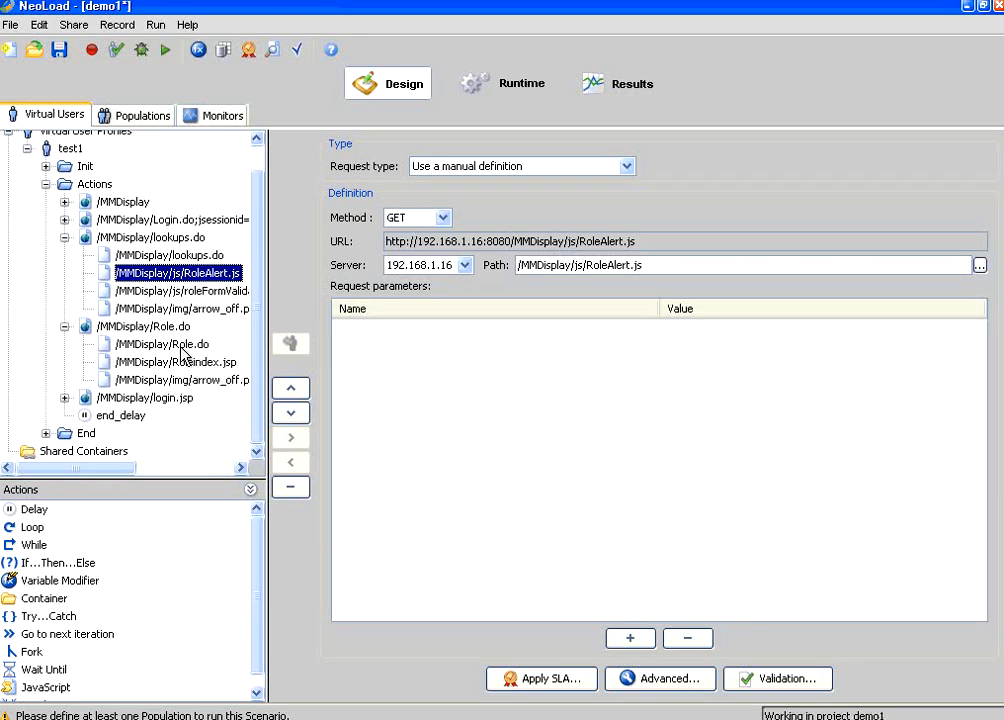
left_click(161, 343)
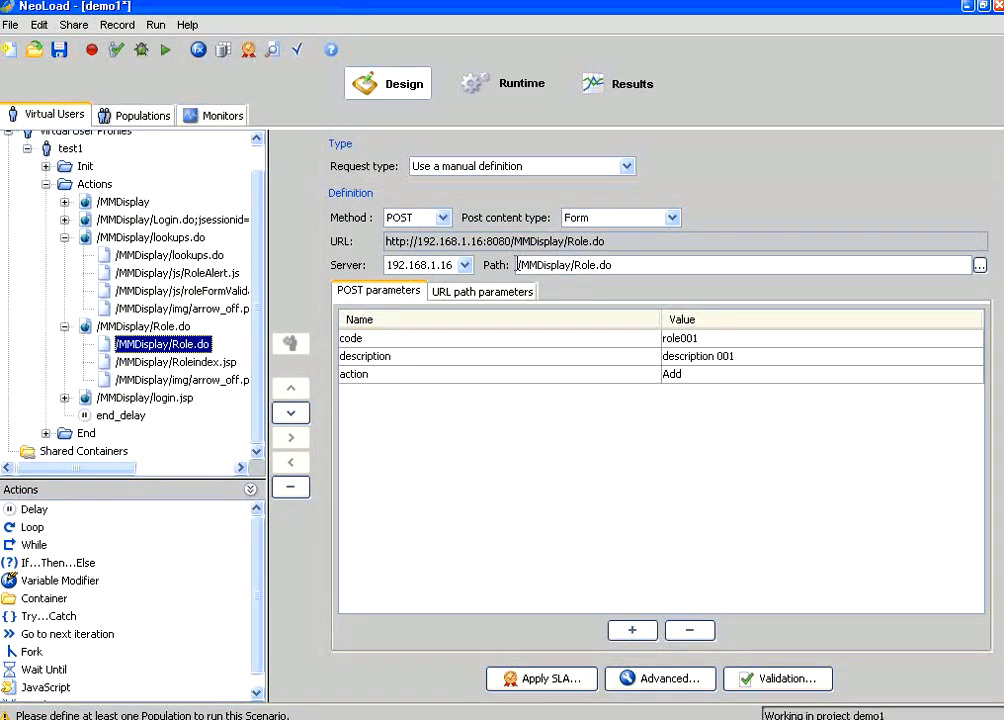
left_click(58, 49)
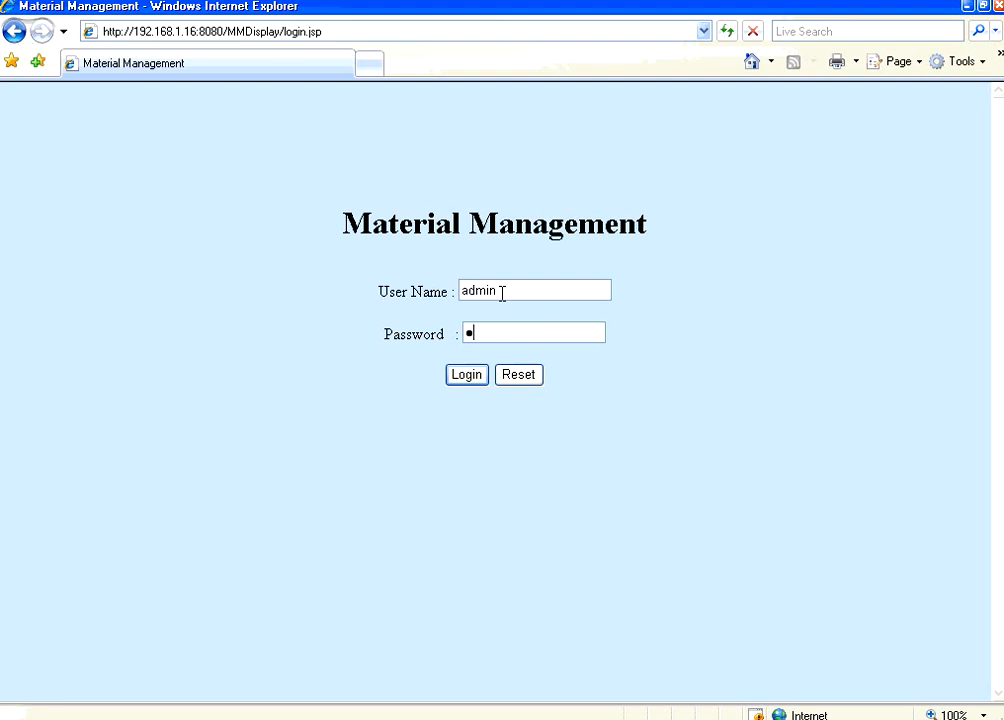
Log in as admin, open Roles, and confirm deleting the role001 row.
left_click(466, 374)
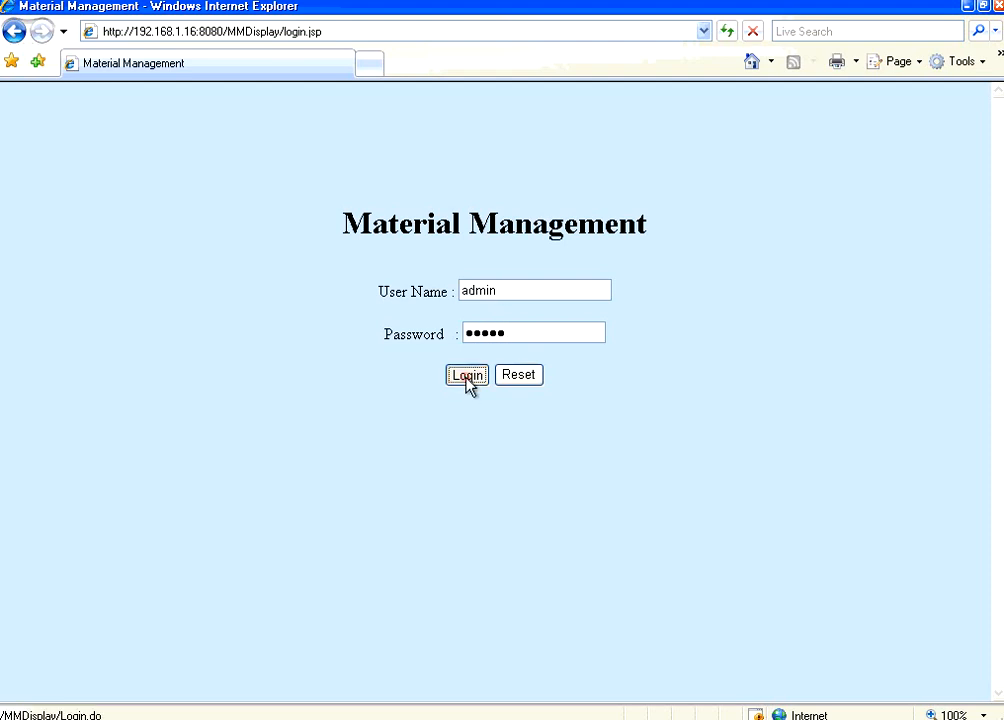
left_click(466, 375)
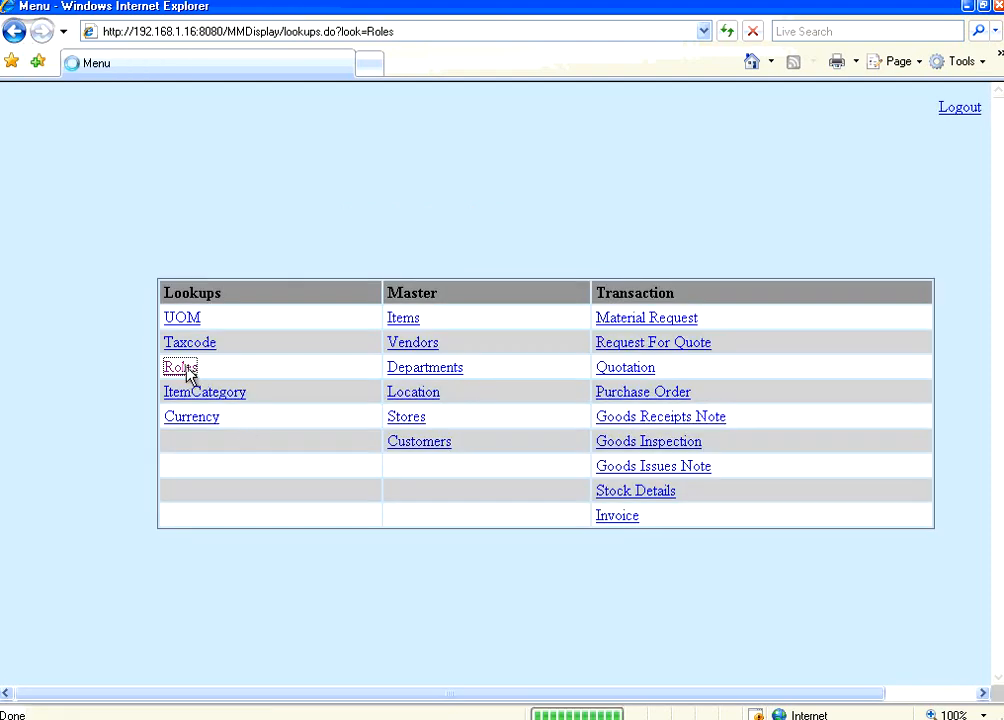
left_click(180, 367)
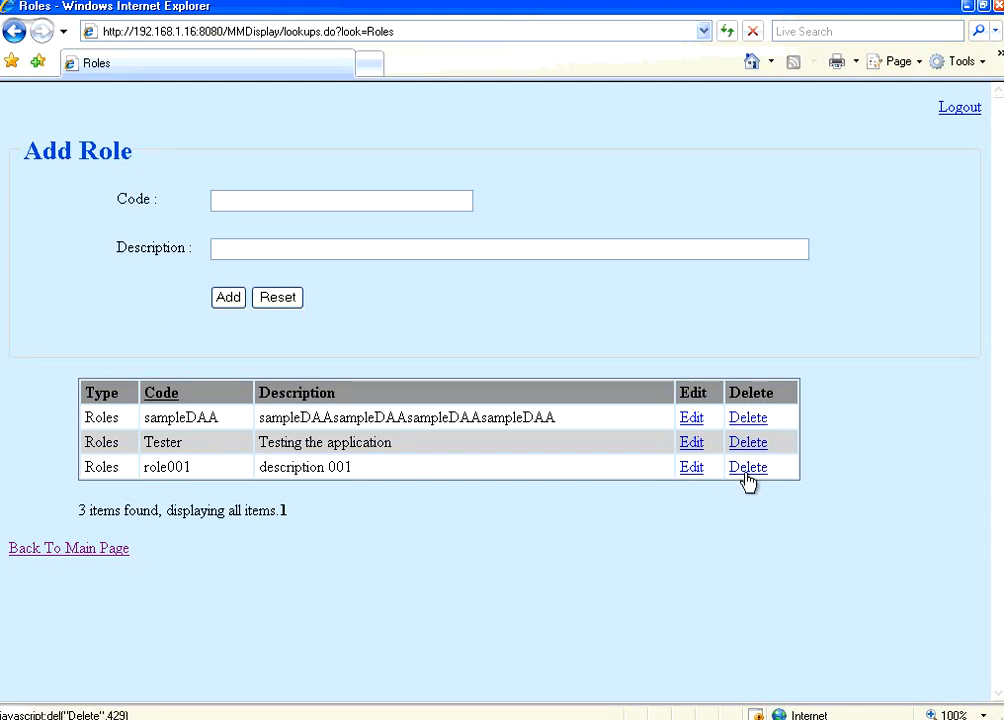
left_click(748, 467)
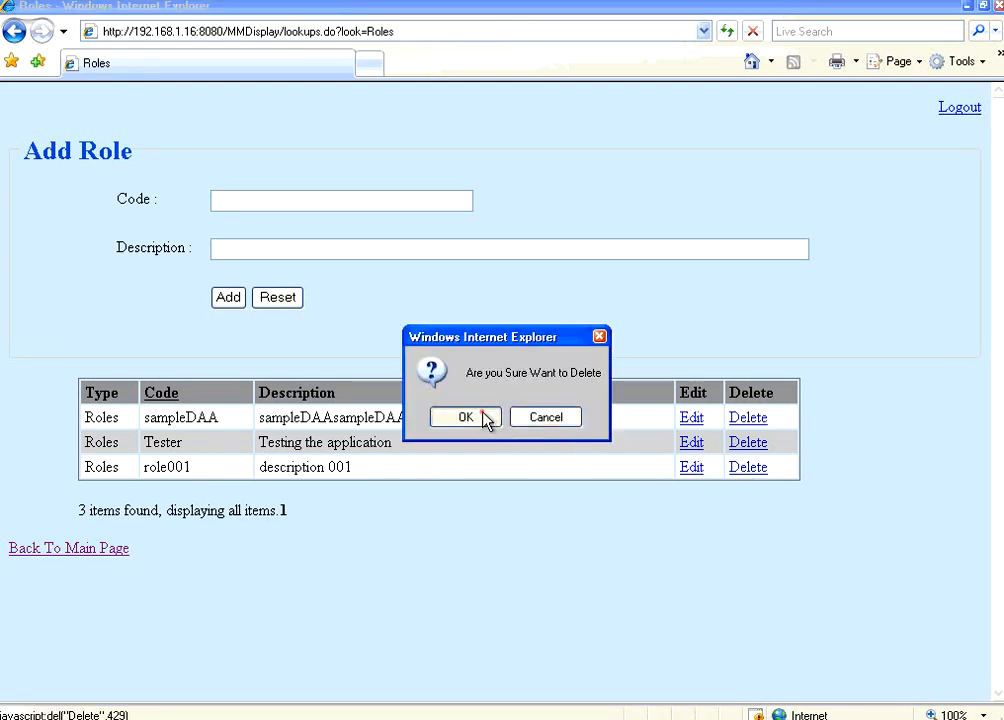
left_click(464, 417)
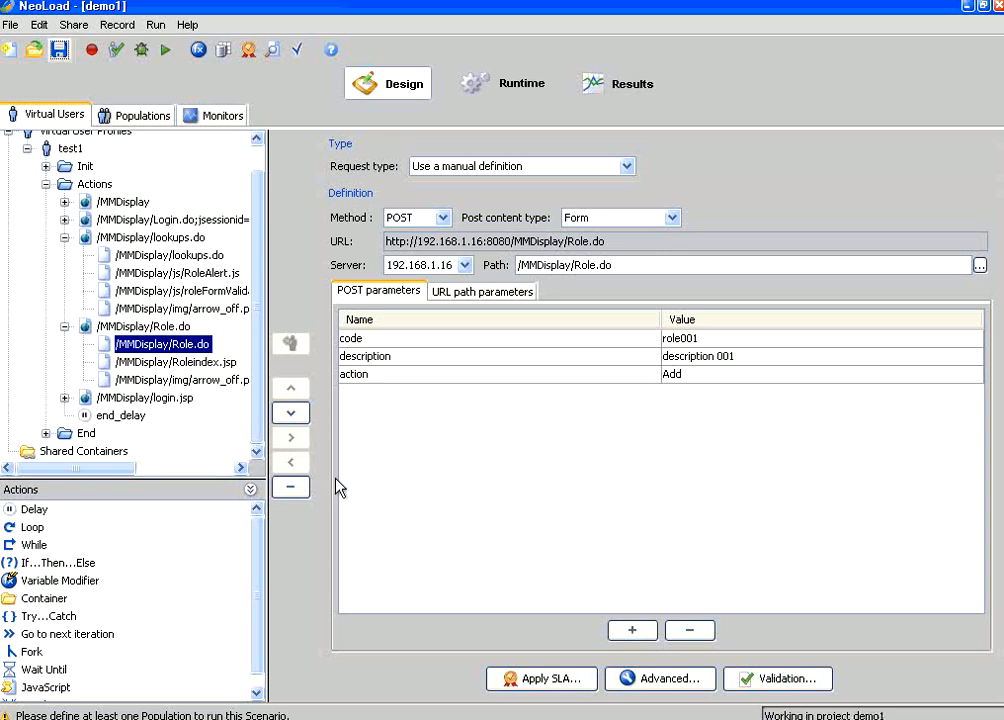
mouse_move(116, 49)
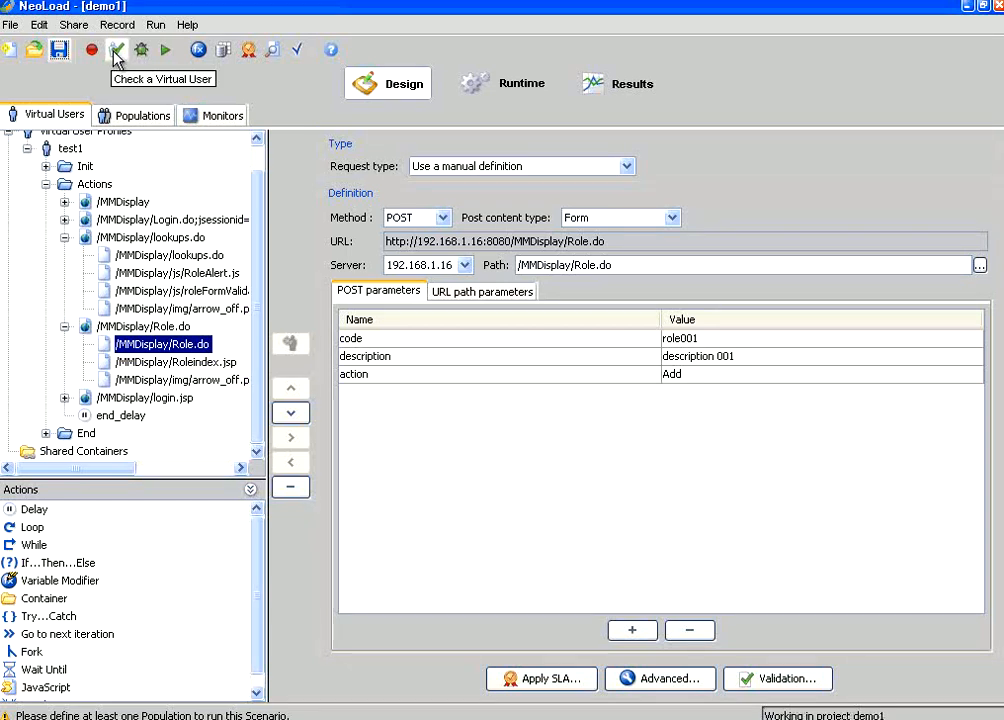
Check the test1 virtual user, which reports 14 requests and 2 errors.
left_click(117, 49)
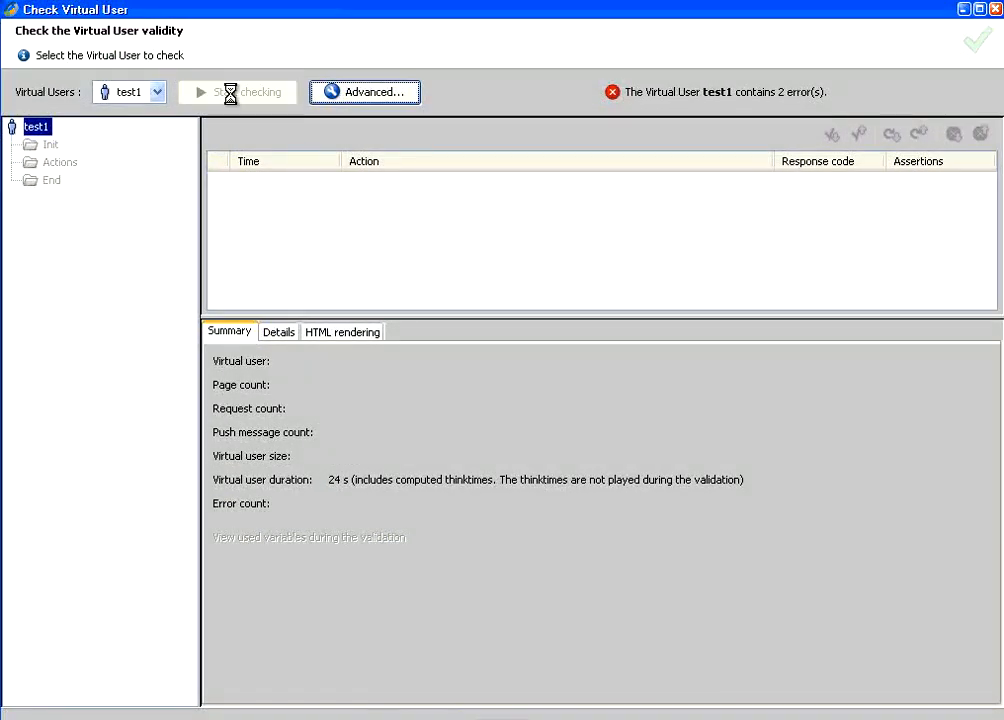
left_click(237, 92)
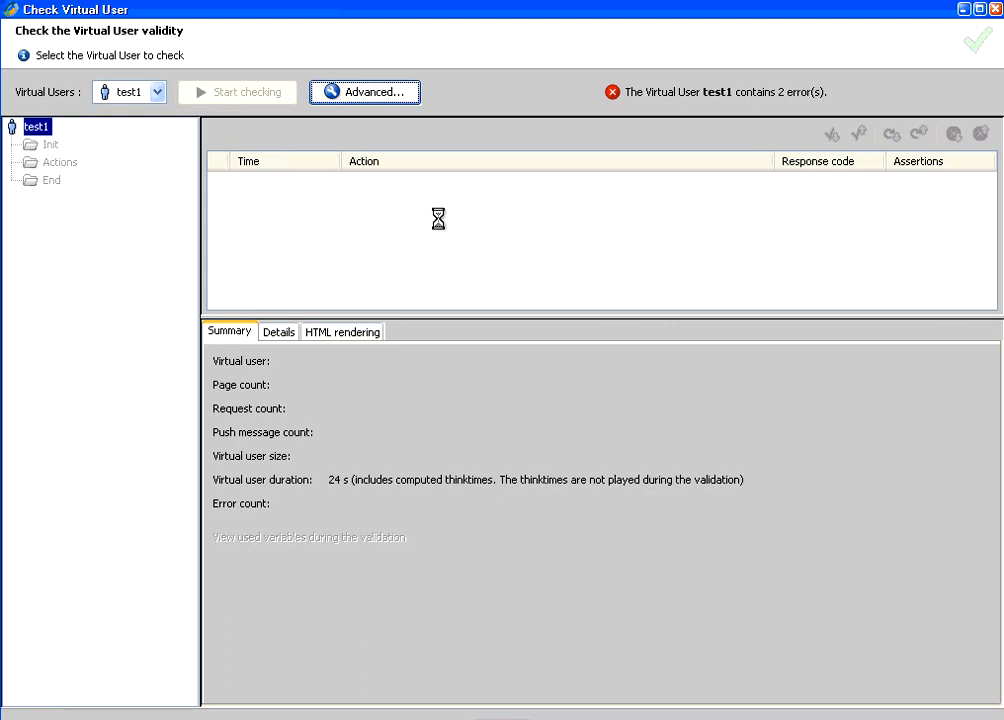
mouse_move(479, 206)
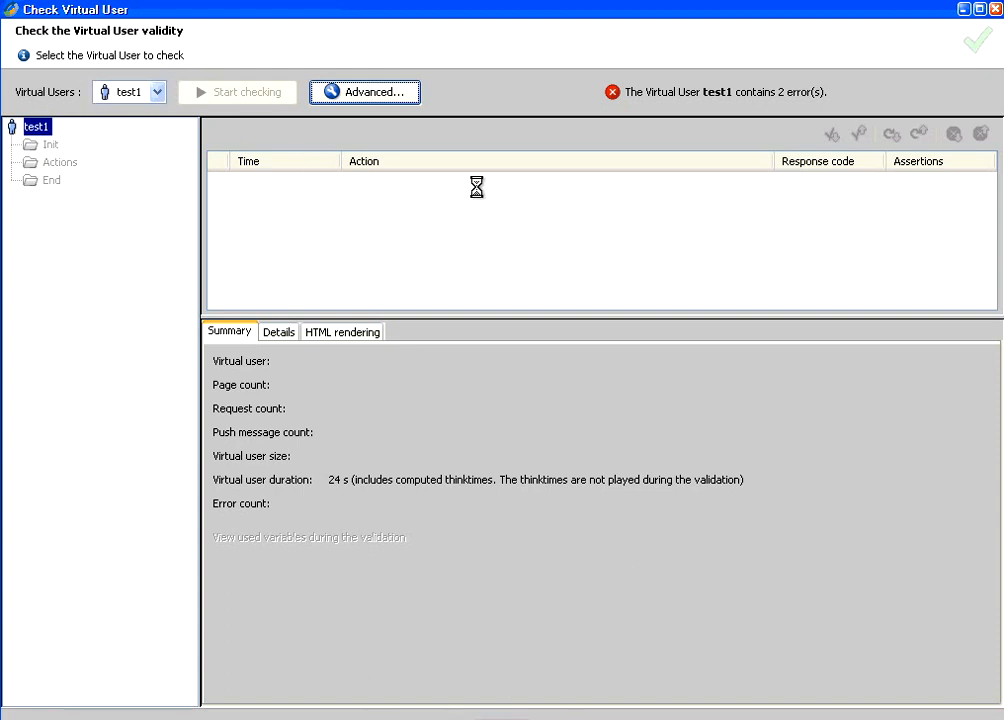
left_click(237, 91)
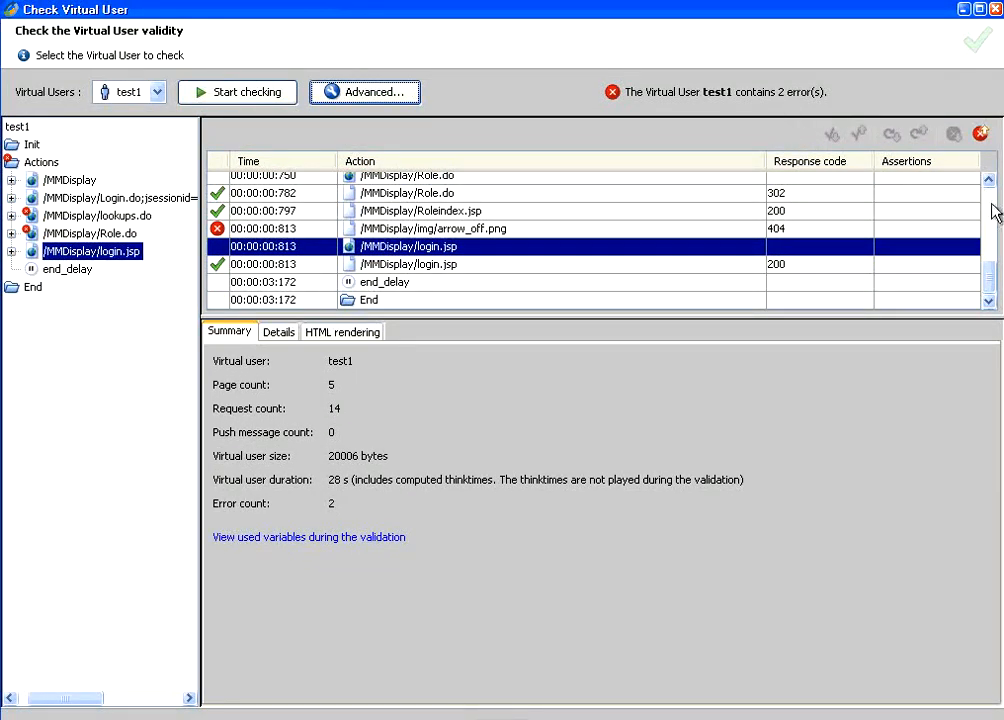
Open the failed arrow_off.png result and highlight its 404 Not Found response.
scroll("up", 3)
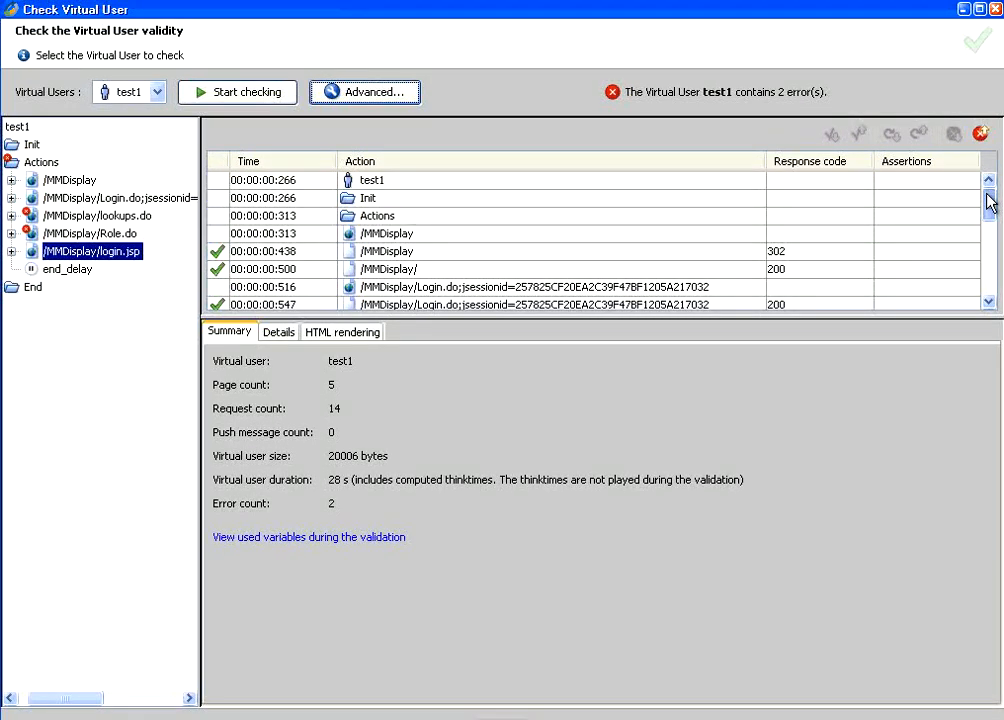
scroll("down", 3)
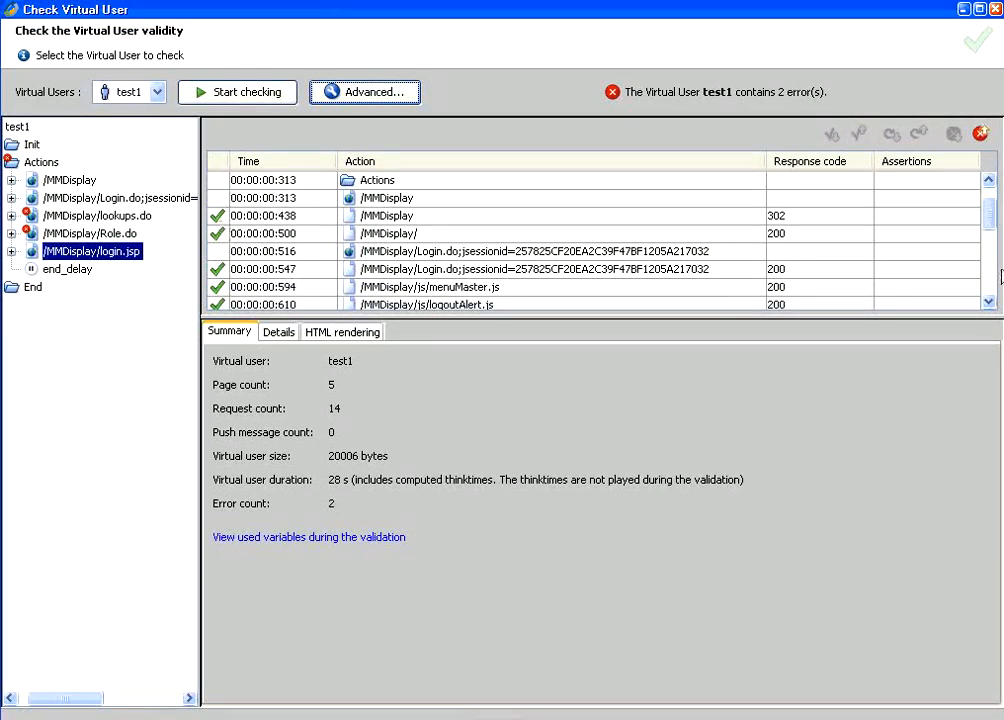
scroll("down", 3)
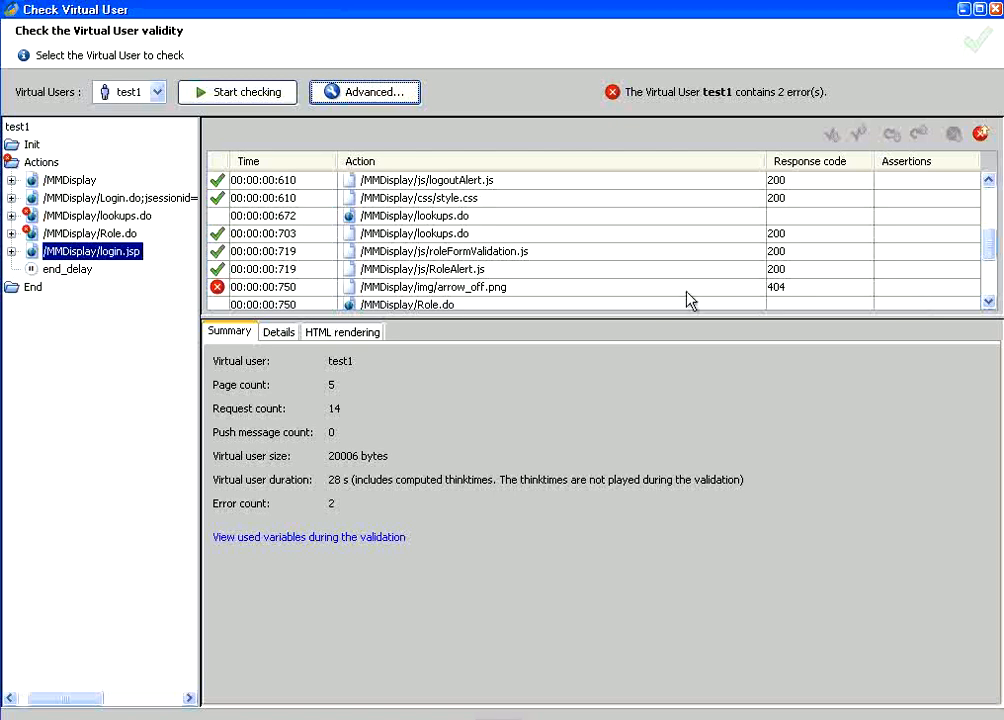
left_click(434, 287)
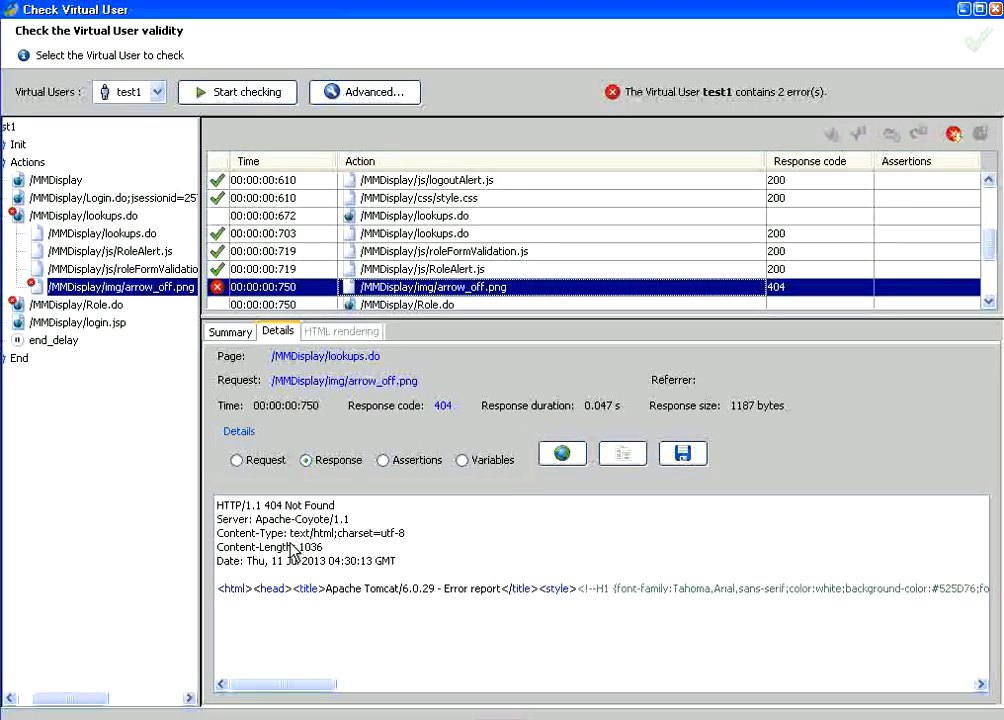
double_click(275, 505)
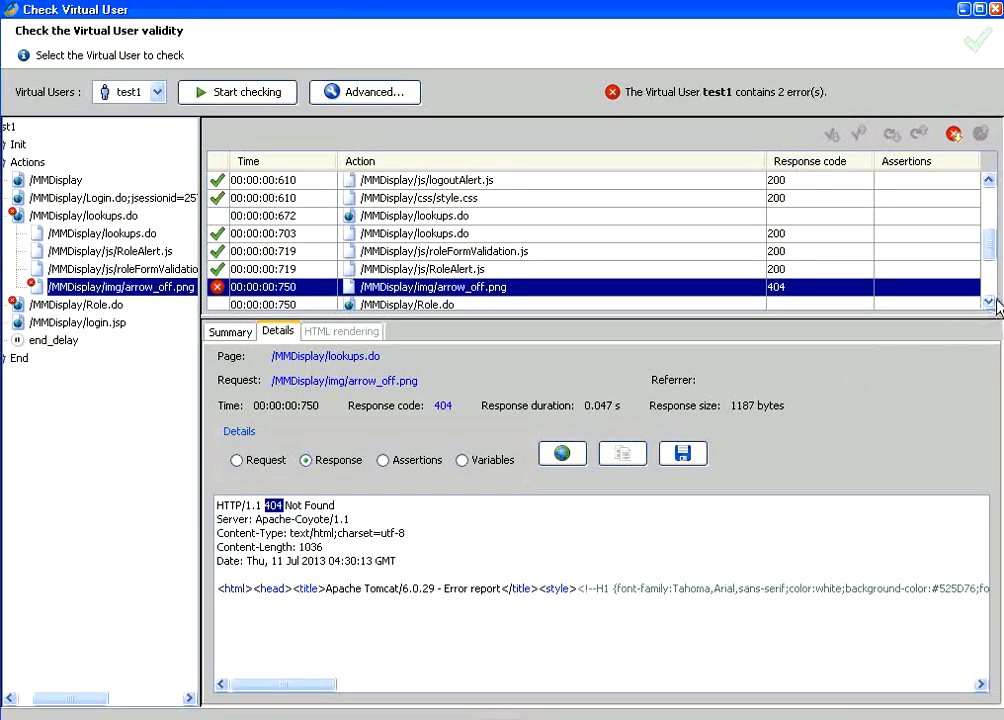
scroll("down", 3)
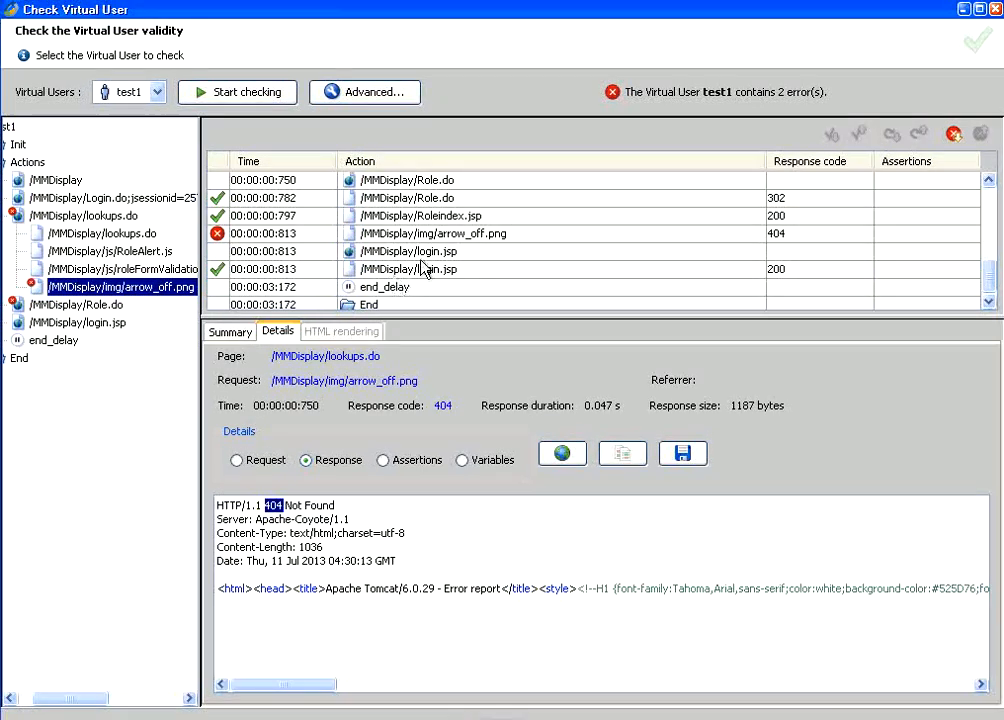
left_click(433, 233)
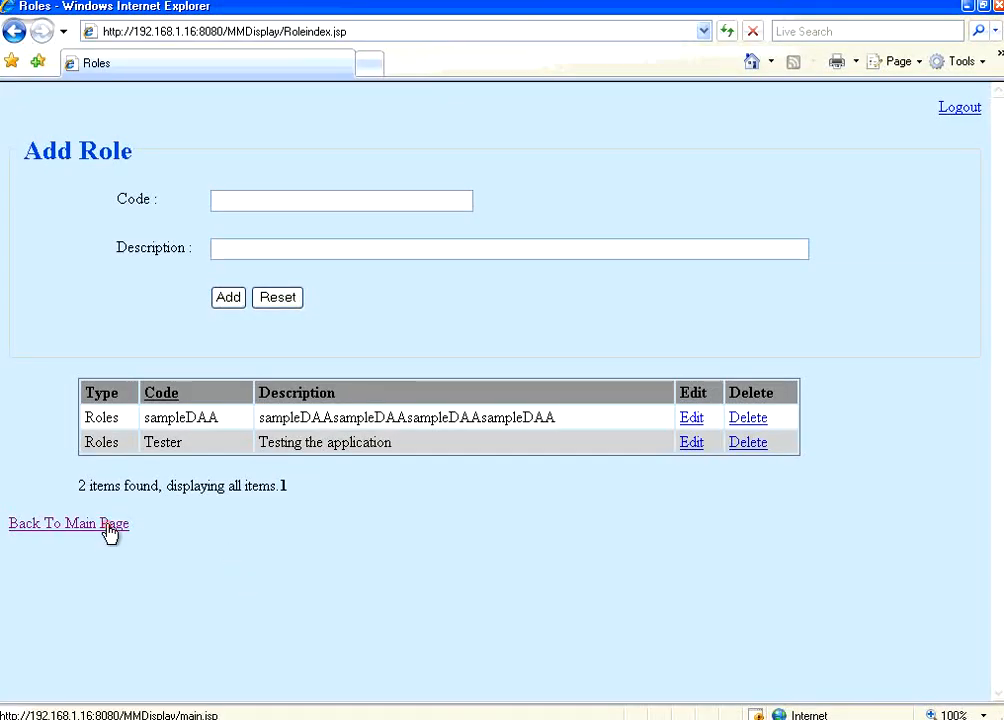
Reload Roles from the main page and highlight role001 with description 001.
left_click(228, 297)
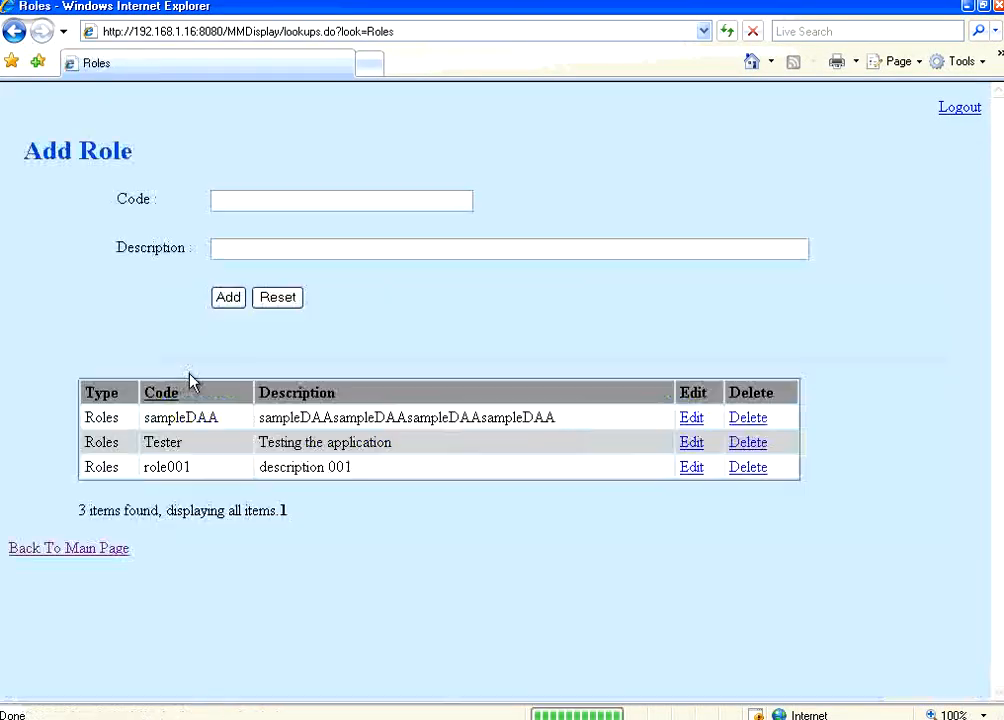
double_click(305, 467)
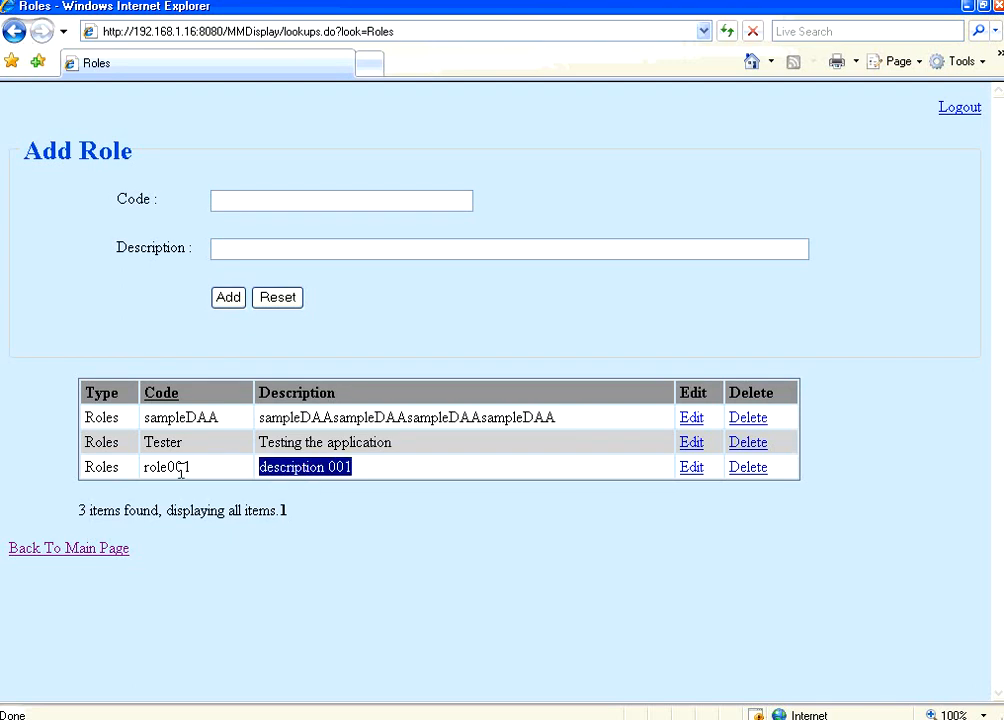
double_click(166, 467)
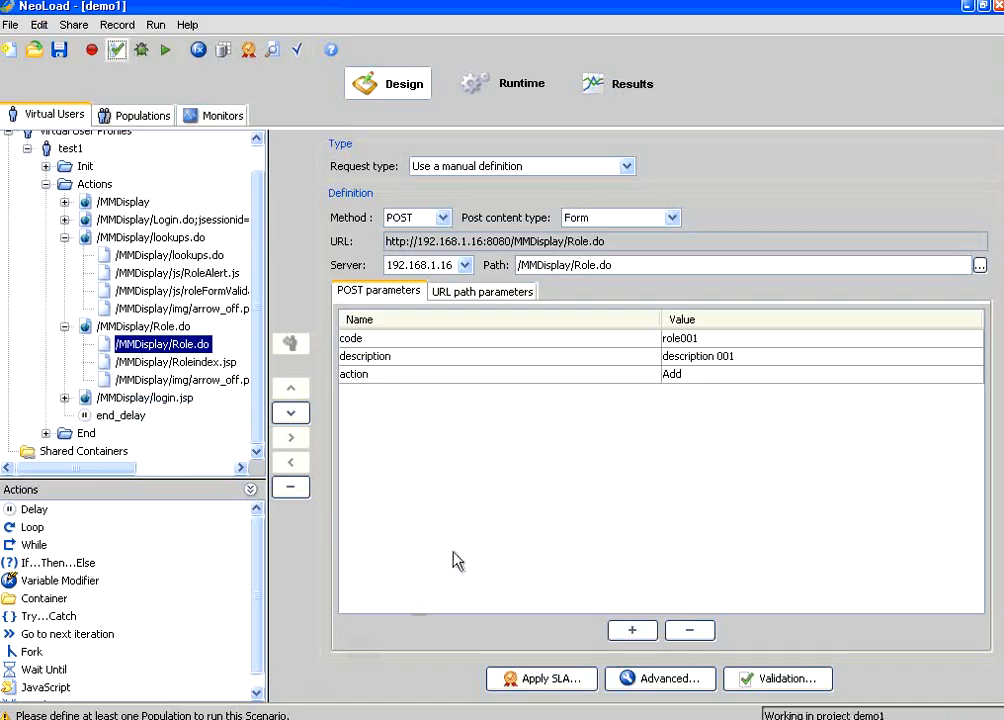
Set the Role.do POST parameters to code role002 and description 002.
double_click(680, 338)
type("role002")
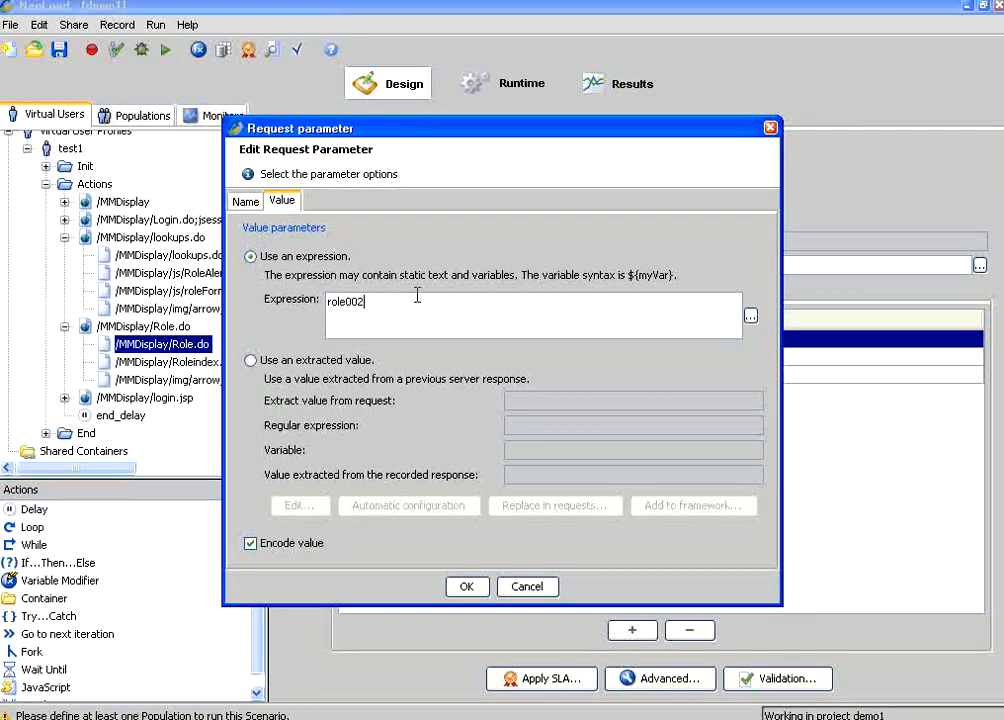
left_click(466, 586)
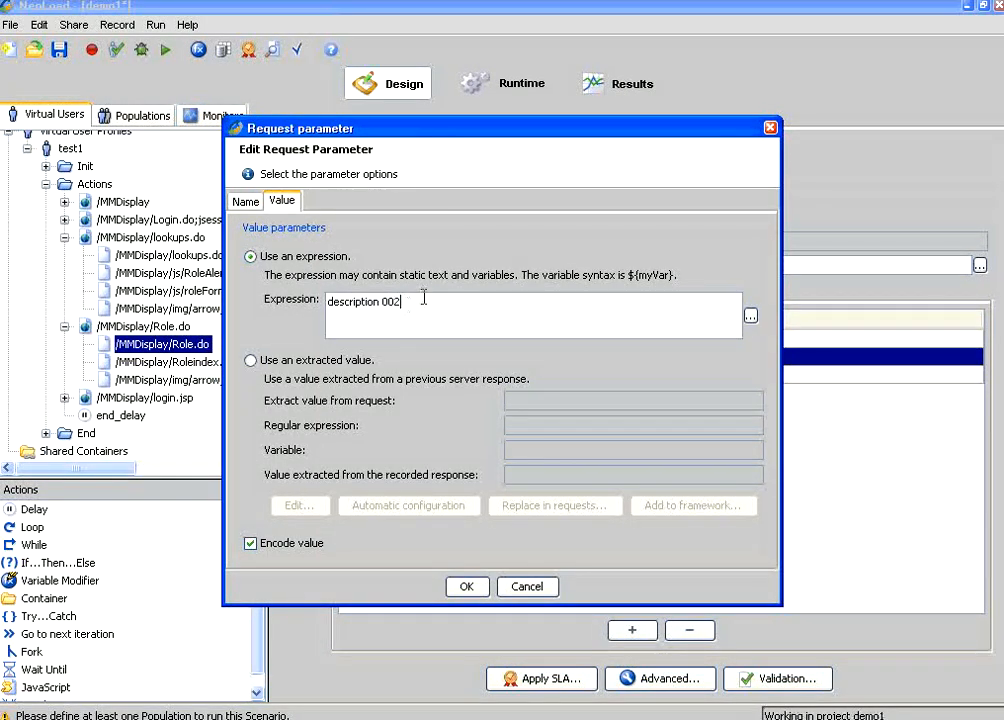
left_click(466, 586)
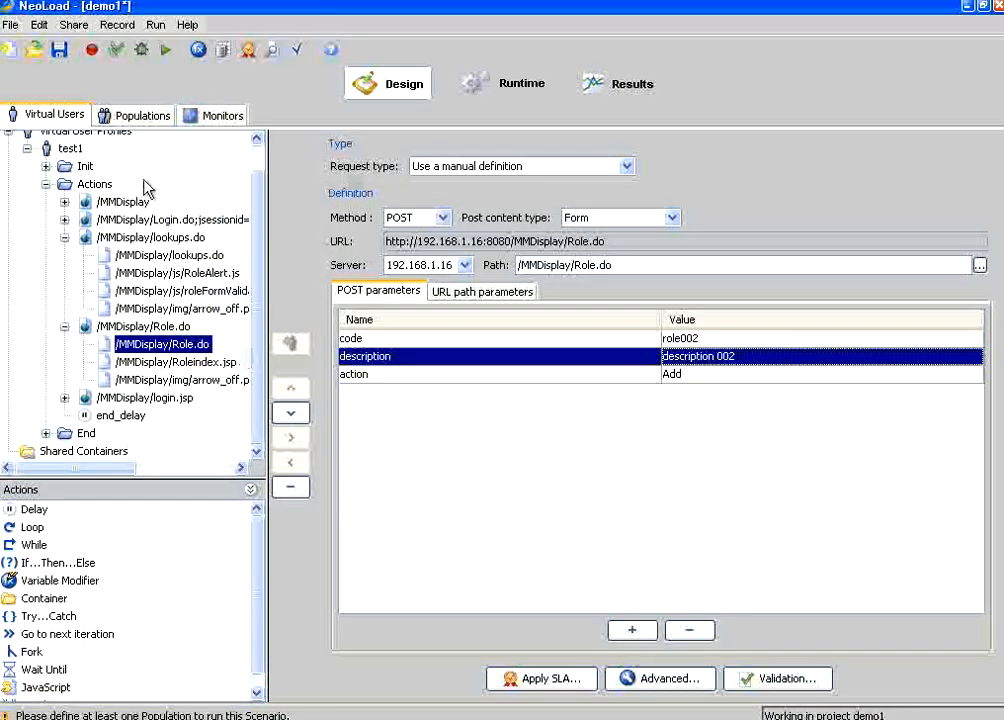
mouse_move(400, 471)
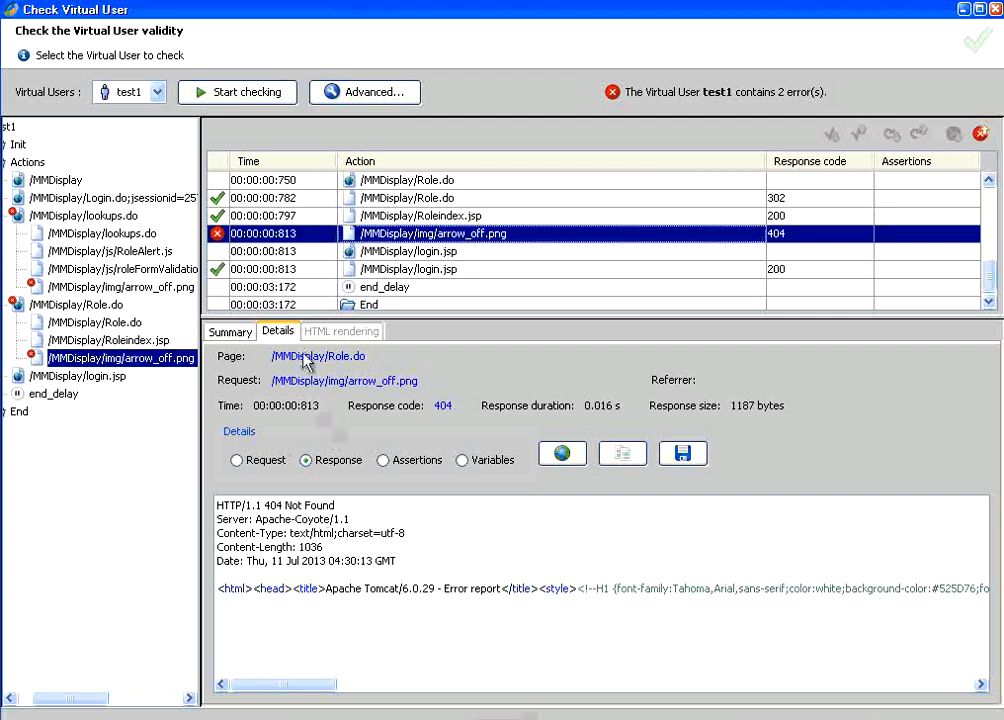
Start checking test1 again with the edited role002 POST data.
left_click(237, 92)
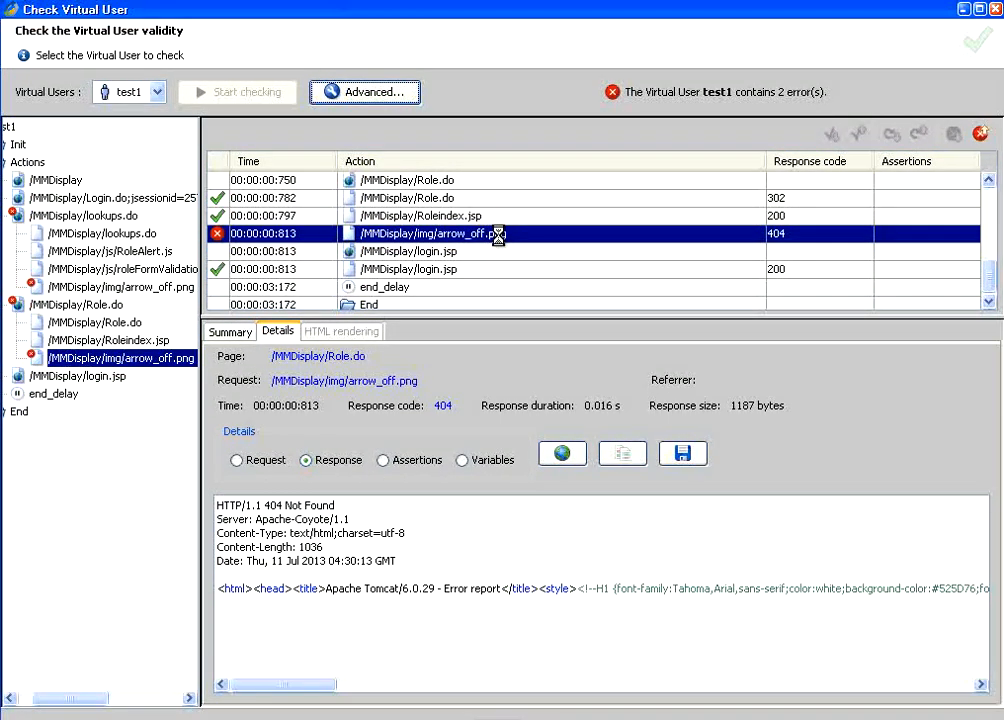
left_click(237, 91)
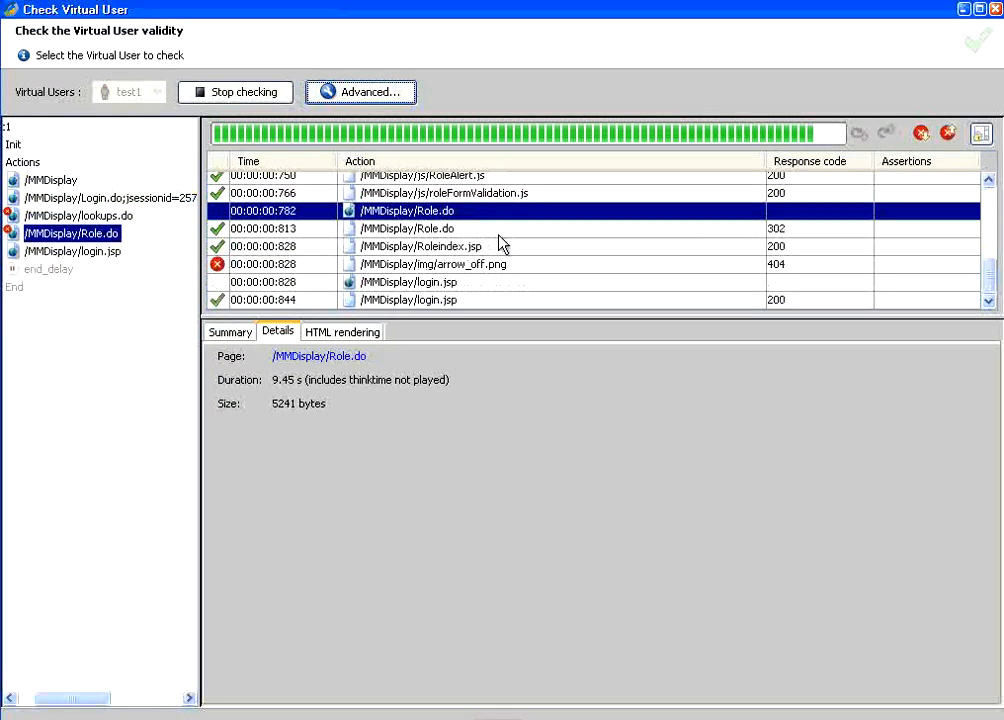
scroll("down", 3)
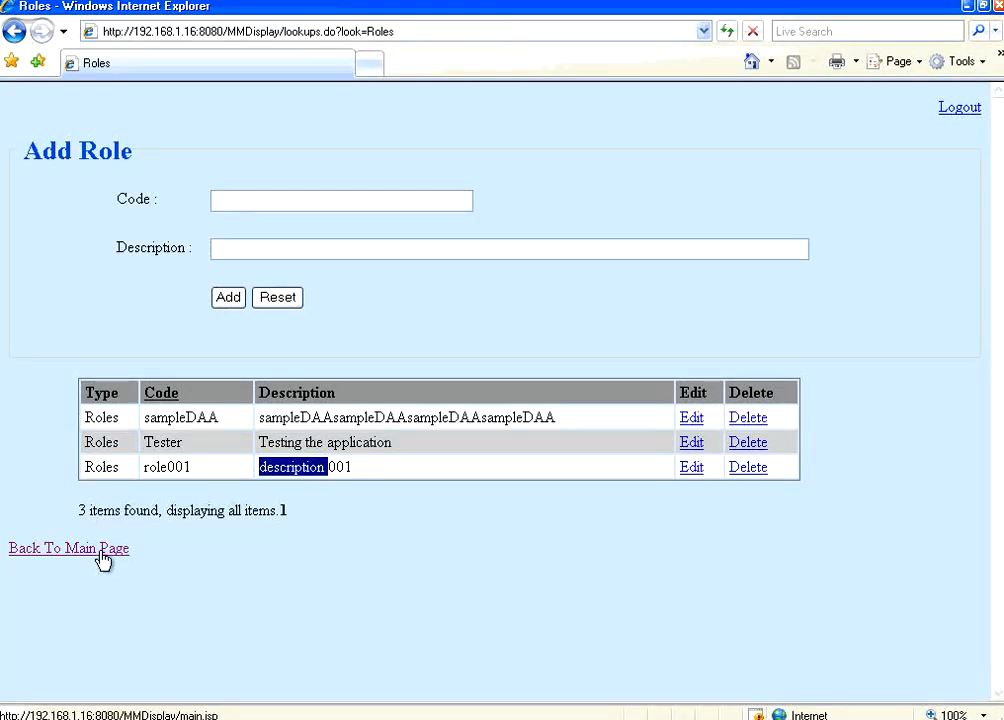
Reload Roles to see role002 added, then hide NeoLoad to show the desktop.
left_click(228, 297)
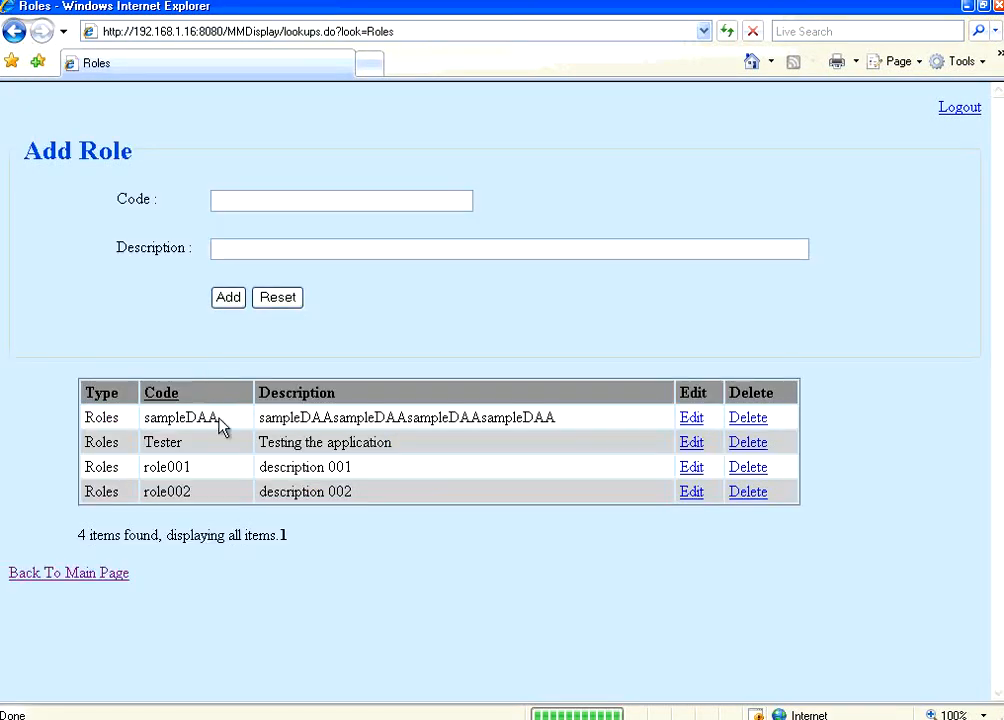
double_click(166, 491)
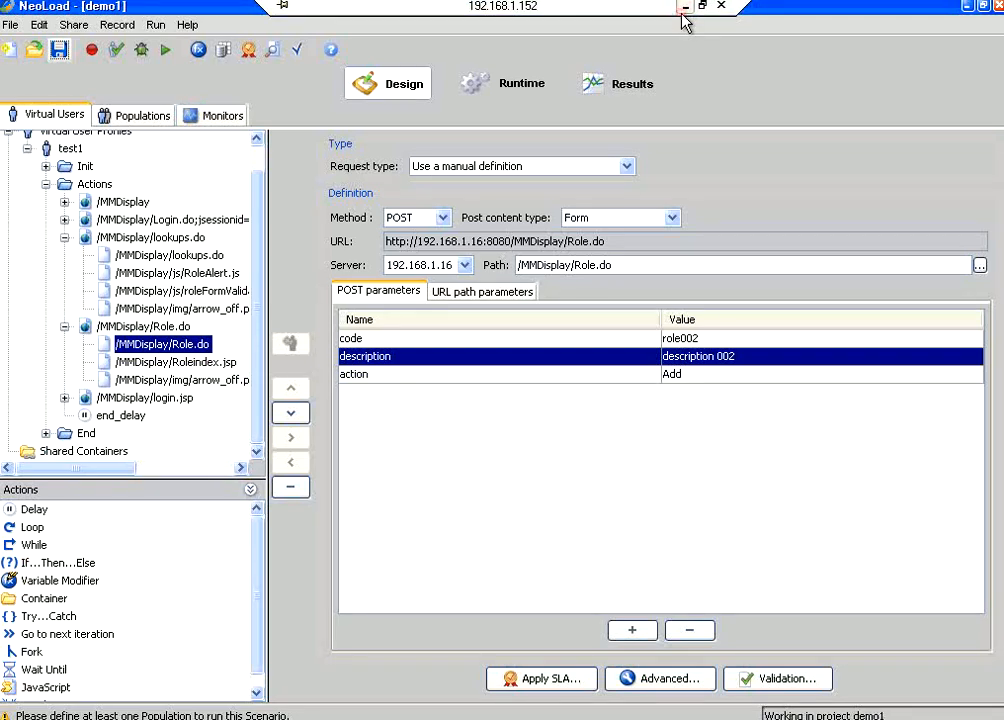
left_click(686, 6)
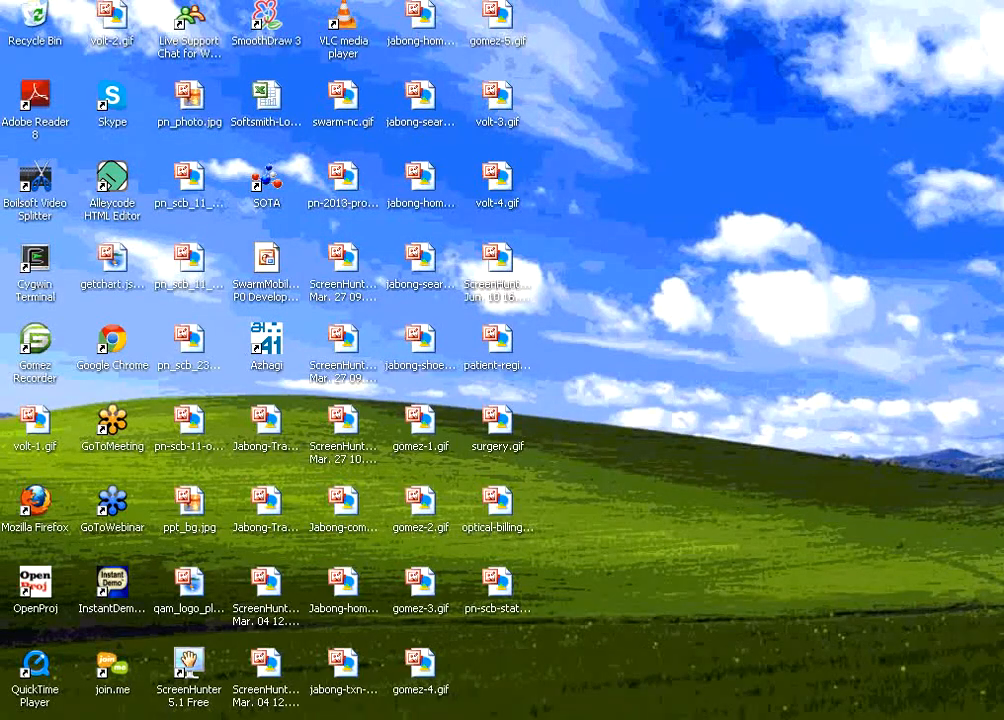